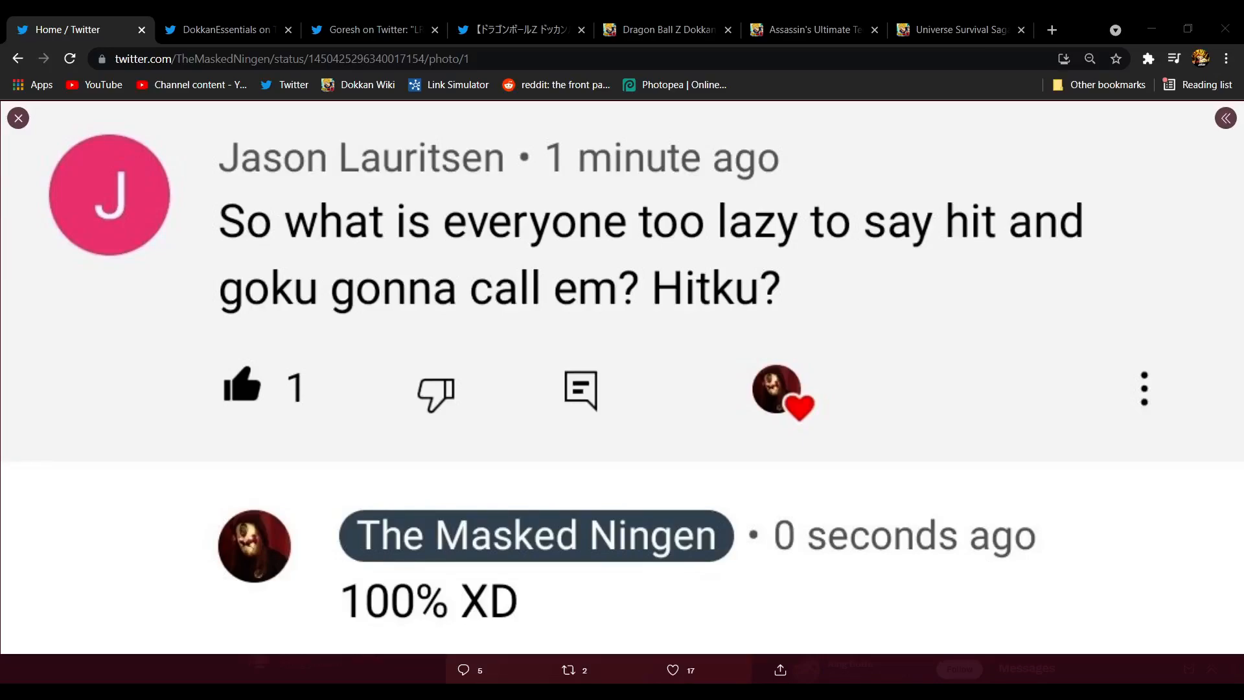
mouse_move(674, 469)
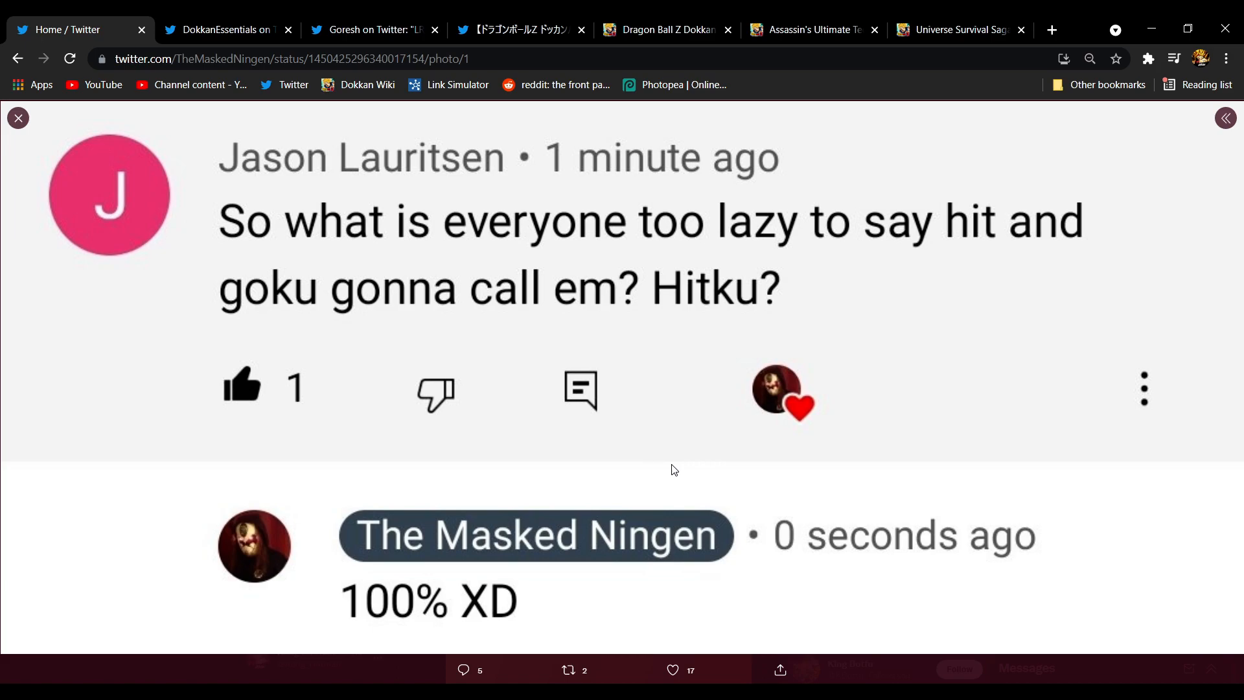
mouse_move(390, 262)
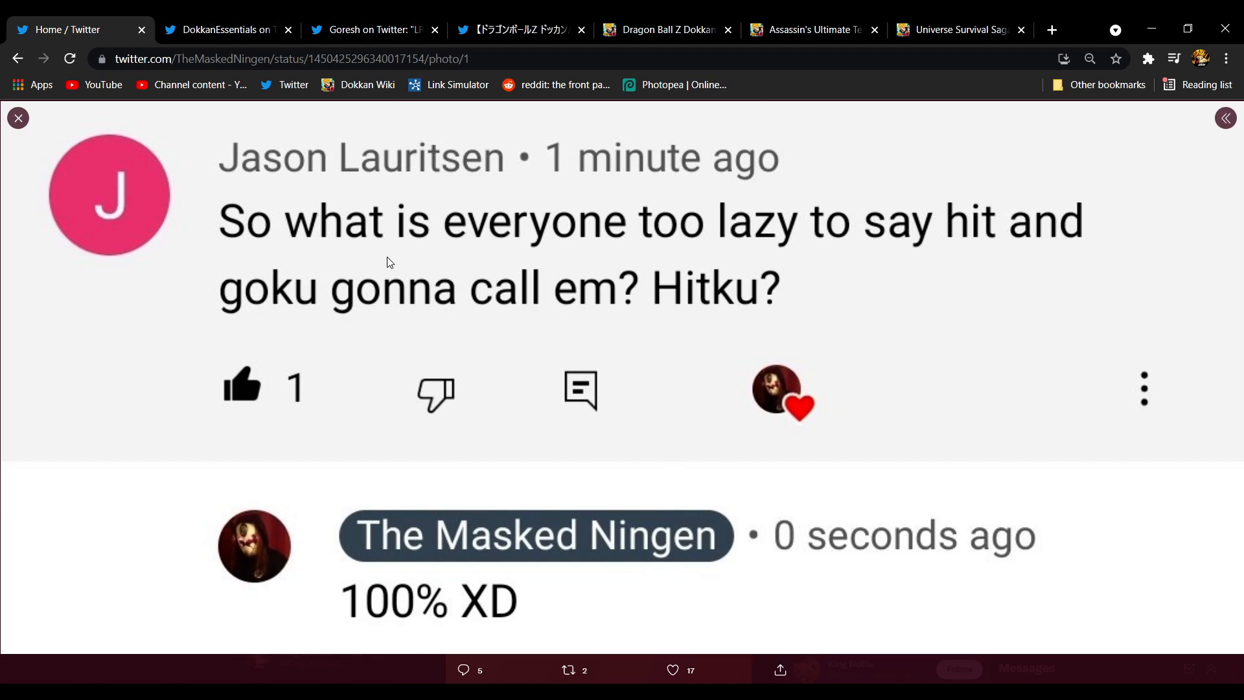
mouse_move(604, 292)
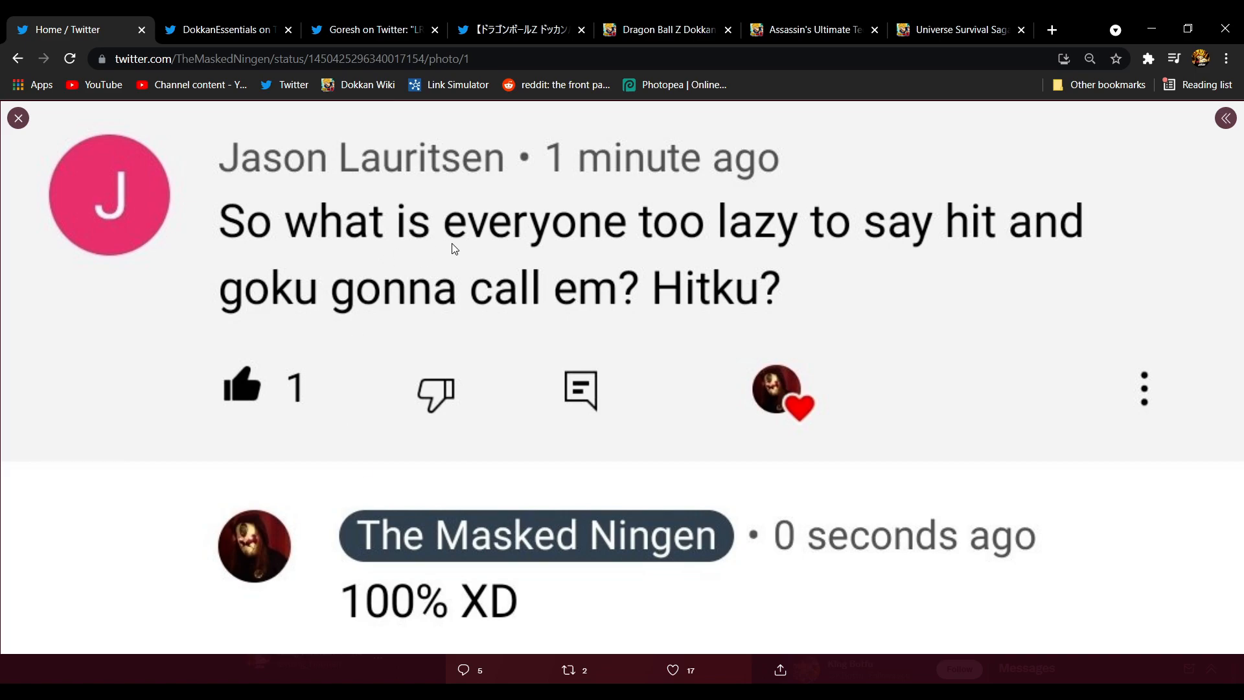
mouse_move(342, 165)
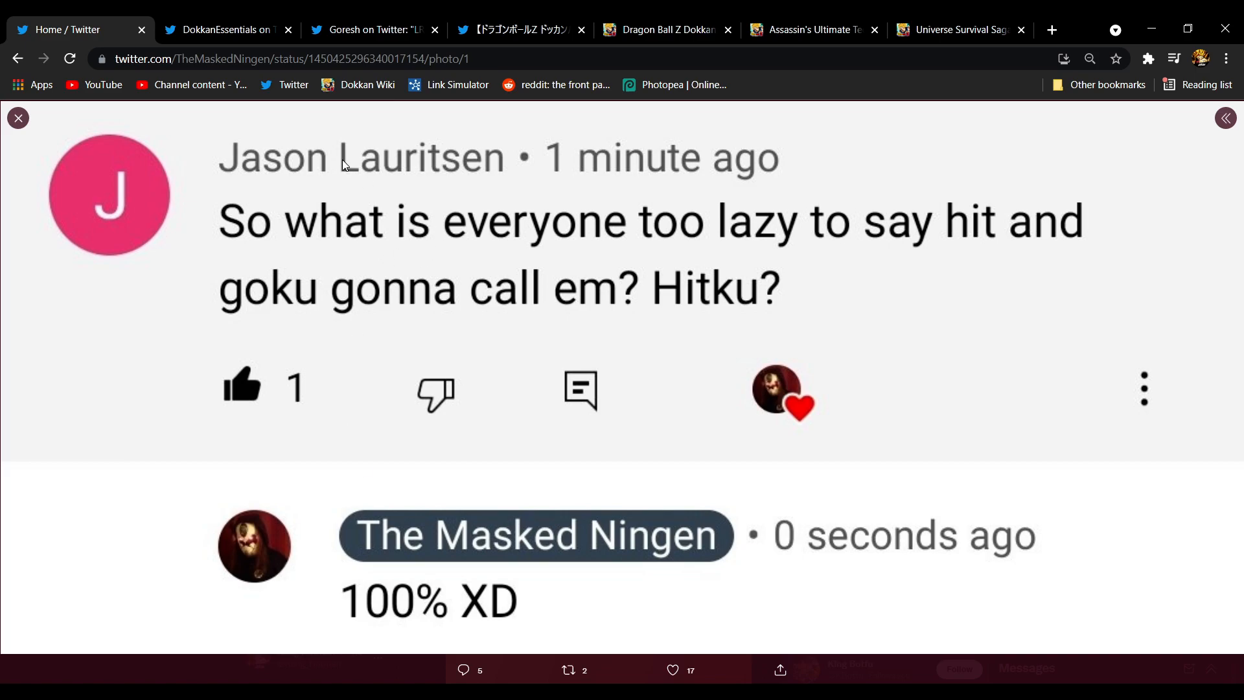
Check the DokkanEssentials link-buddy tweet, then settle on Goresh's LR Hit & SSG Goku card screenshot
click(226, 29)
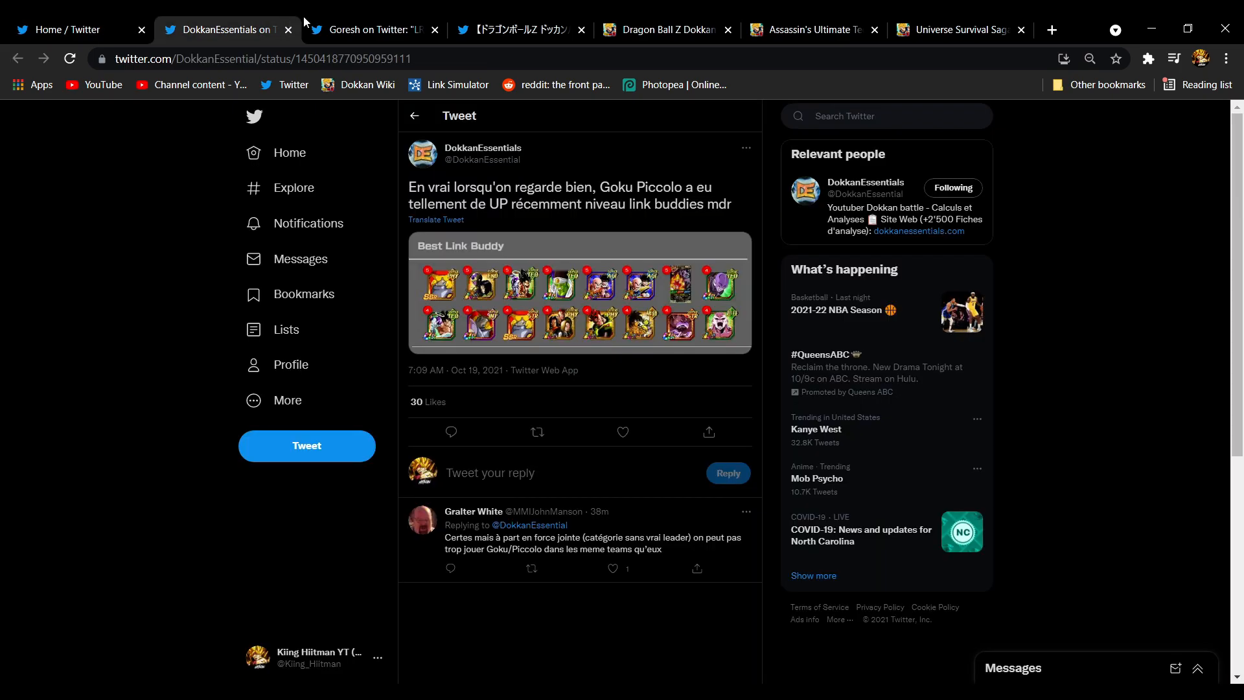
click(370, 30)
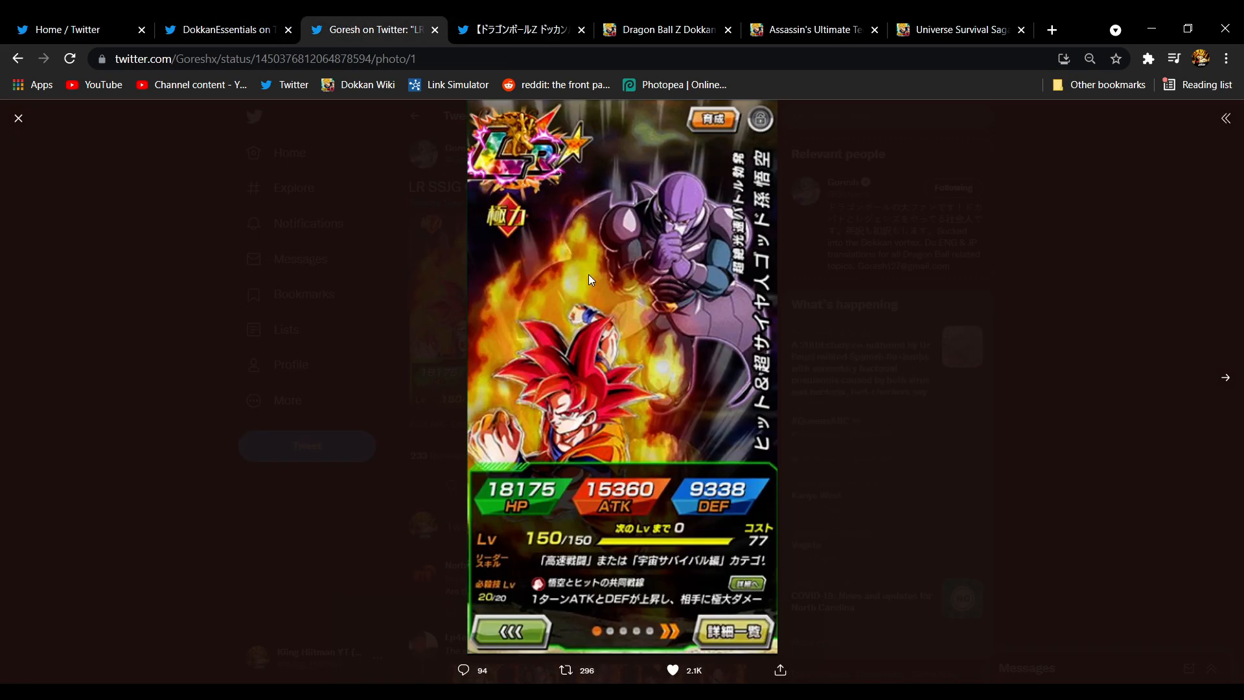
mouse_move(615, 278)
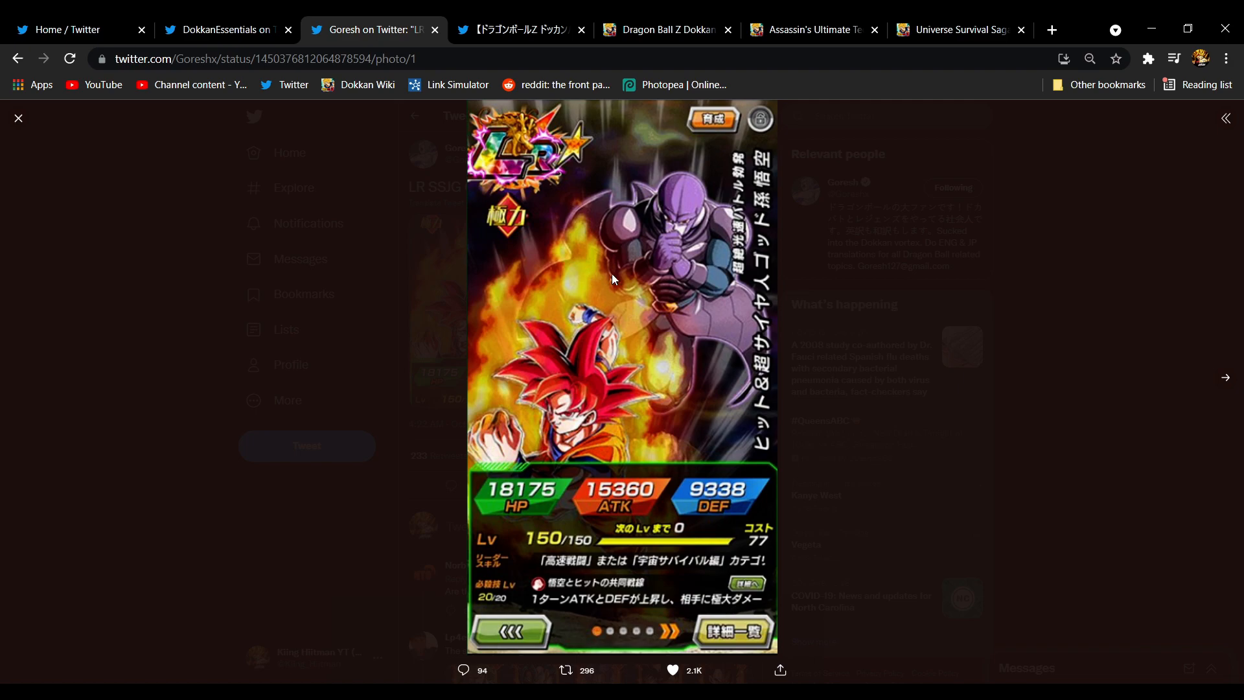
click(672, 670)
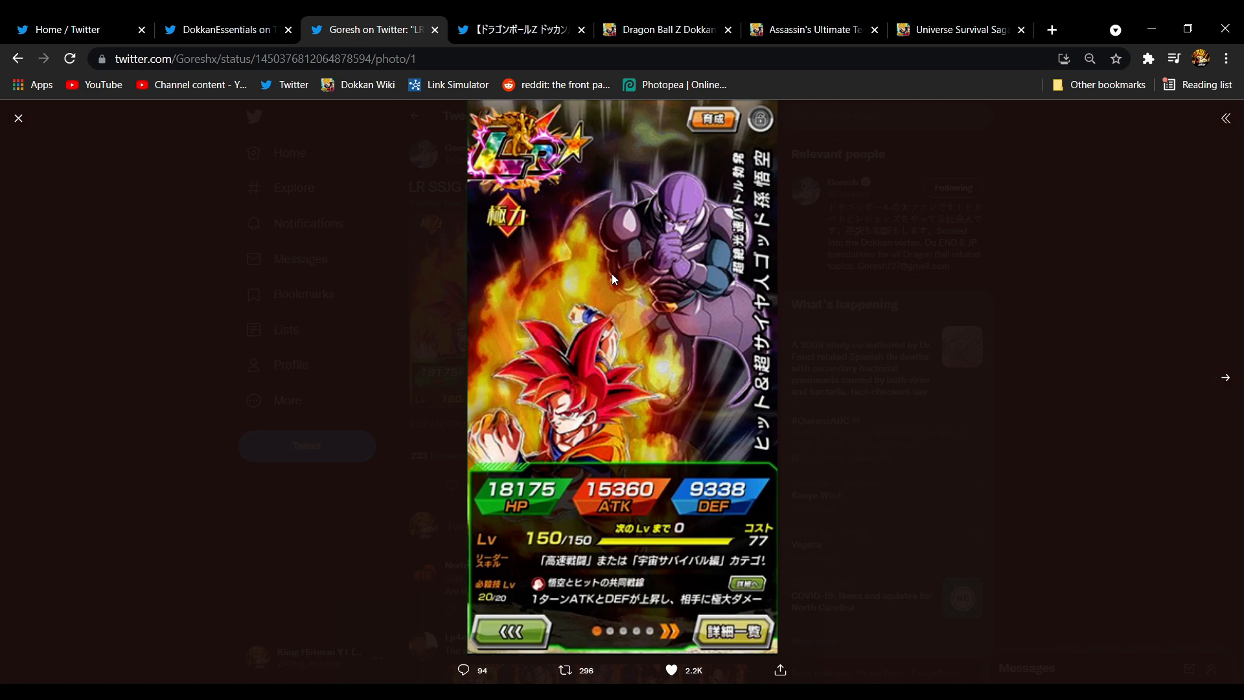
mouse_move(36, 21)
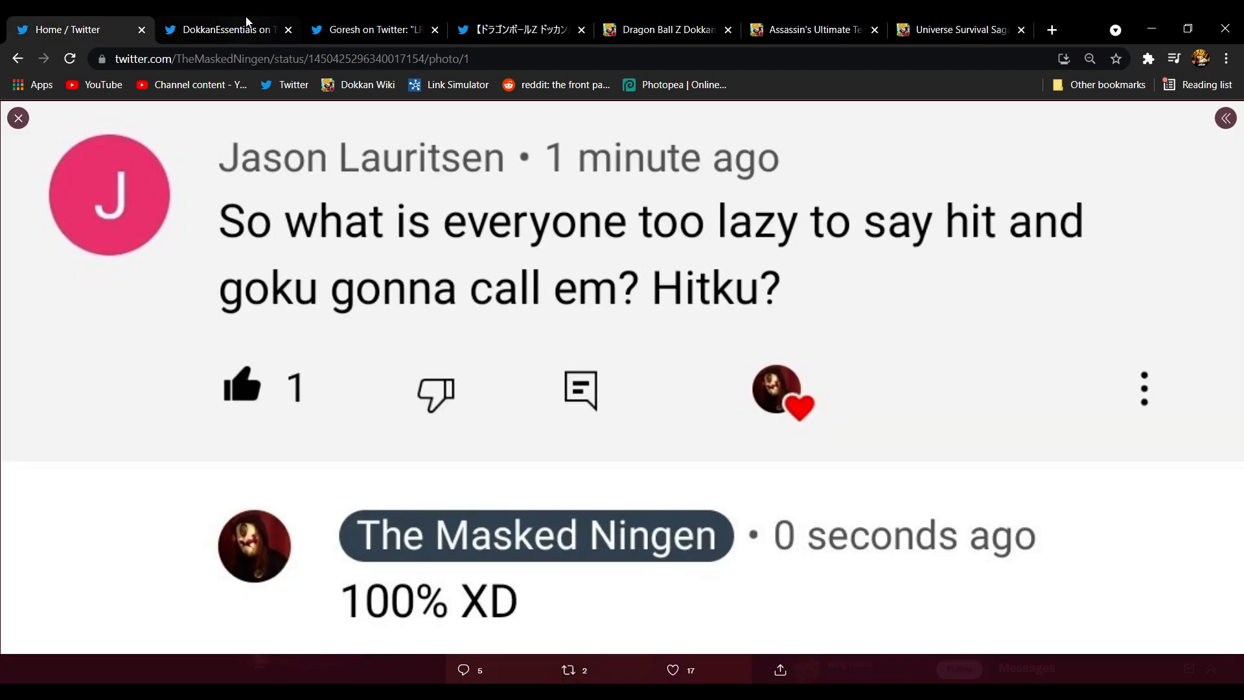
click(225, 29)
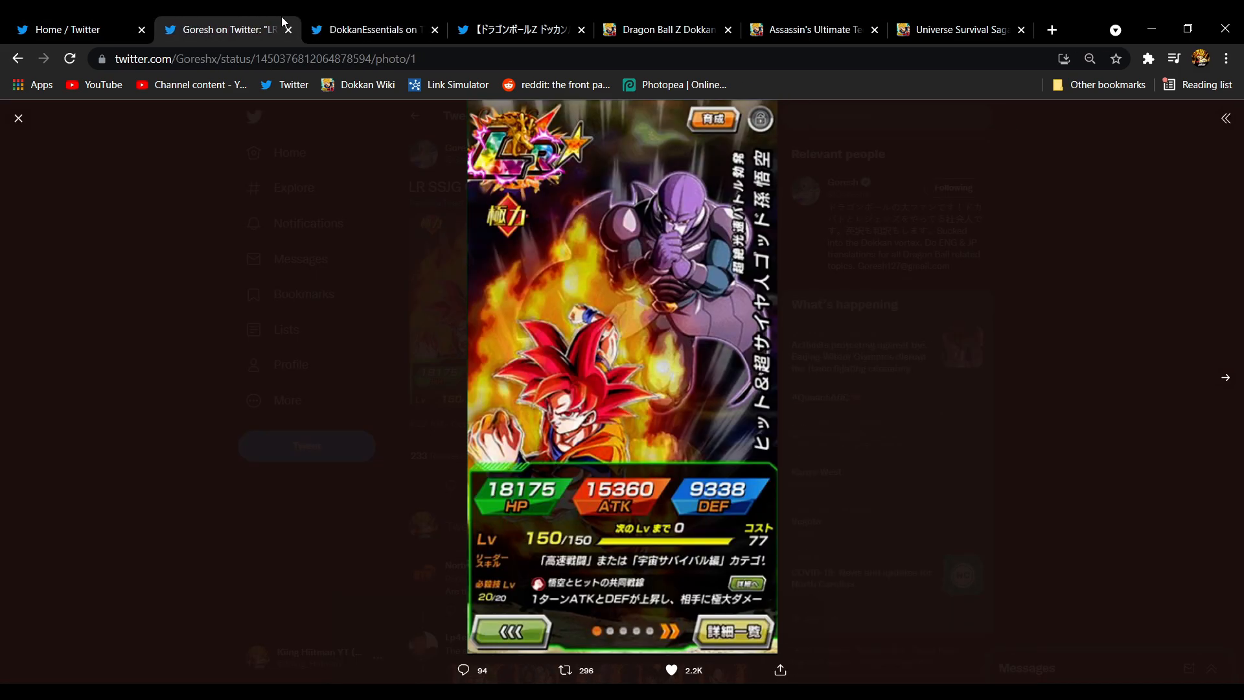
mouse_move(827, 366)
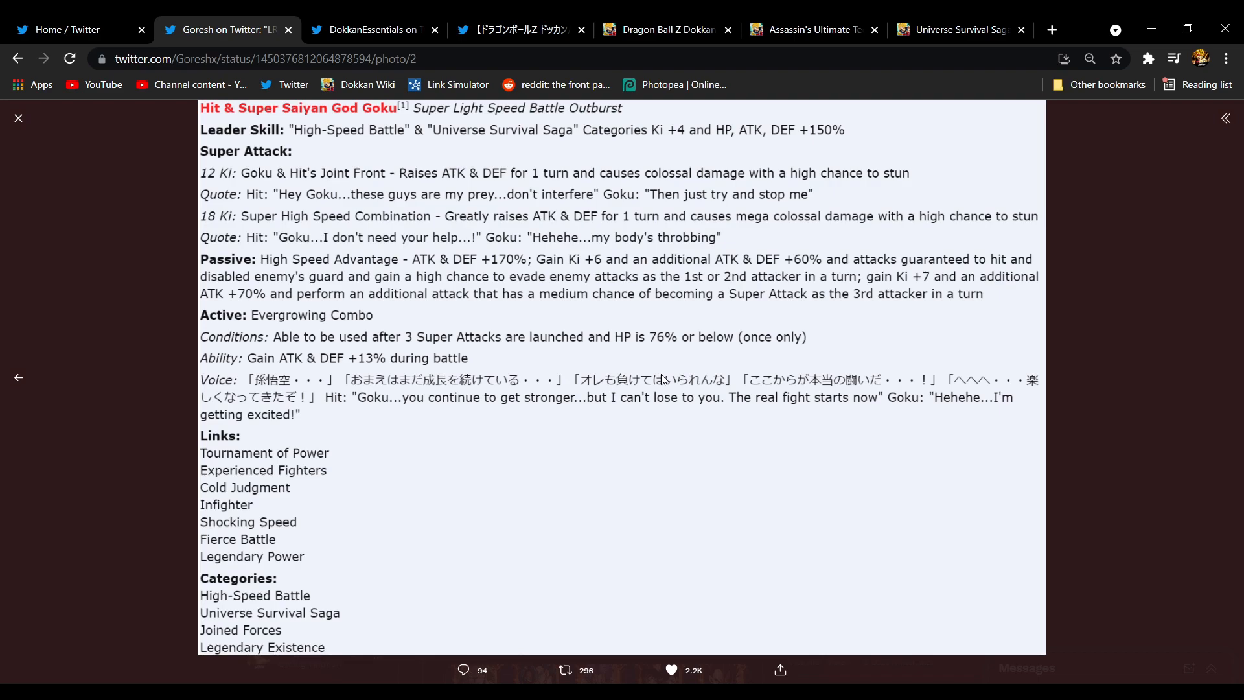
mouse_move(559, 323)
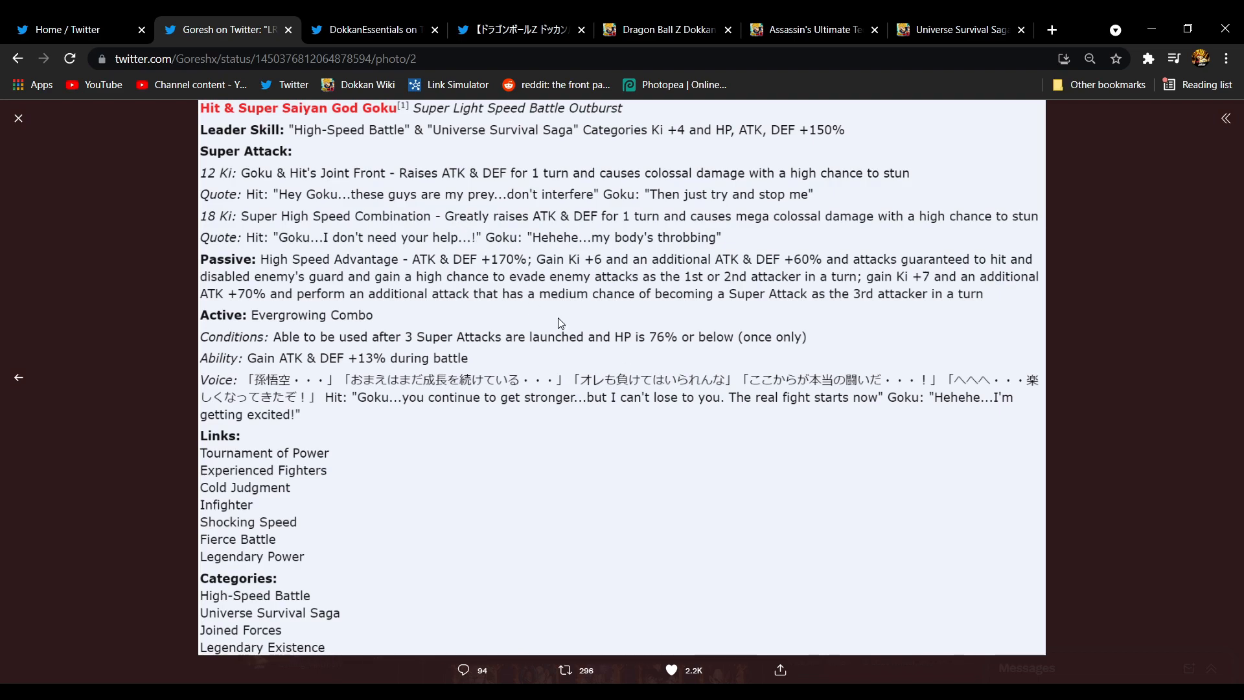
mouse_move(640, 453)
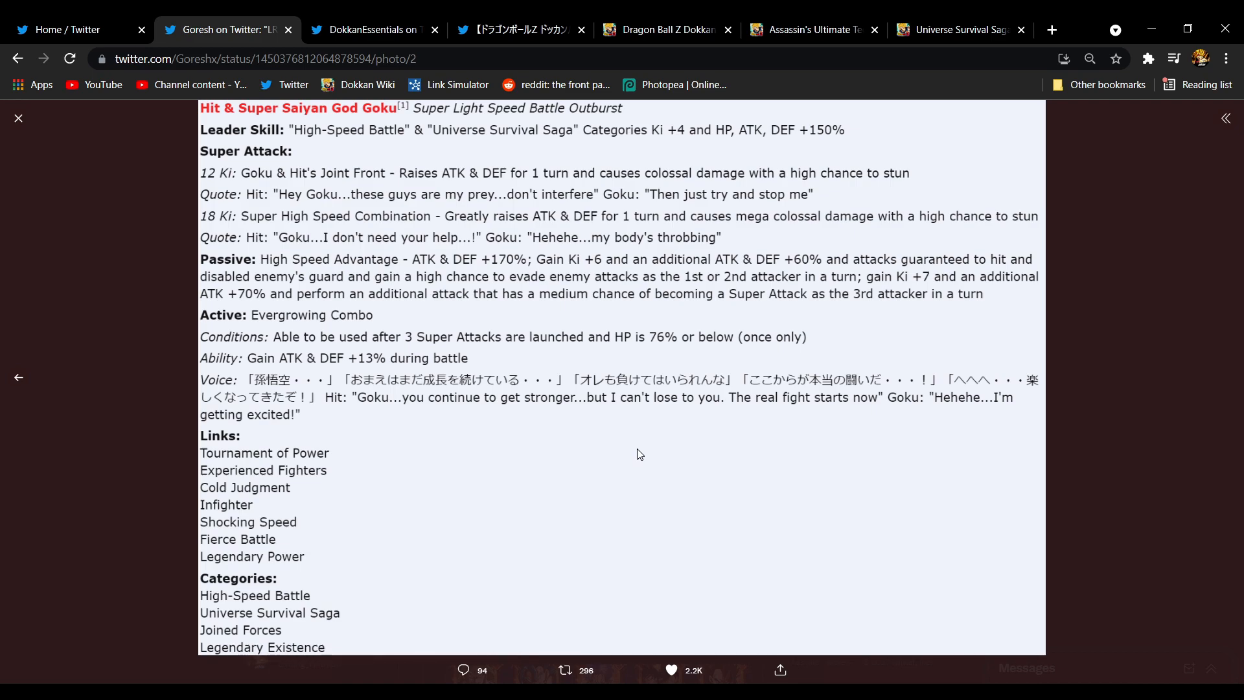
Switch to the Universe Survival Saga category page on the Dokkan Battle Wiki
click(957, 29)
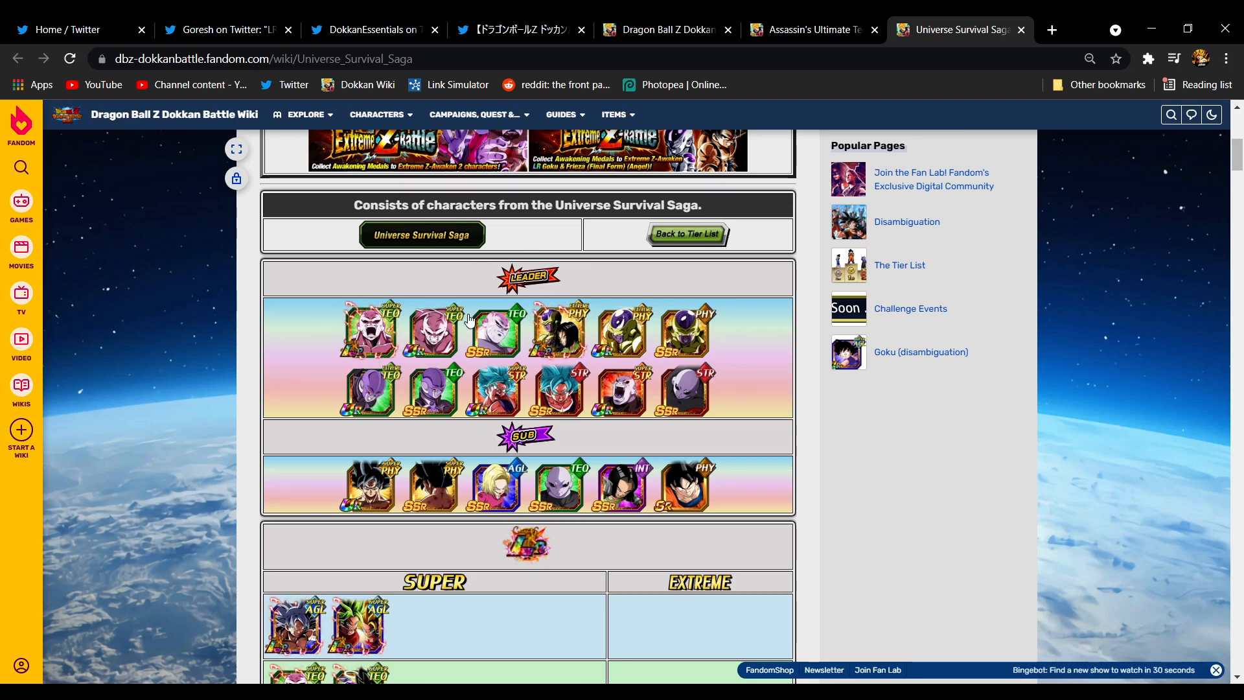
mouse_move(753, 389)
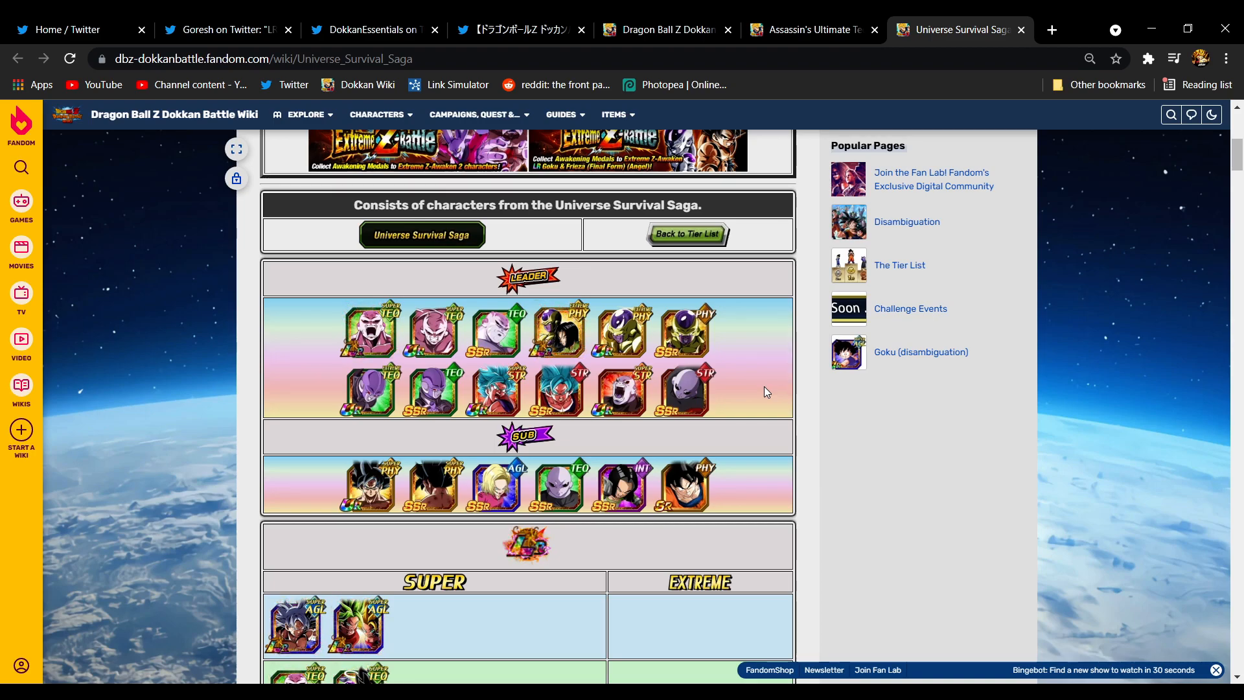
Return to Goresh's tweet showing the English skill text for Hit & Super Saiyan God Goku
click(227, 29)
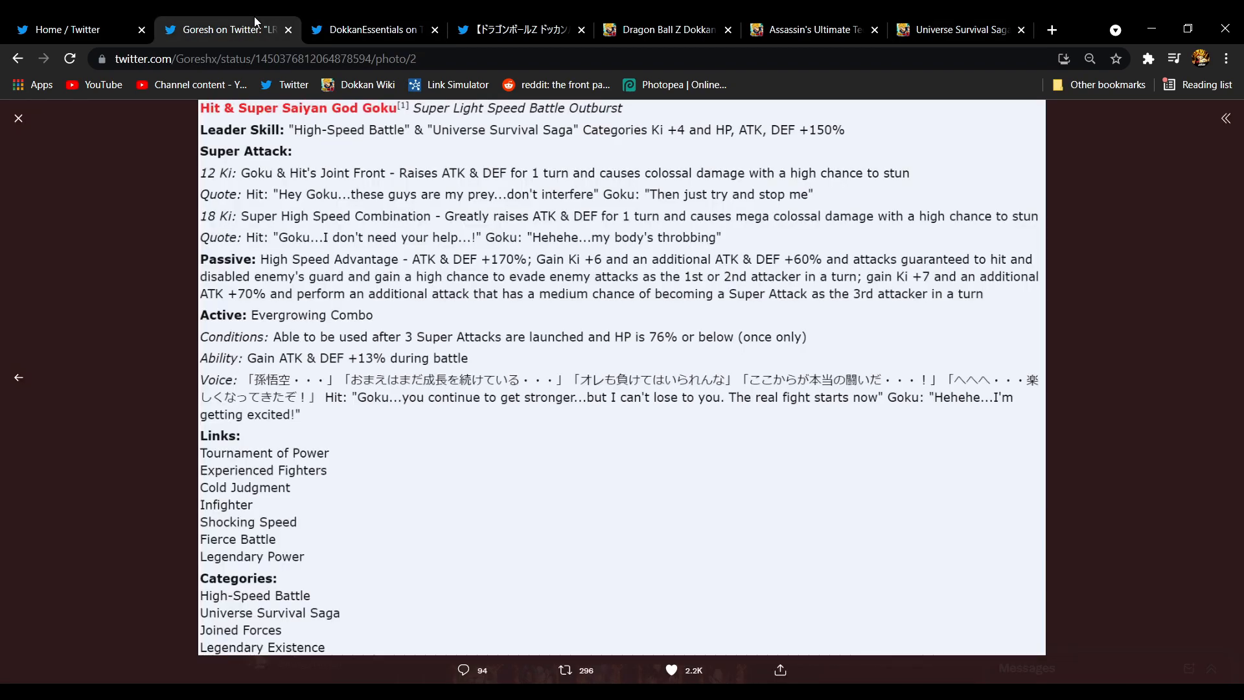
mouse_move(609, 318)
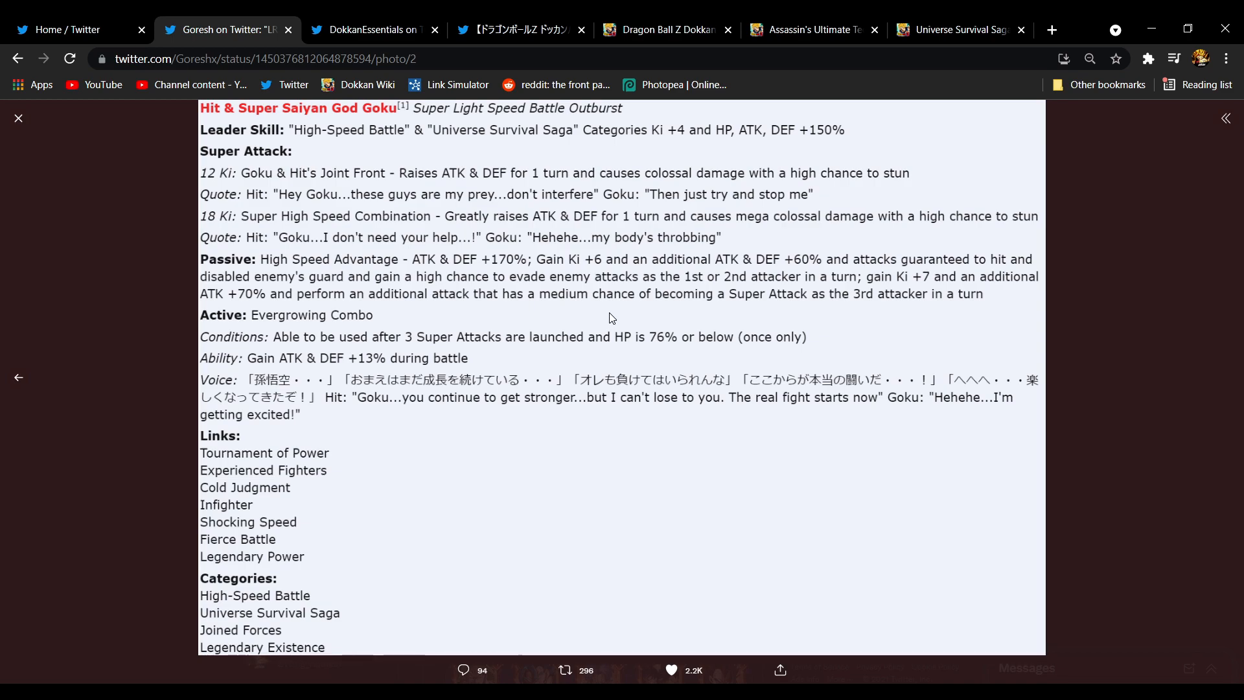
mouse_move(618, 120)
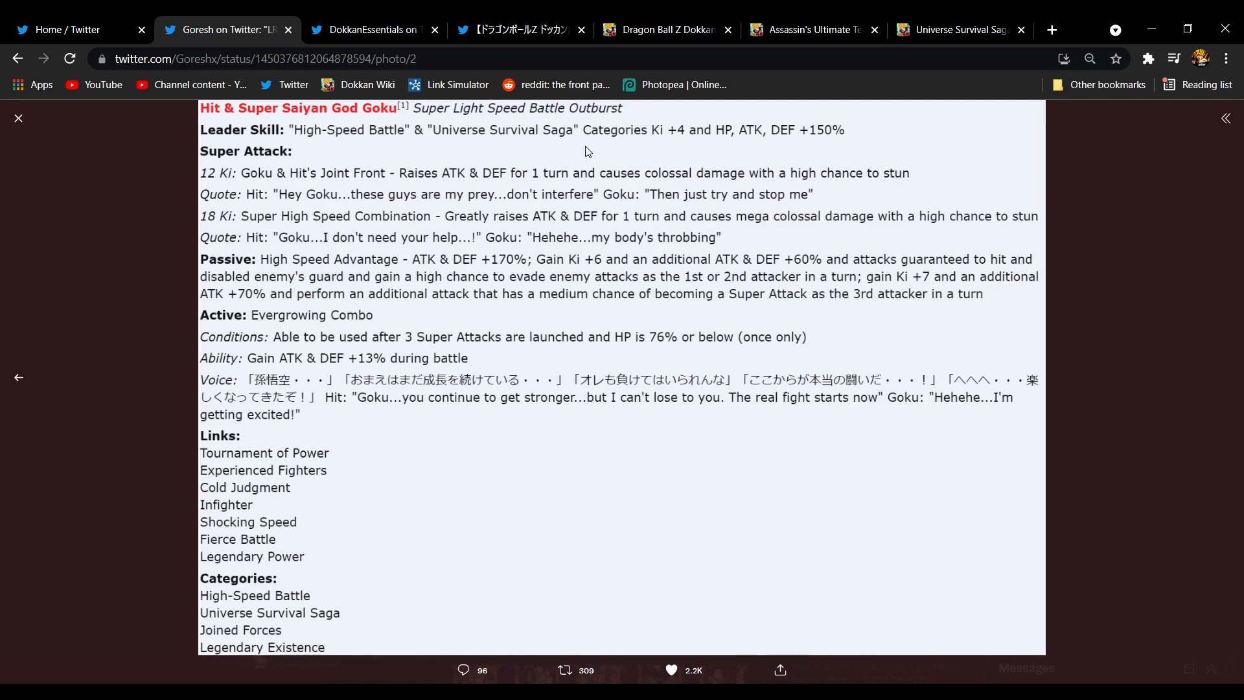
mouse_move(434, 164)
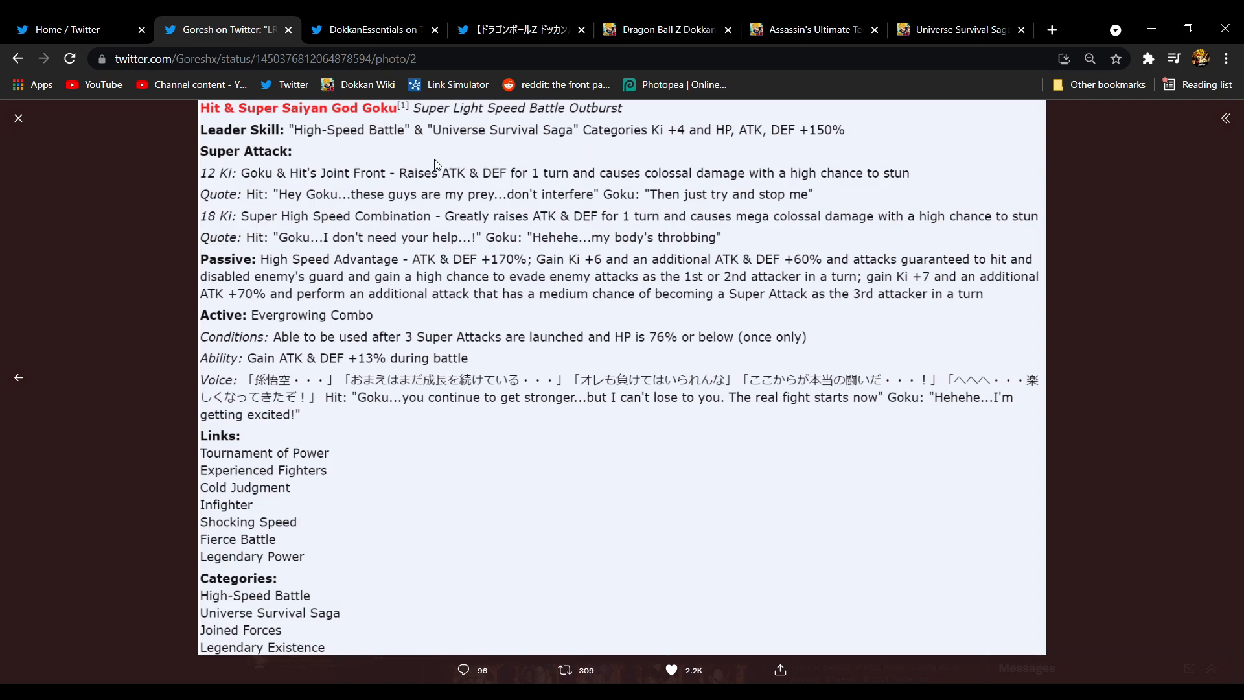
mouse_move(371, 167)
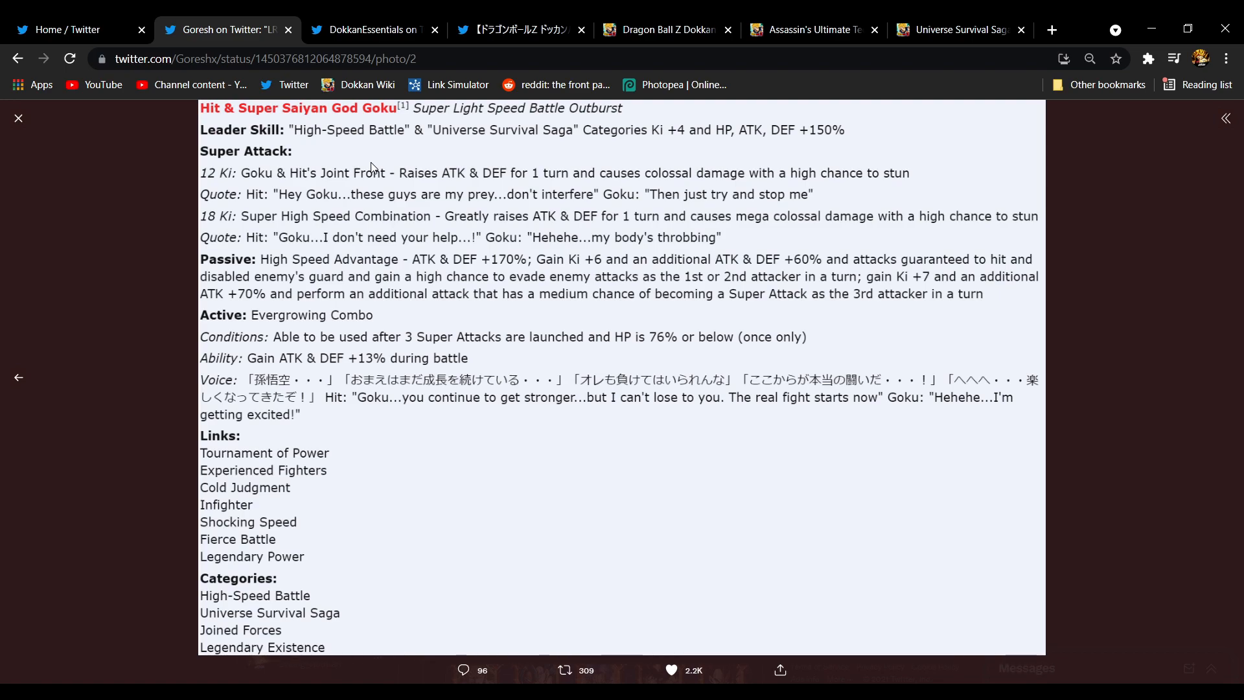
mouse_move(404, 176)
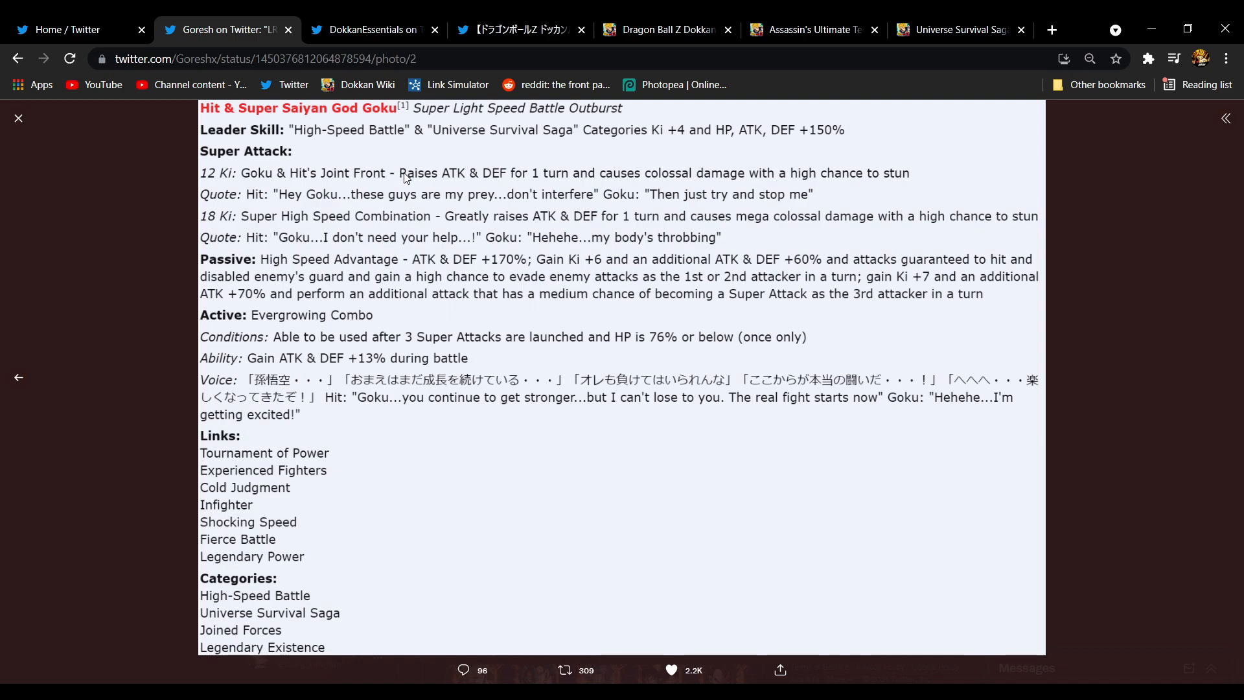
mouse_move(366, 163)
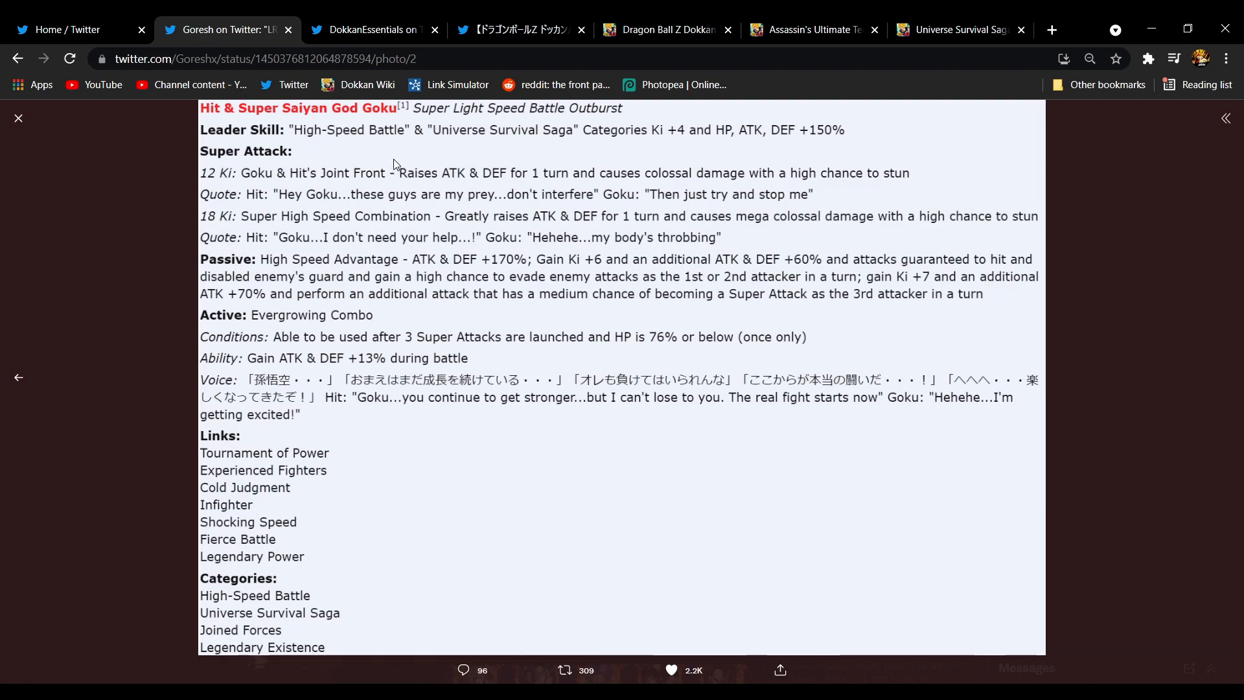
mouse_move(430, 180)
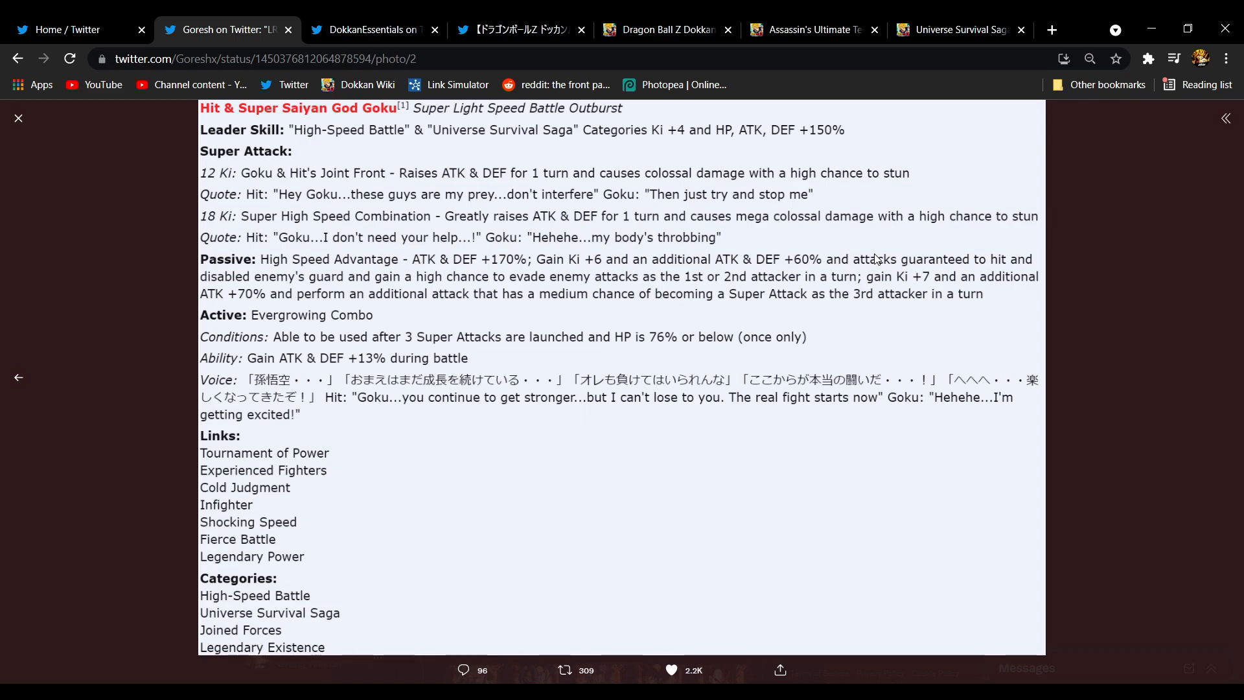
mouse_move(290, 293)
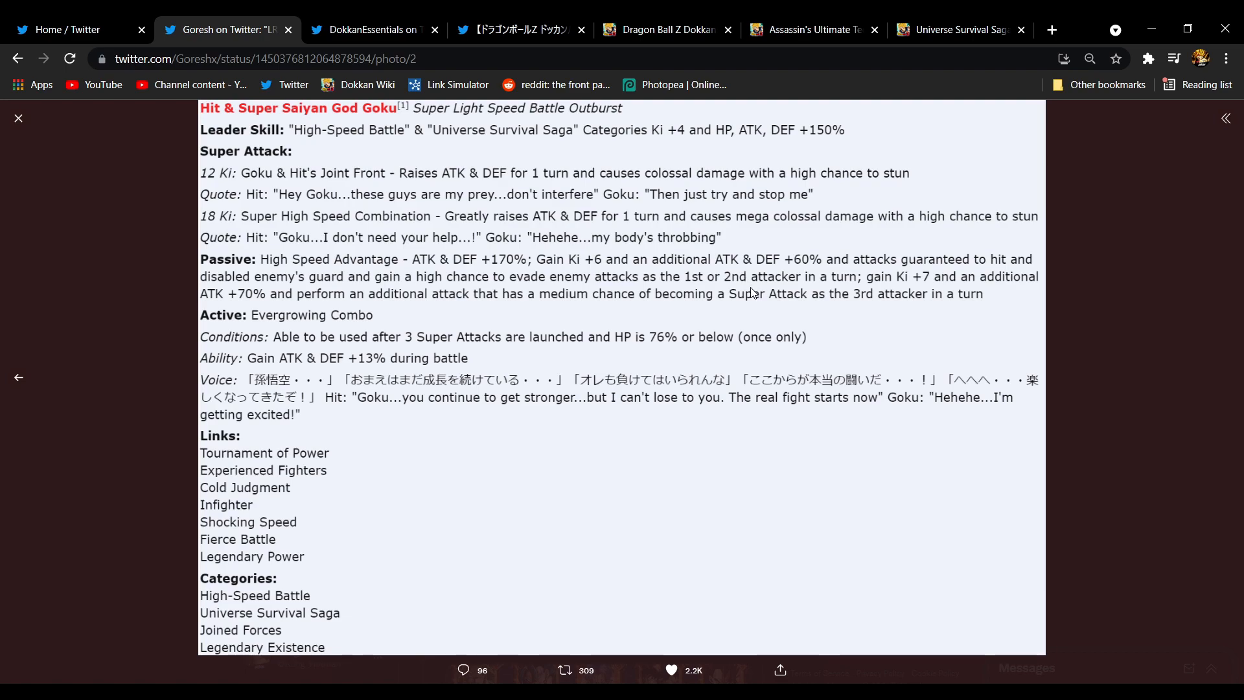
mouse_move(897, 288)
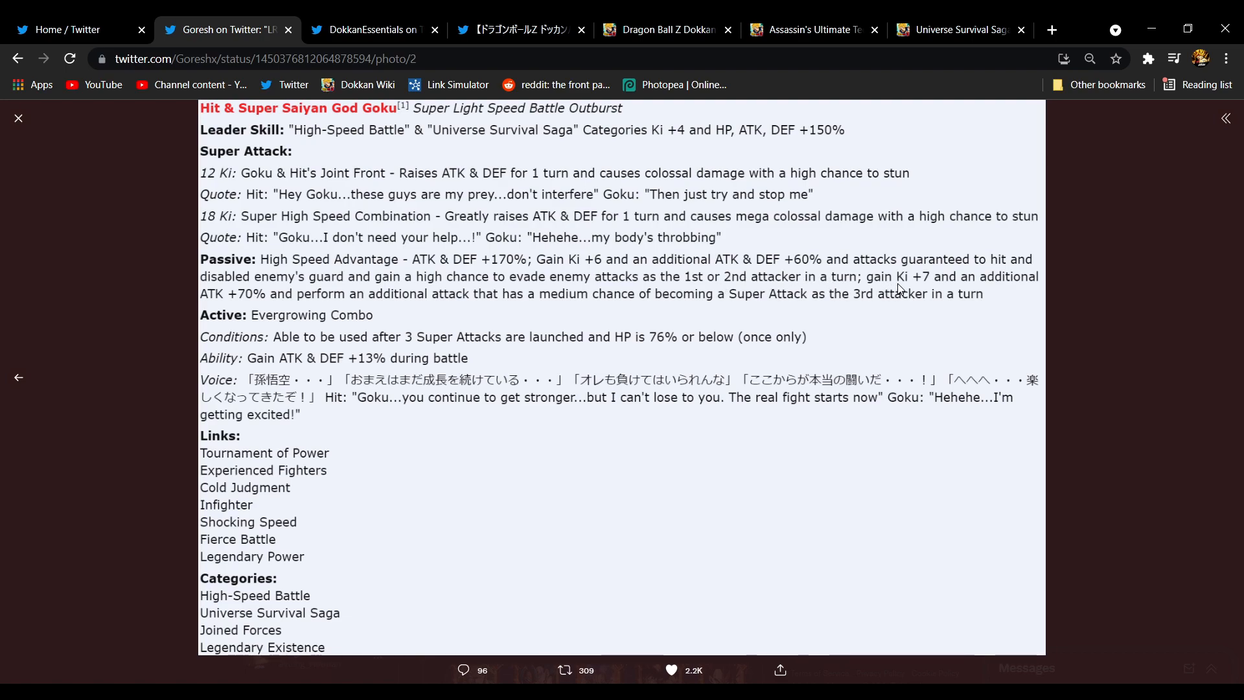
mouse_move(887, 343)
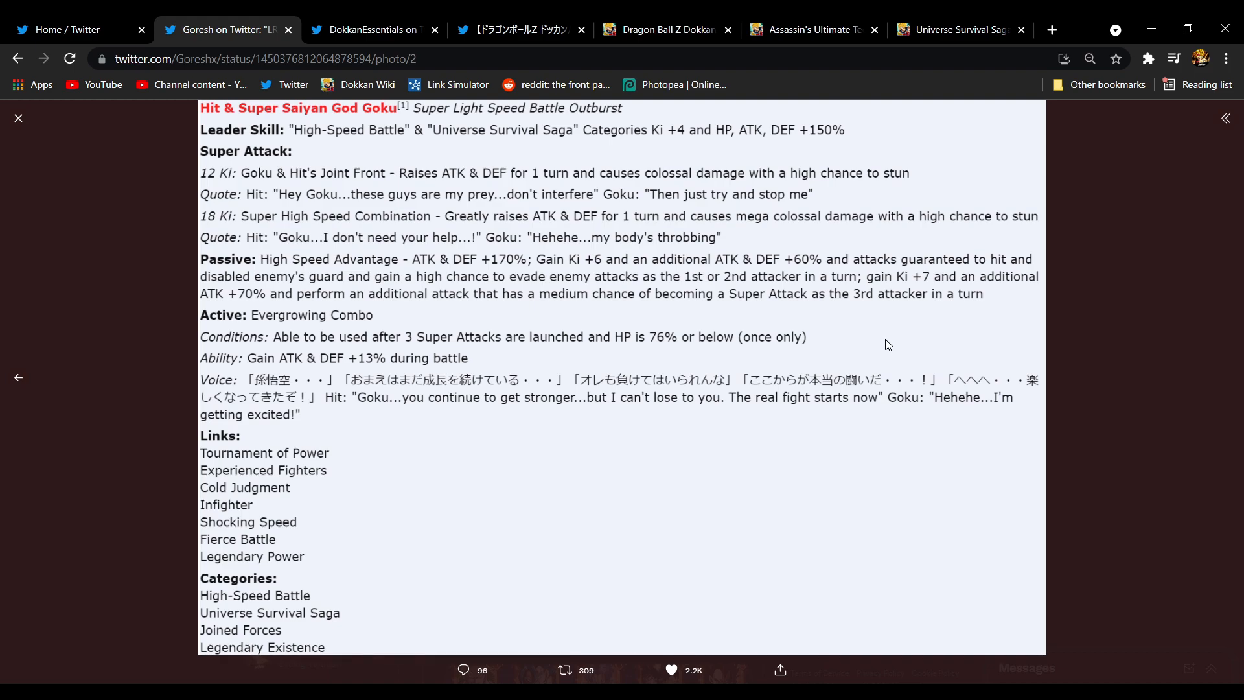
mouse_move(386, 307)
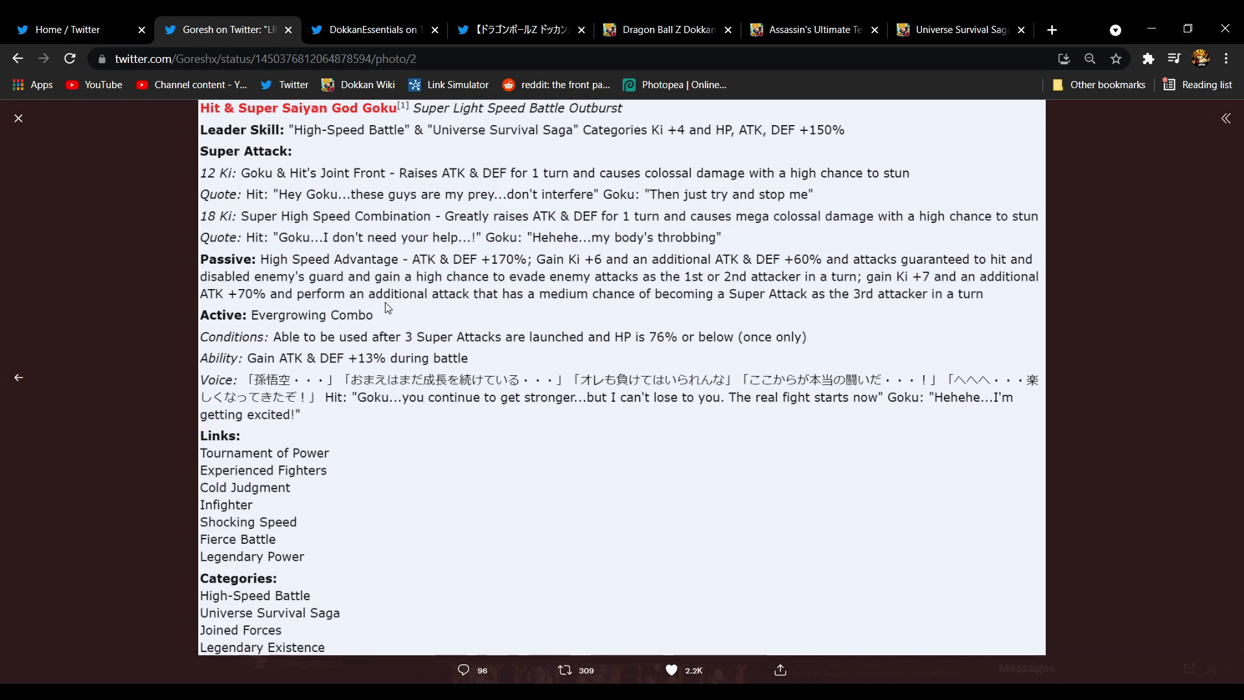
mouse_move(315, 319)
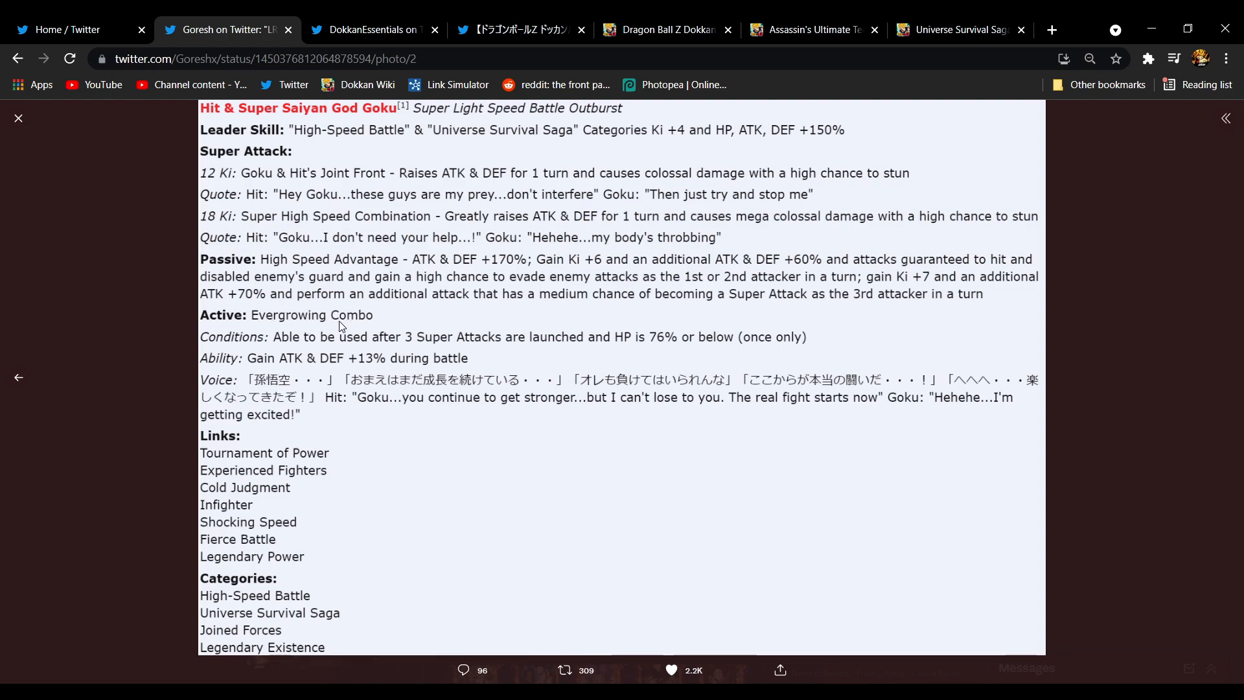
Revisit the Extreme Z-Awakening announcement and comment tweets, then open the official Dokkan account profile in a new tab
click(515, 29)
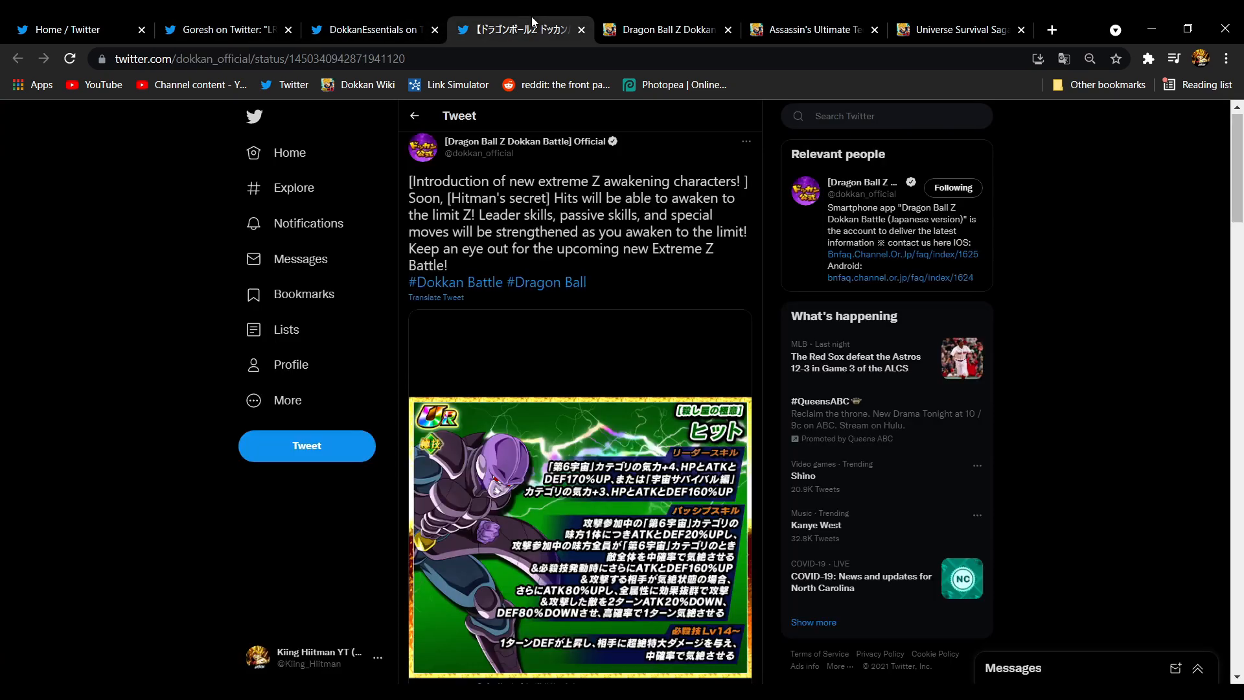
click(369, 30)
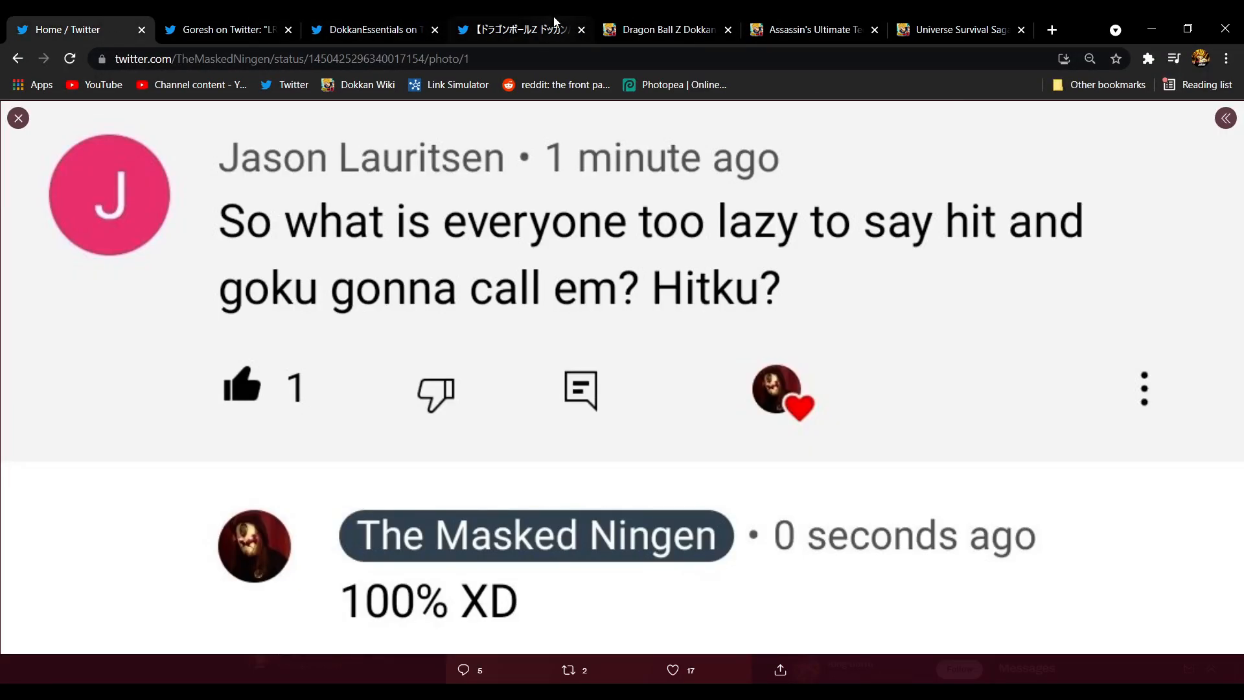
click(518, 29)
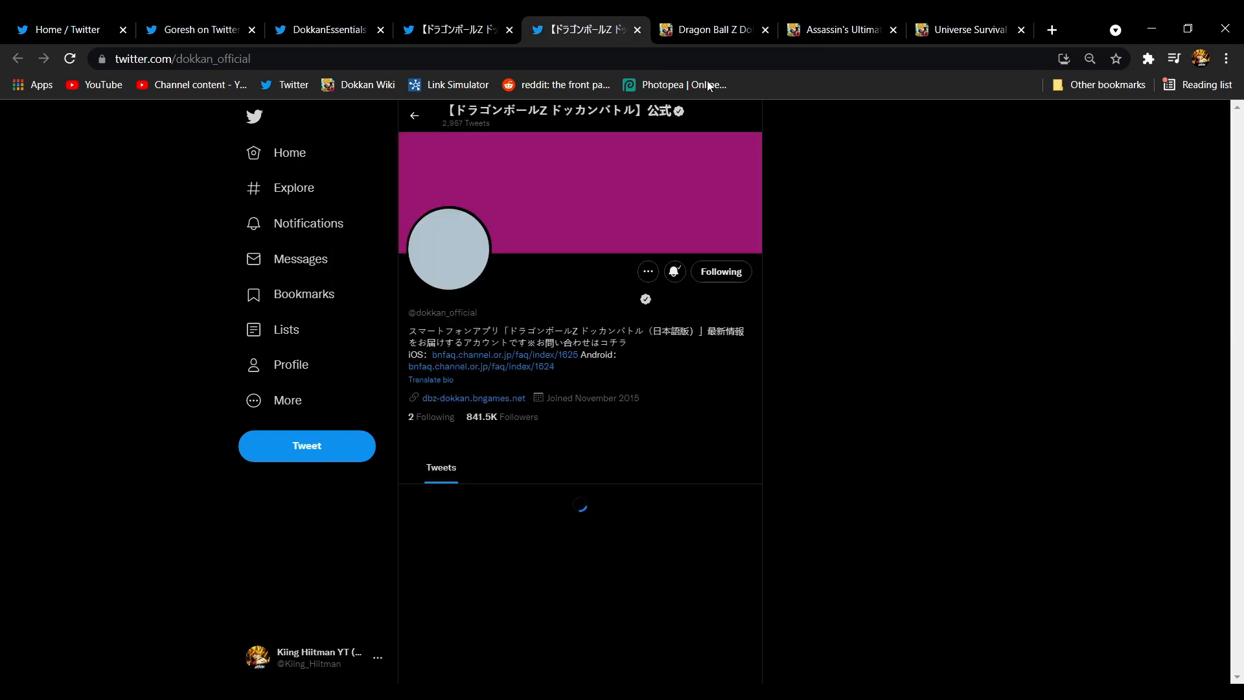
Play the official Hit & Super Saiyan God Goku battle video, then return to Goresh's card details image
scroll(down, 3)
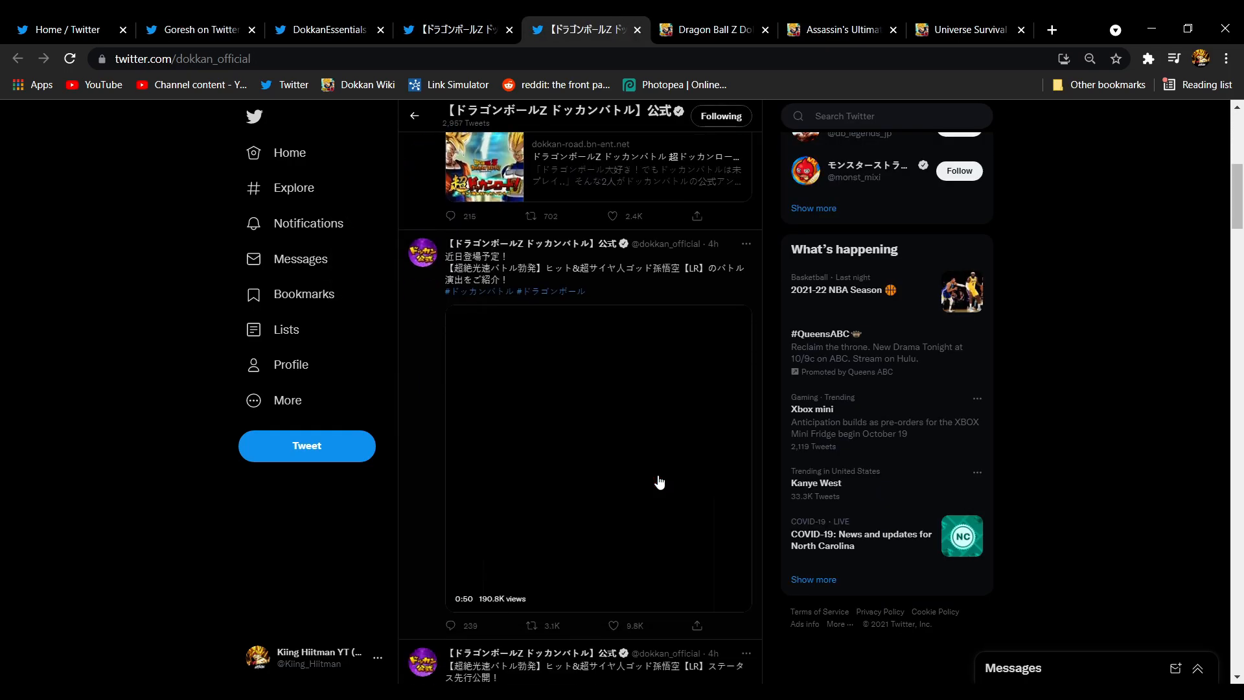
click(598, 460)
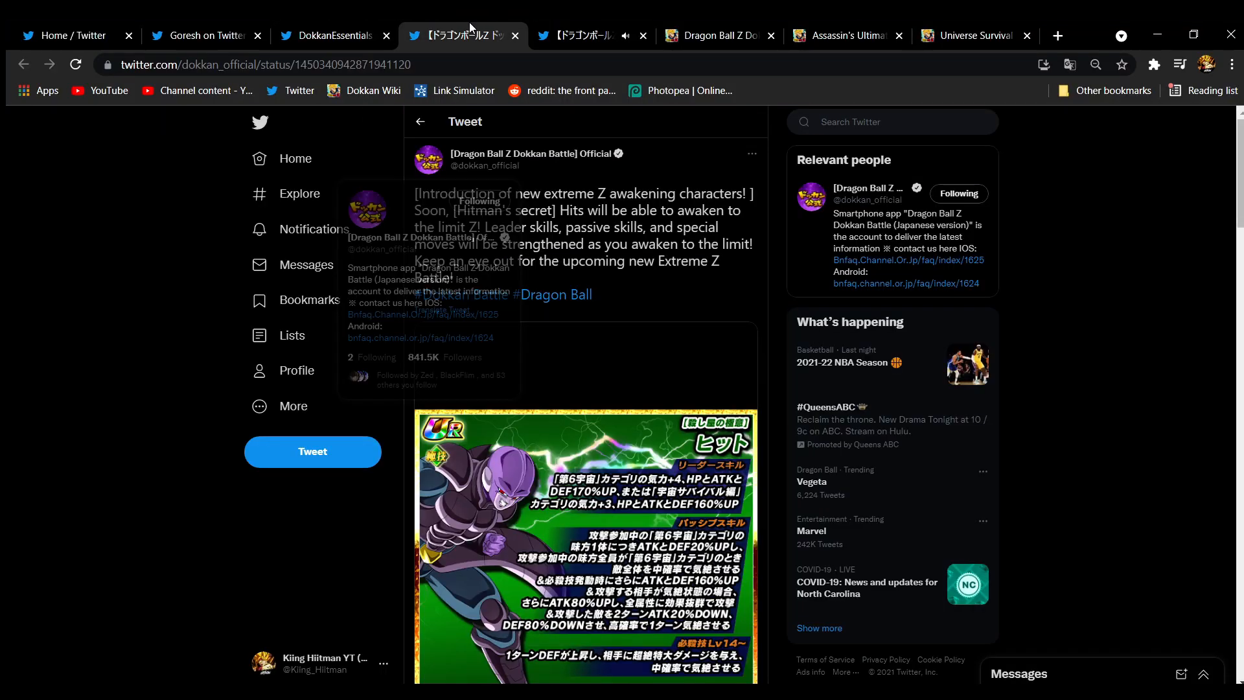
click(198, 35)
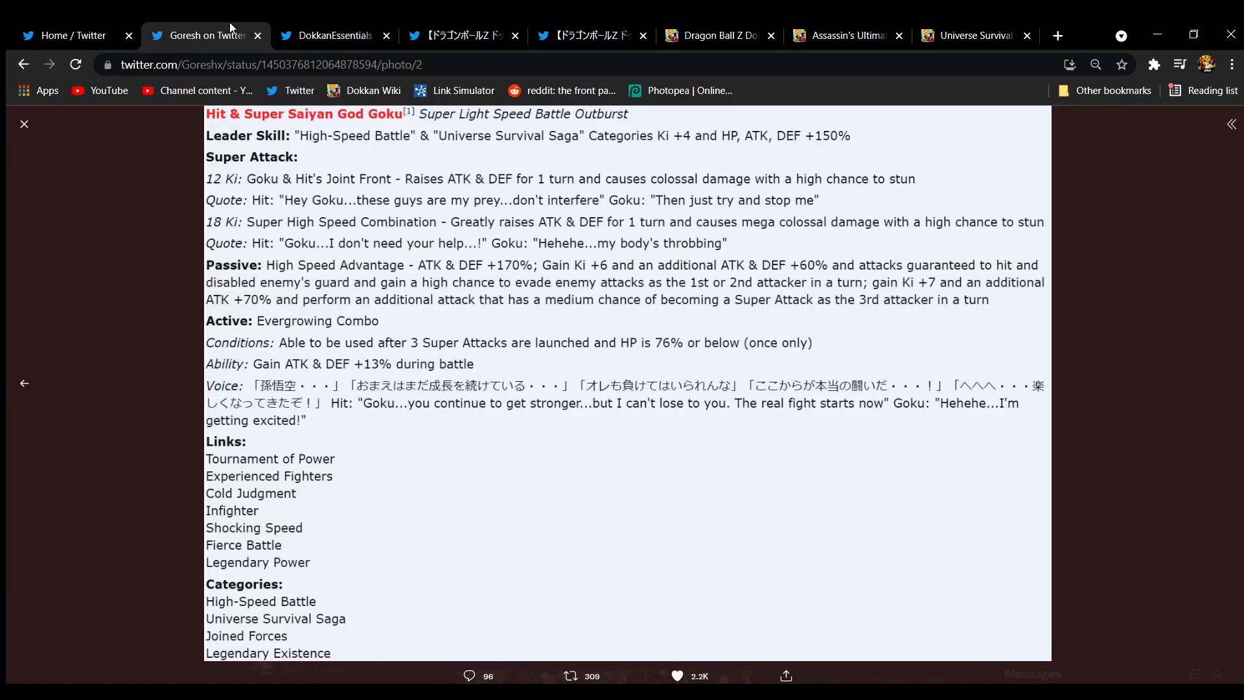
mouse_move(678, 458)
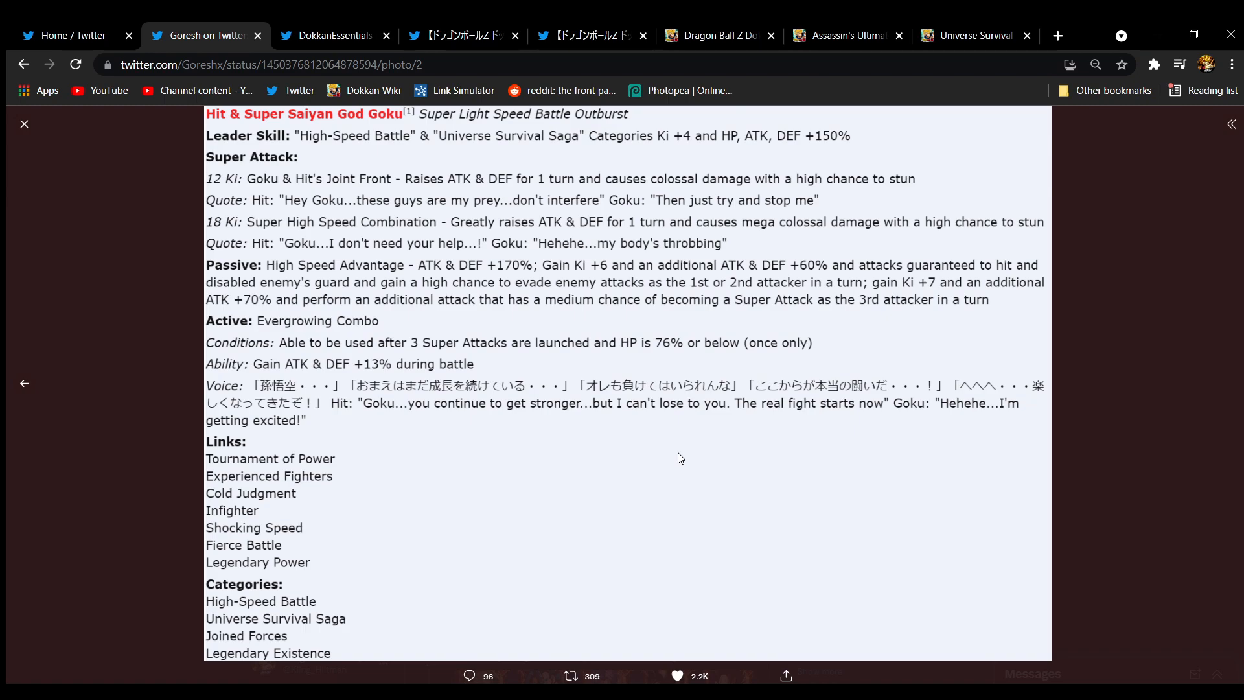
mouse_move(724, 565)
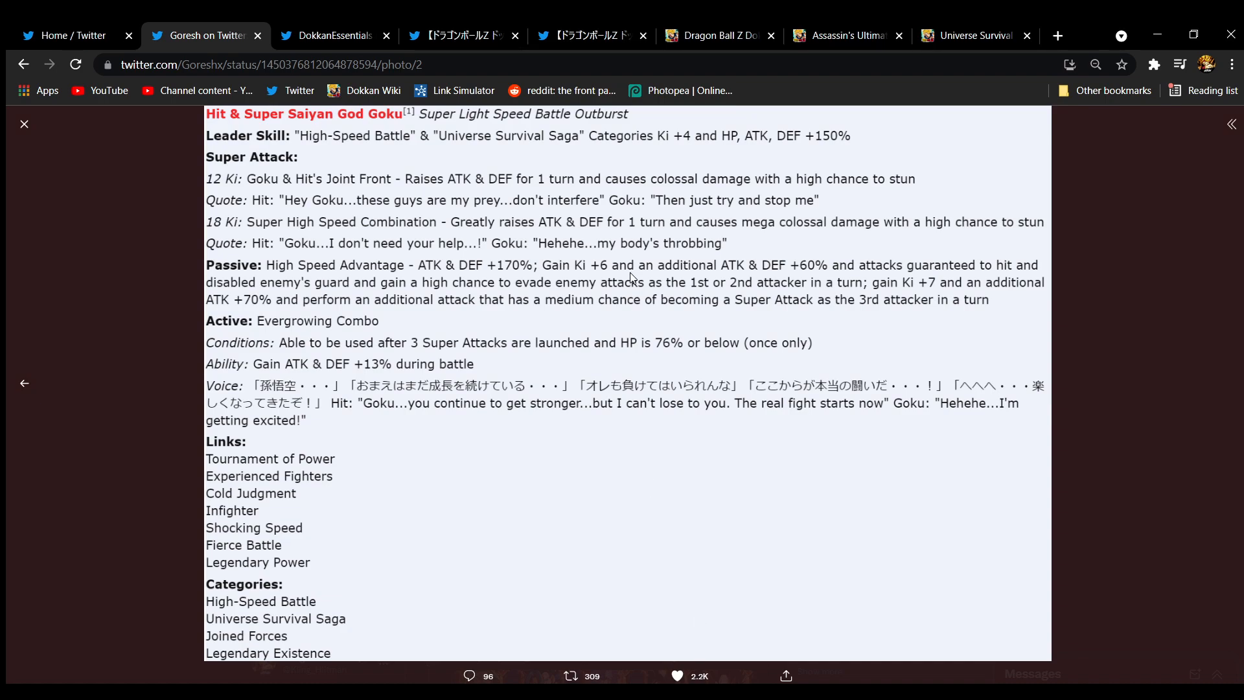
mouse_move(448, 499)
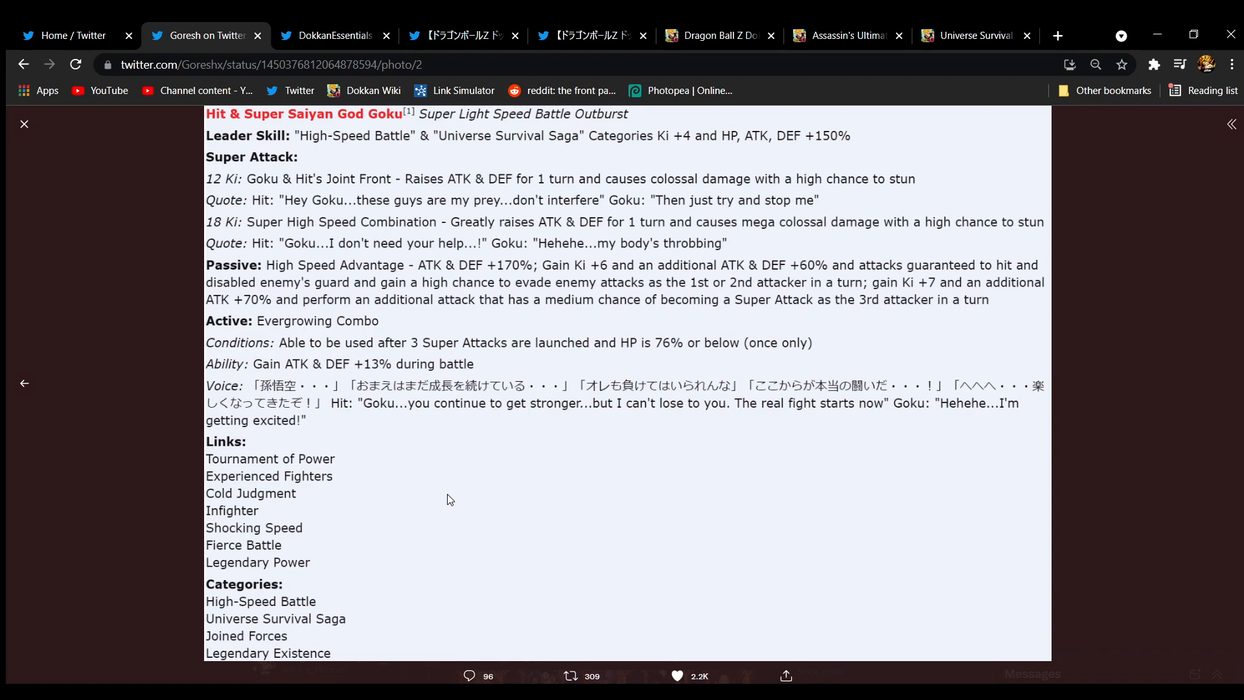
mouse_move(316, 607)
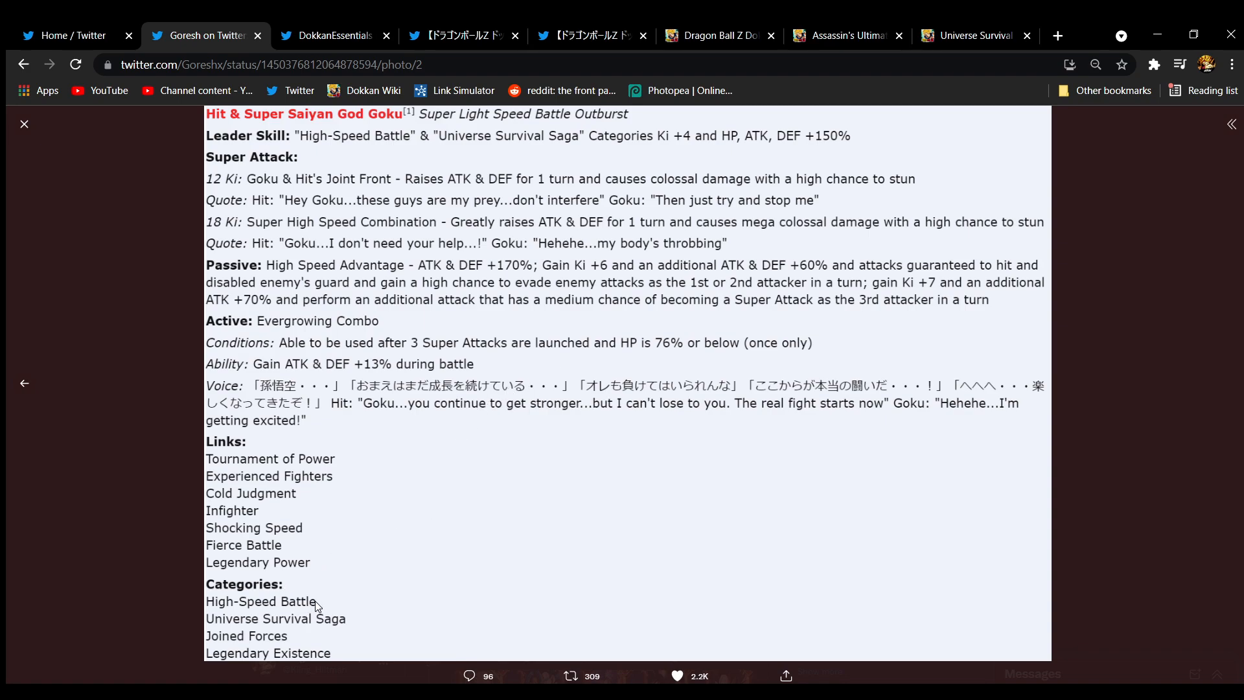
mouse_move(345, 621)
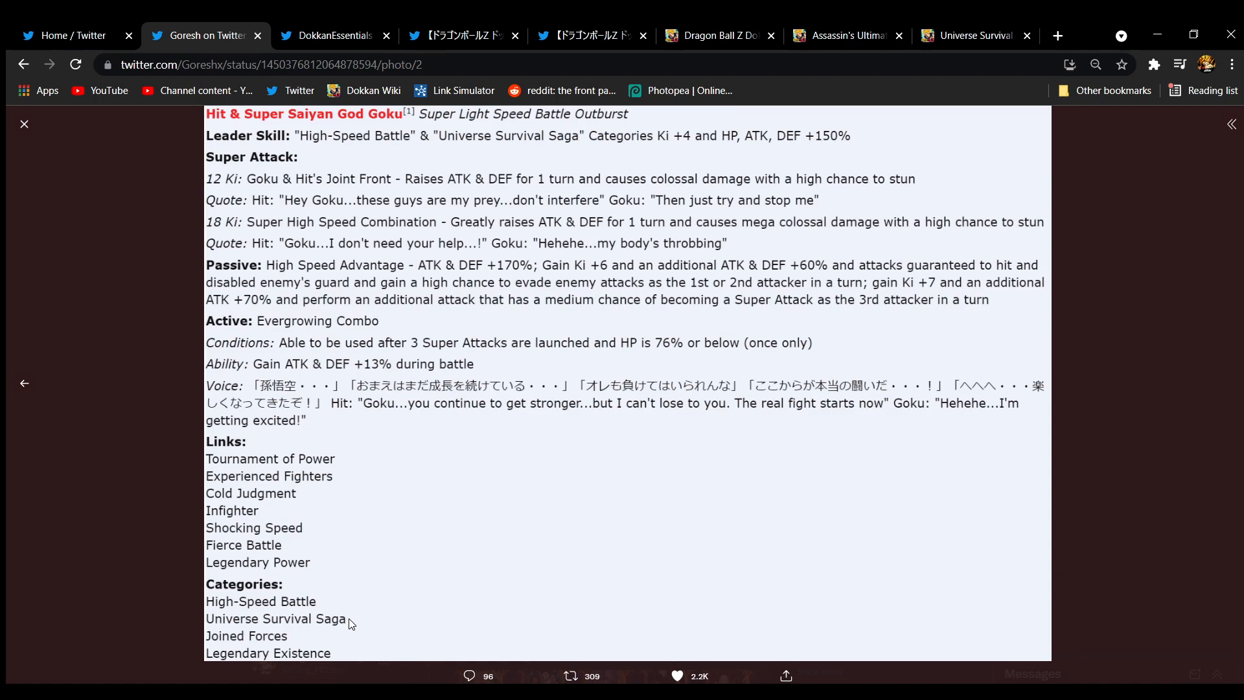
mouse_move(368, 613)
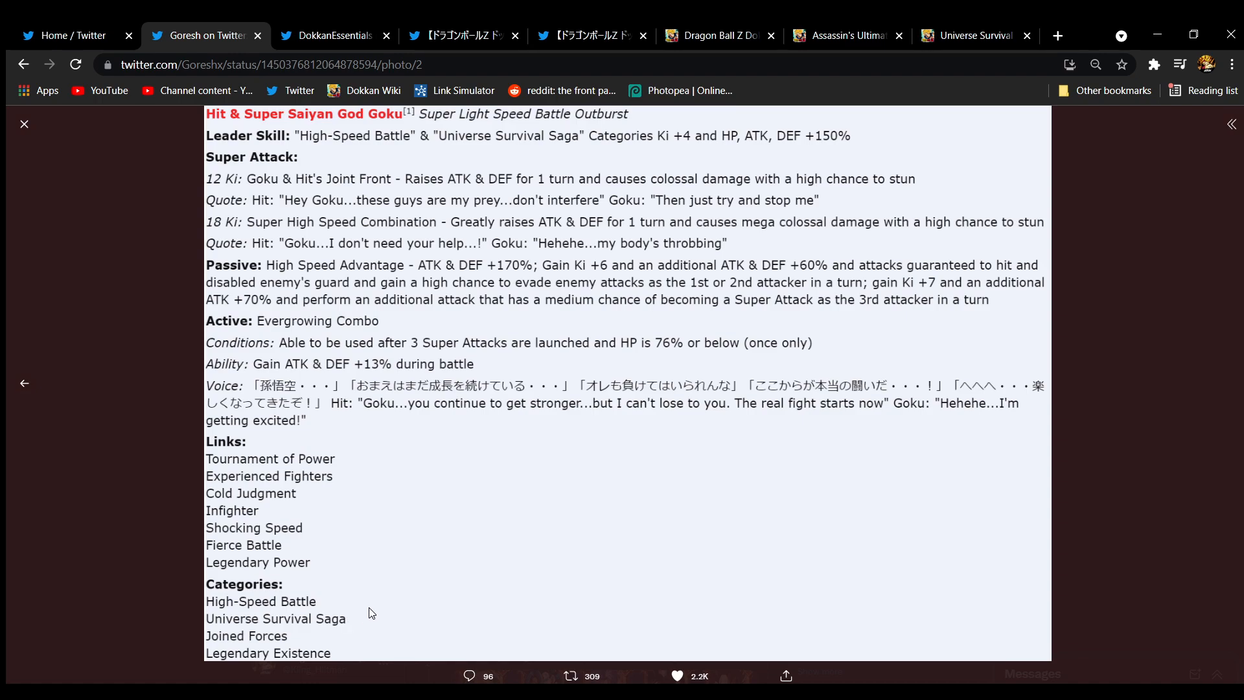
click(969, 35)
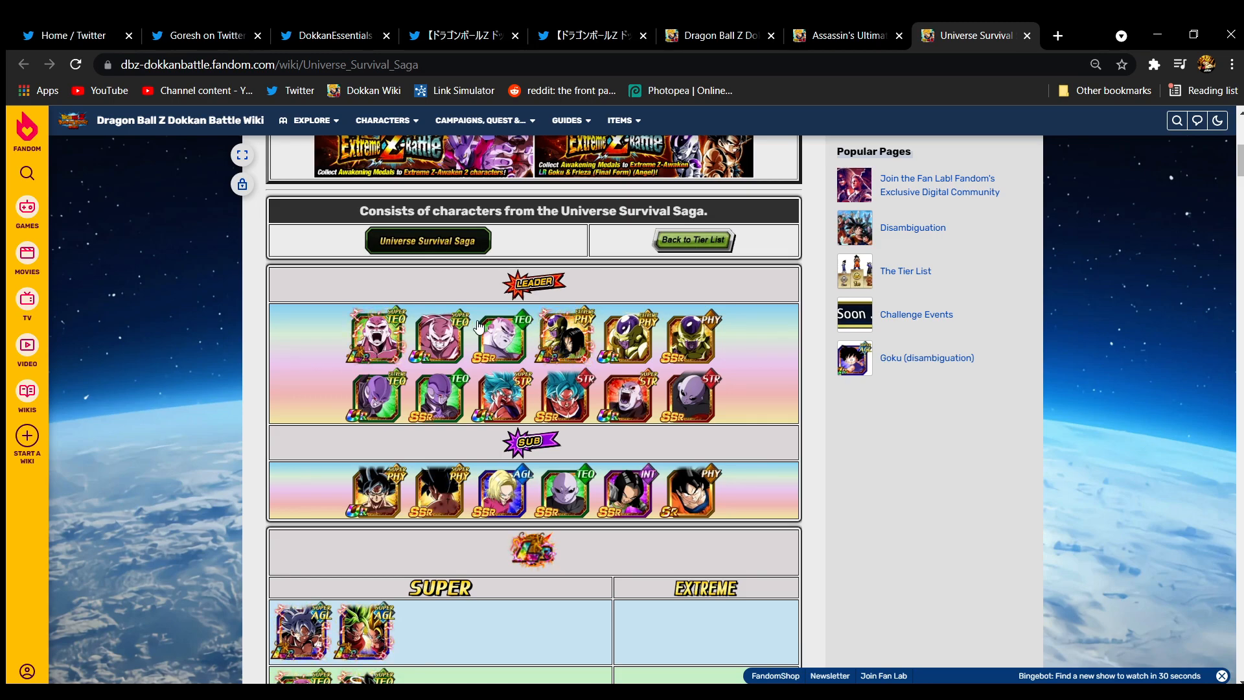
mouse_move(563, 332)
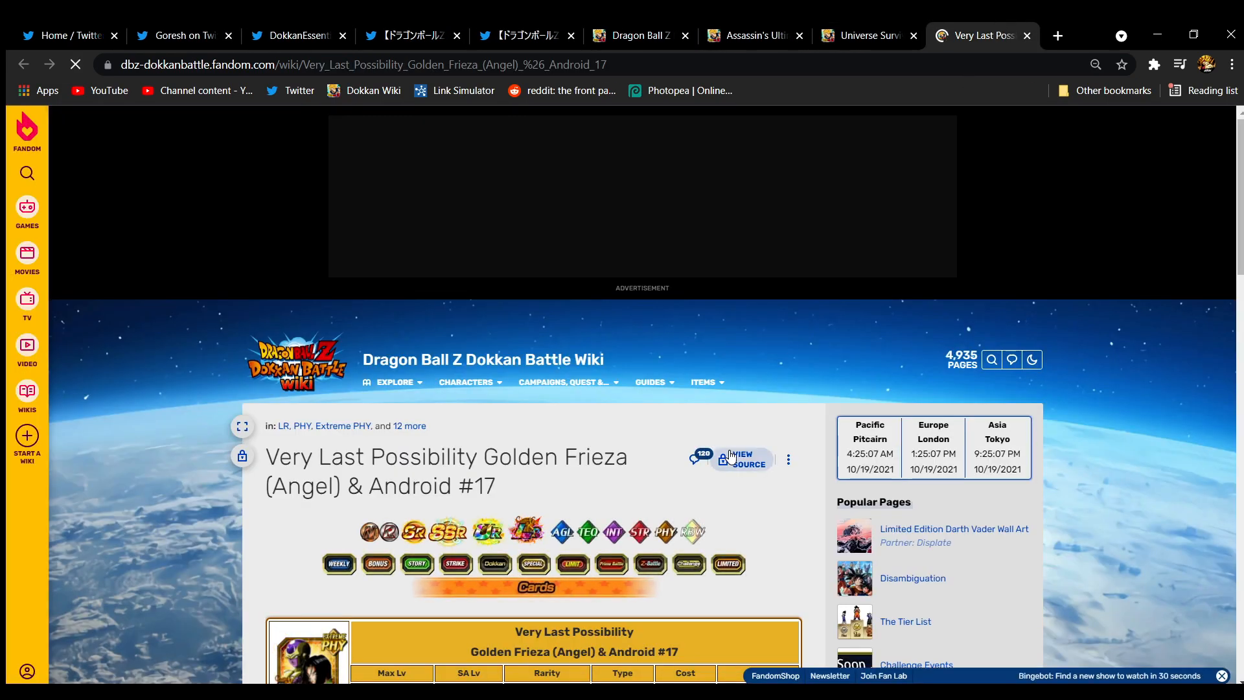
click(865, 35)
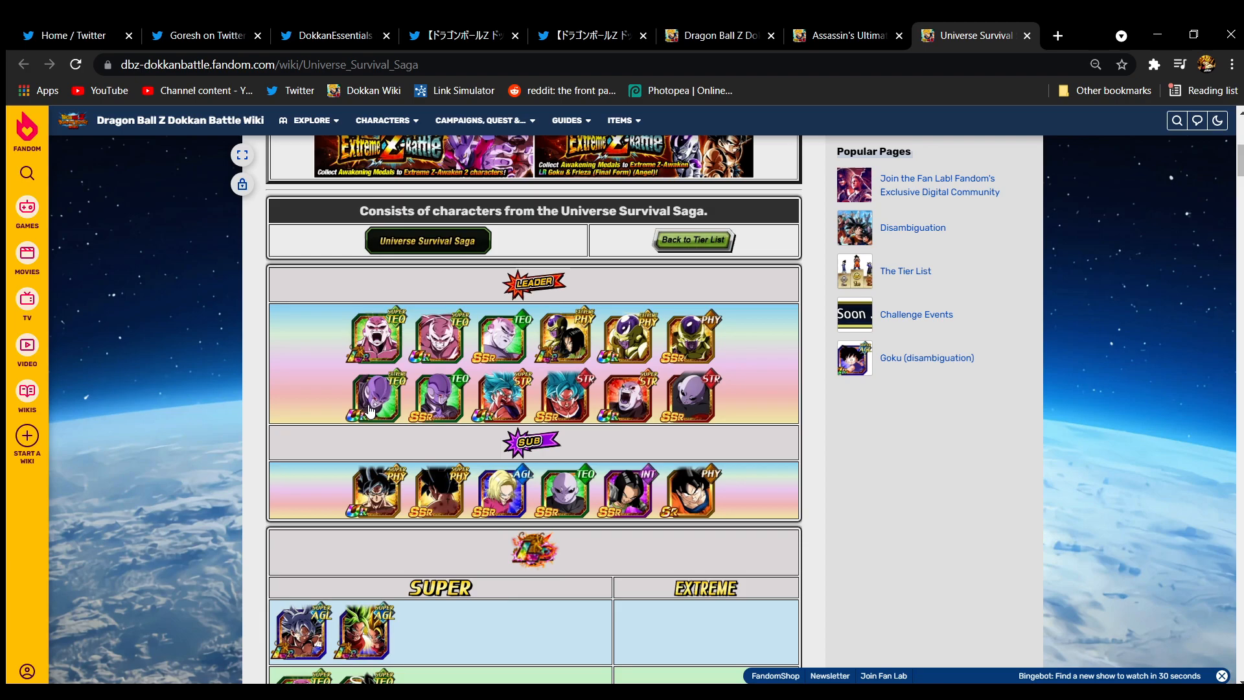
mouse_move(375, 430)
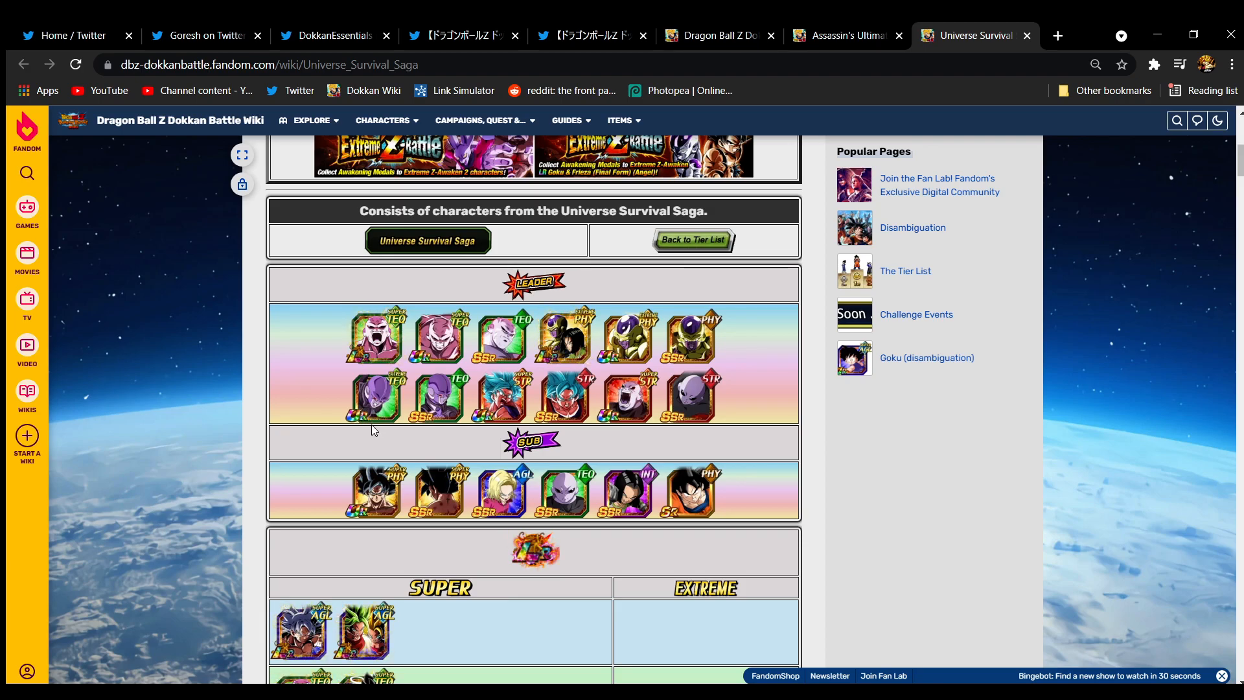
mouse_move(518, 412)
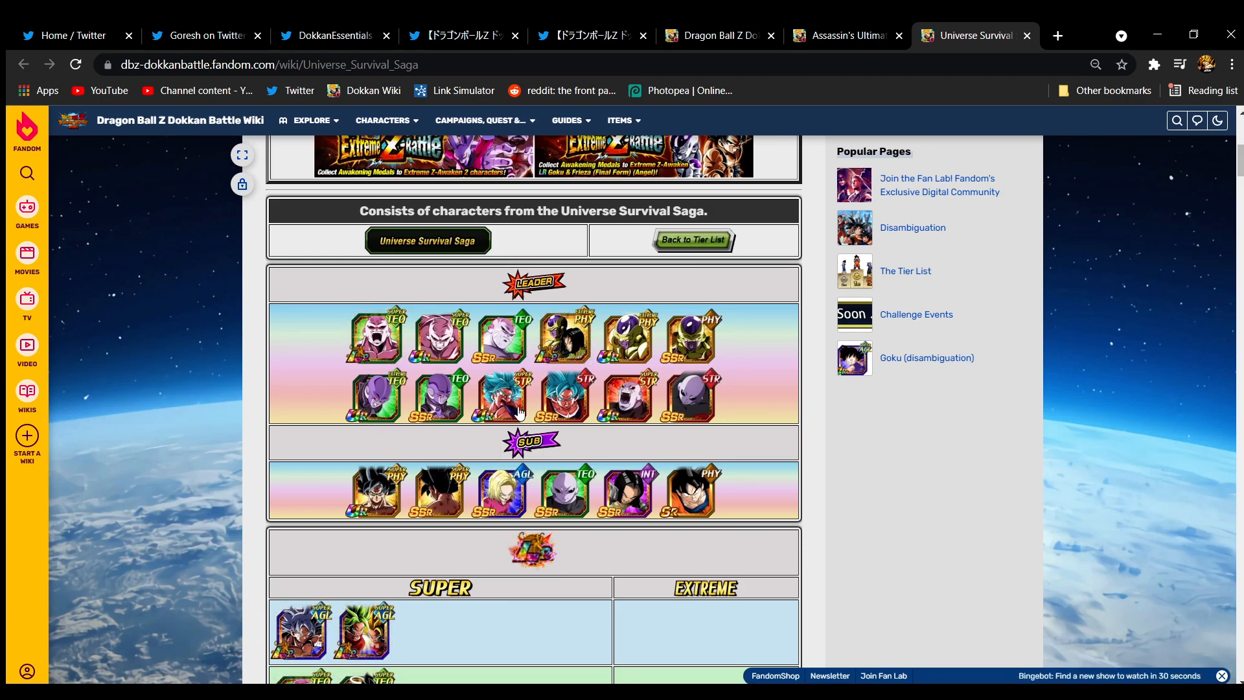
click(484, 120)
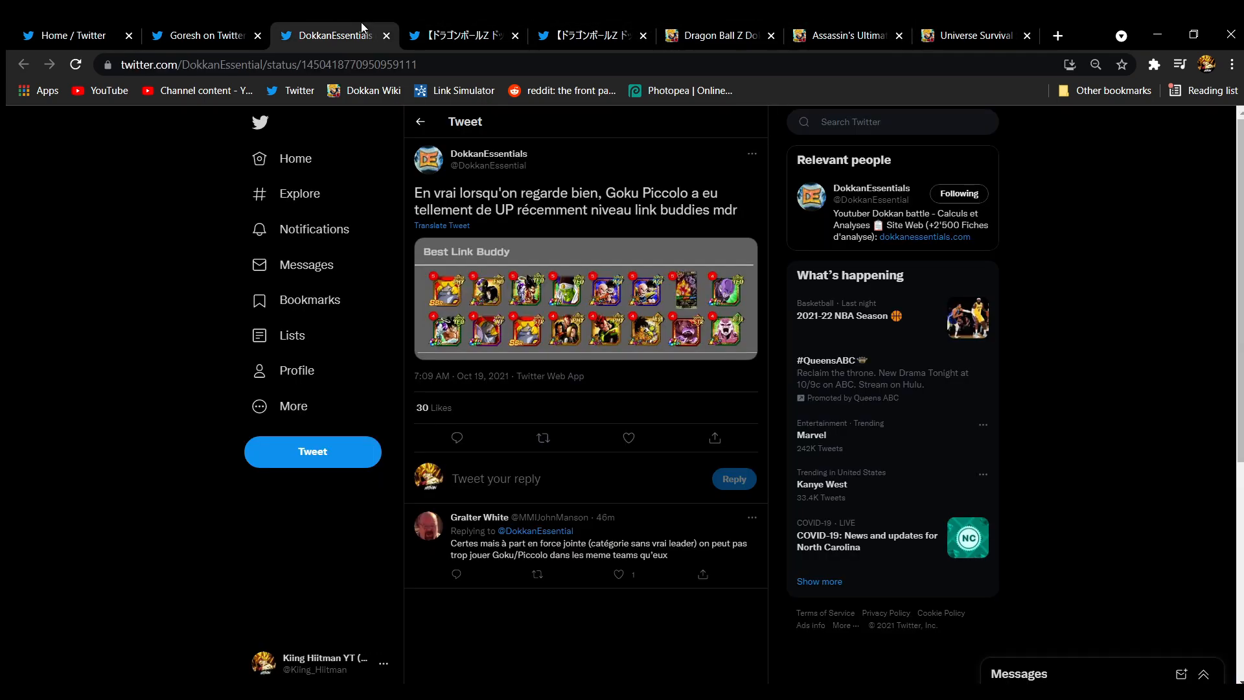
click(198, 35)
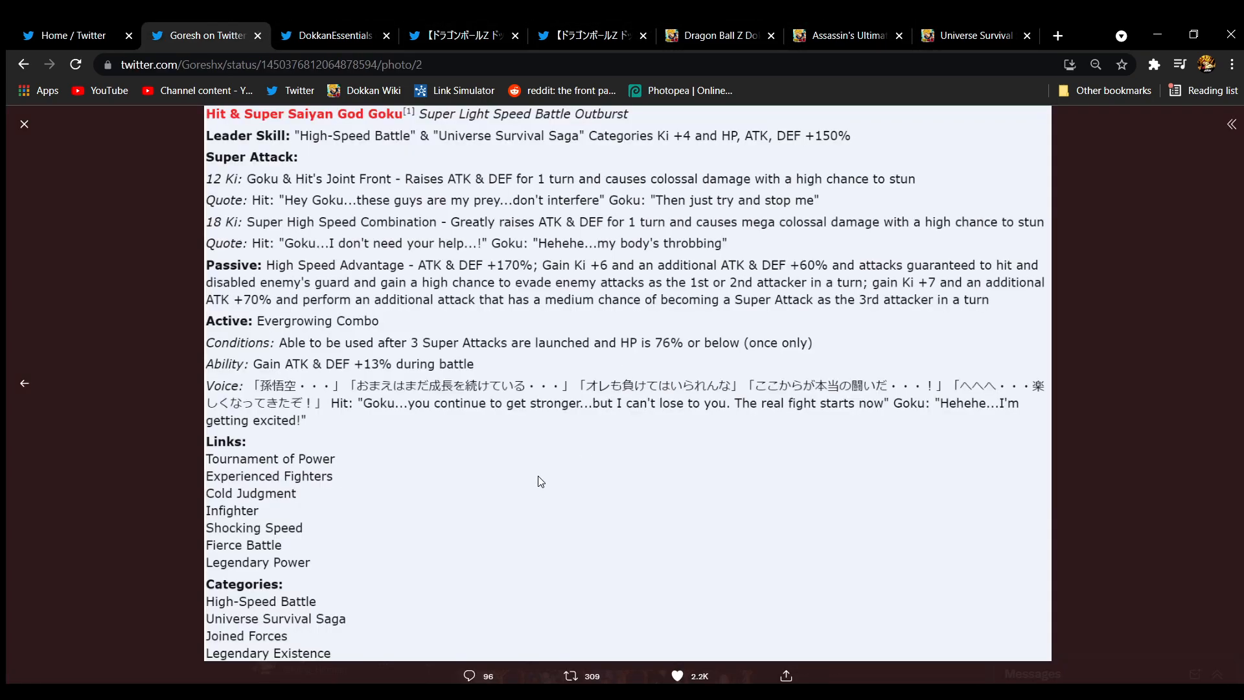
Review the Best Link Buddy image and leaked card details, then show the official Hit Extreme Z-Awakening tweet
click(333, 35)
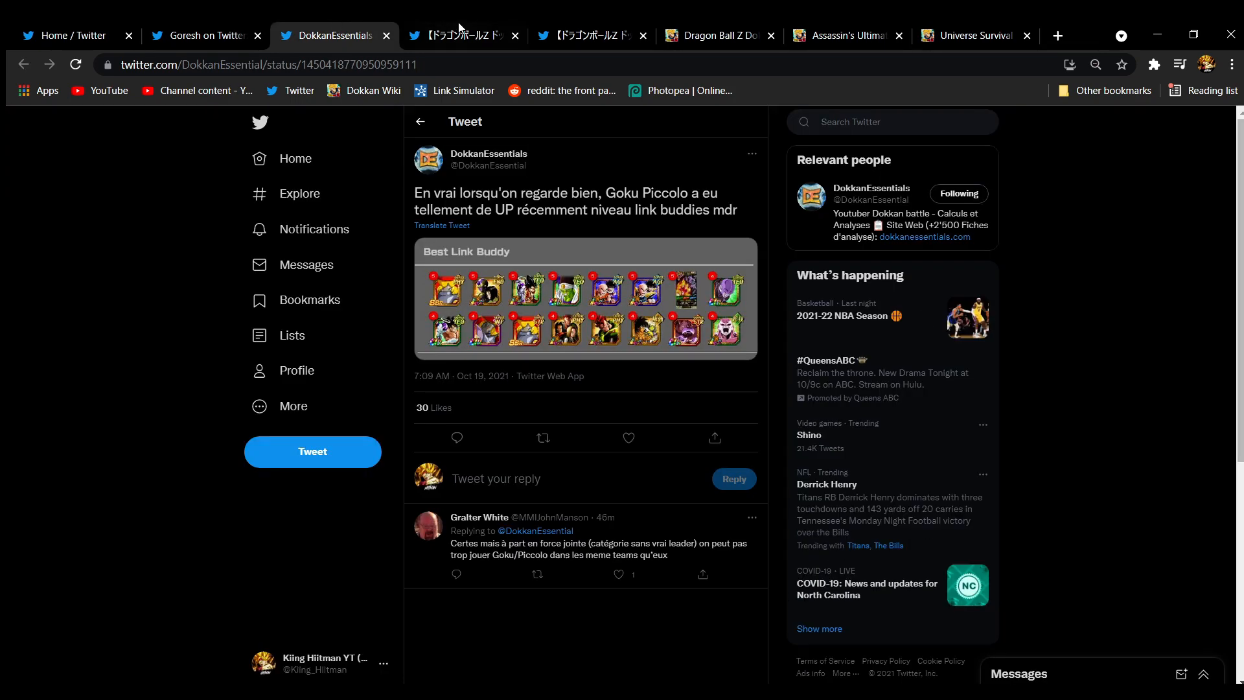
mouse_move(528, 315)
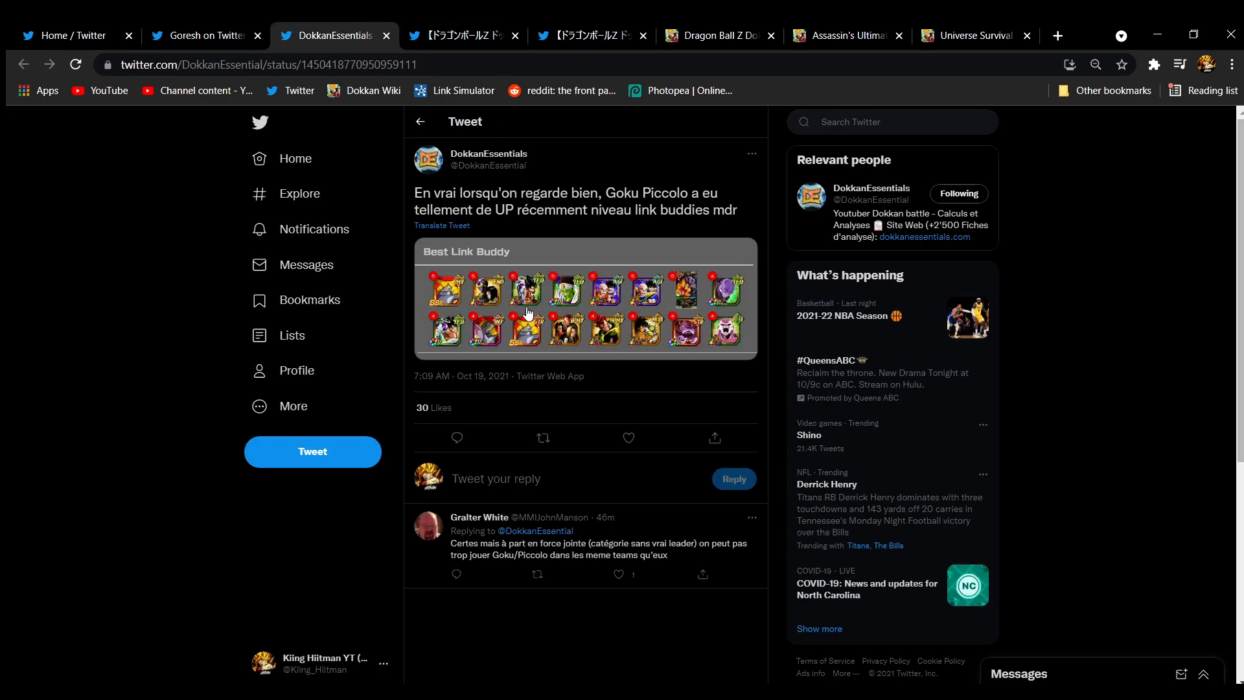
mouse_move(590, 285)
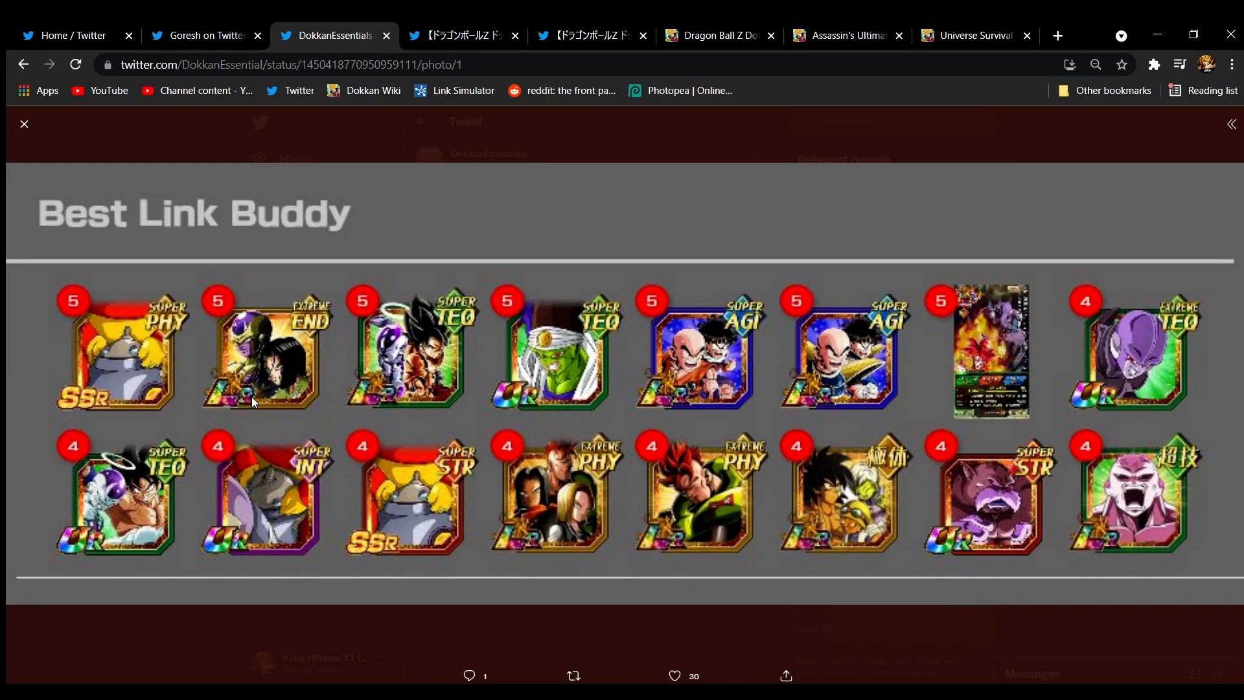
mouse_move(287, 360)
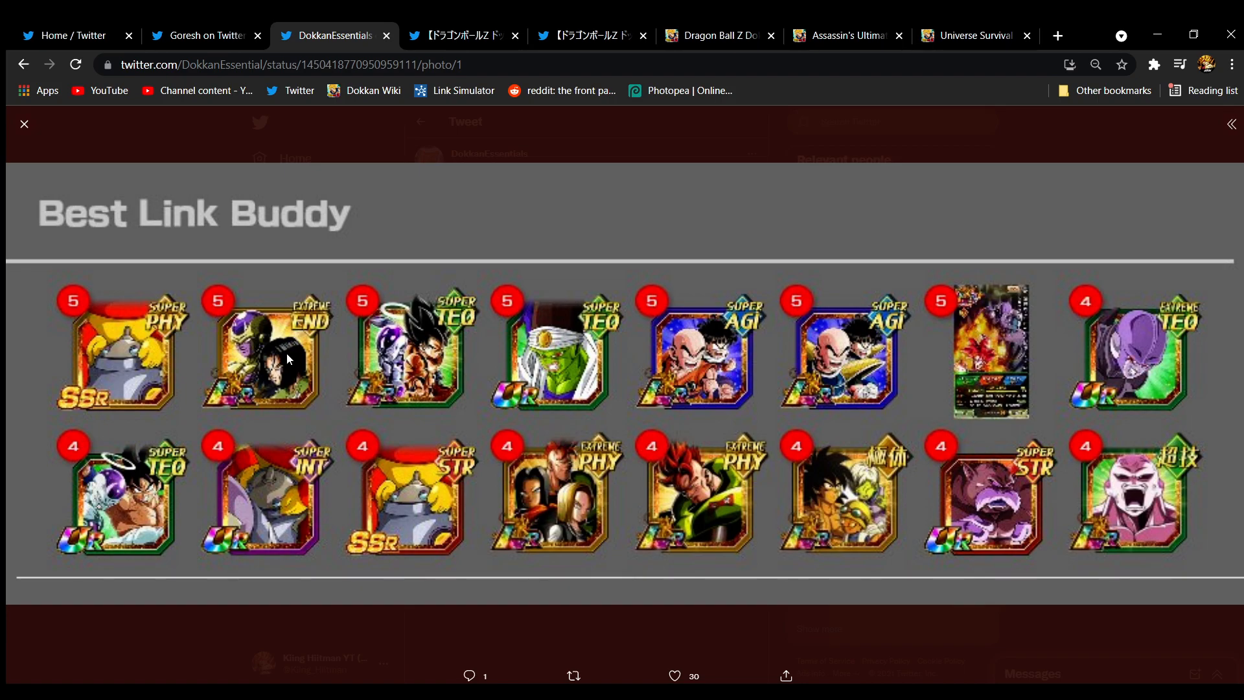
mouse_move(412, 381)
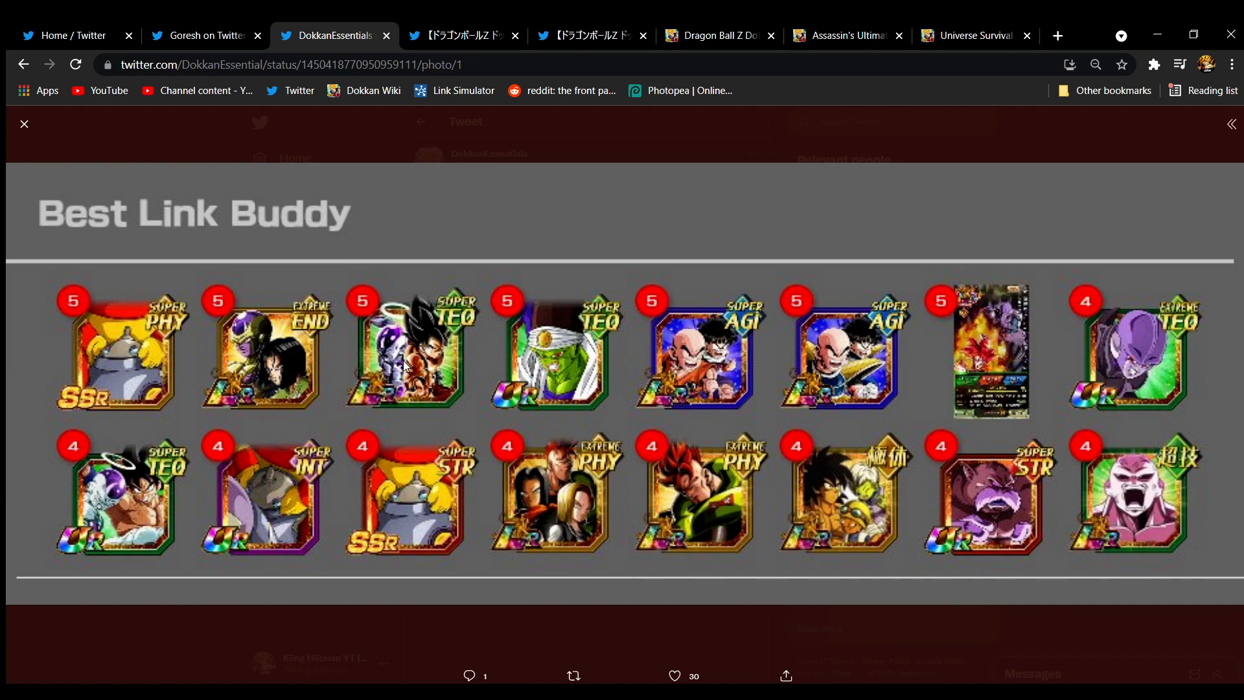
mouse_move(478, 312)
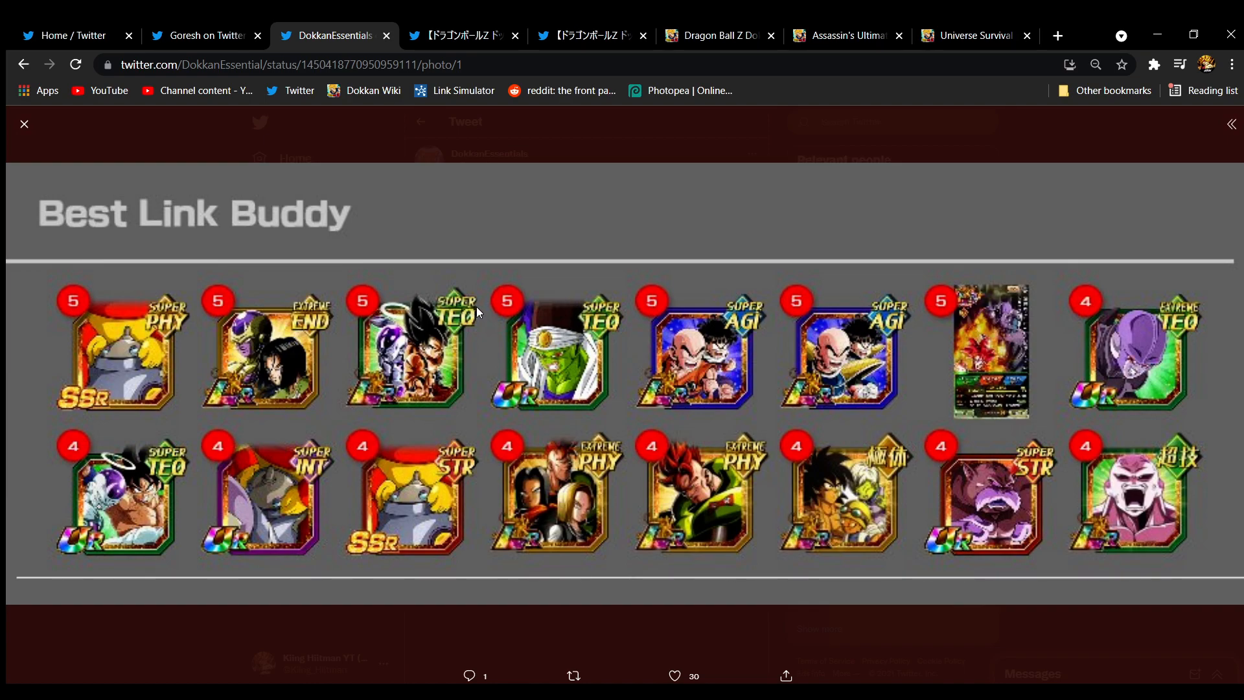
mouse_move(438, 321)
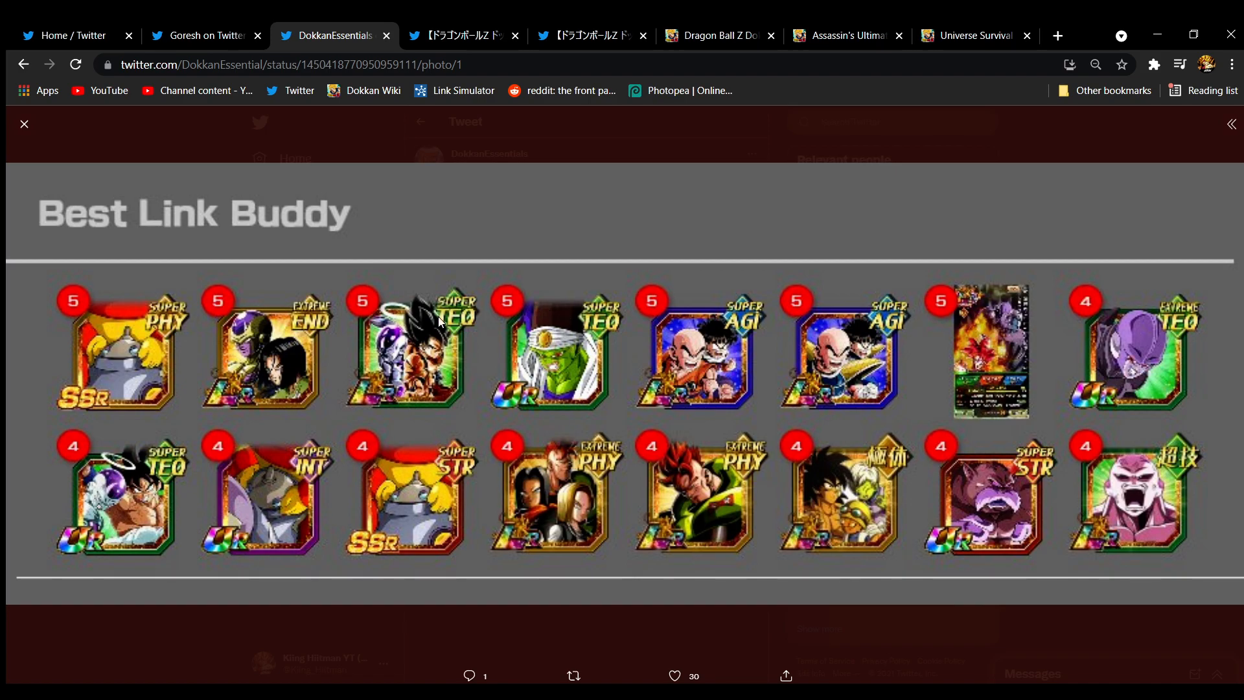
mouse_move(672, 320)
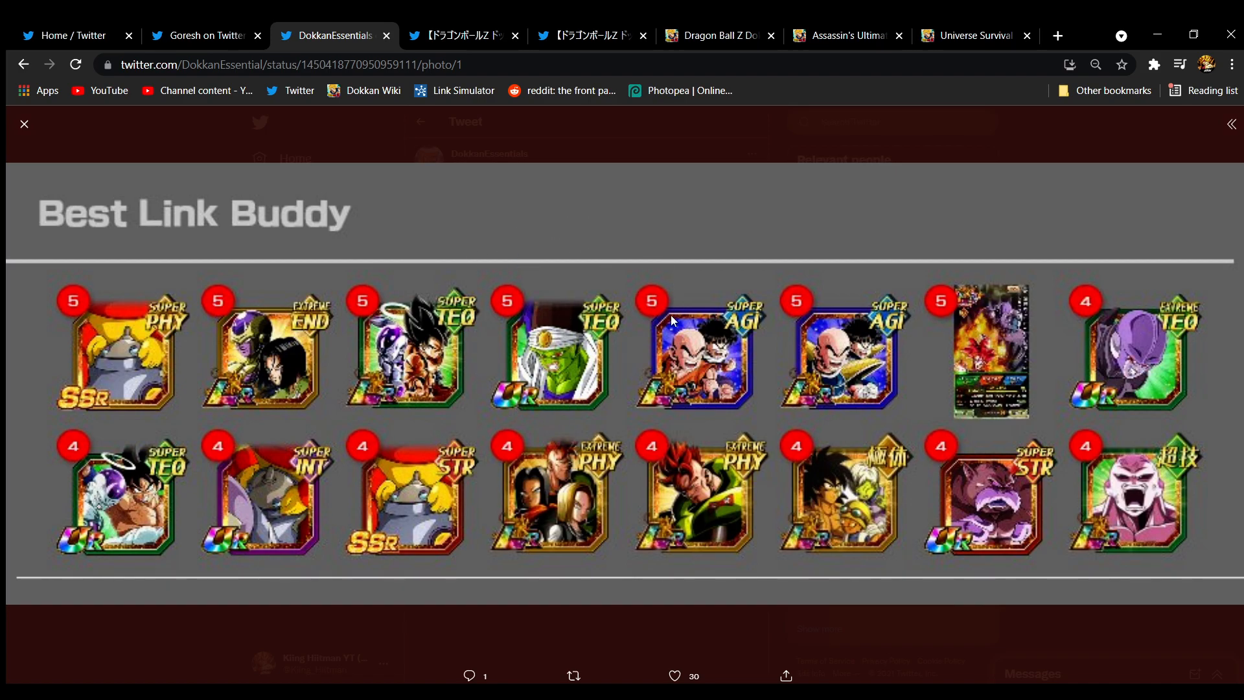
mouse_move(625, 278)
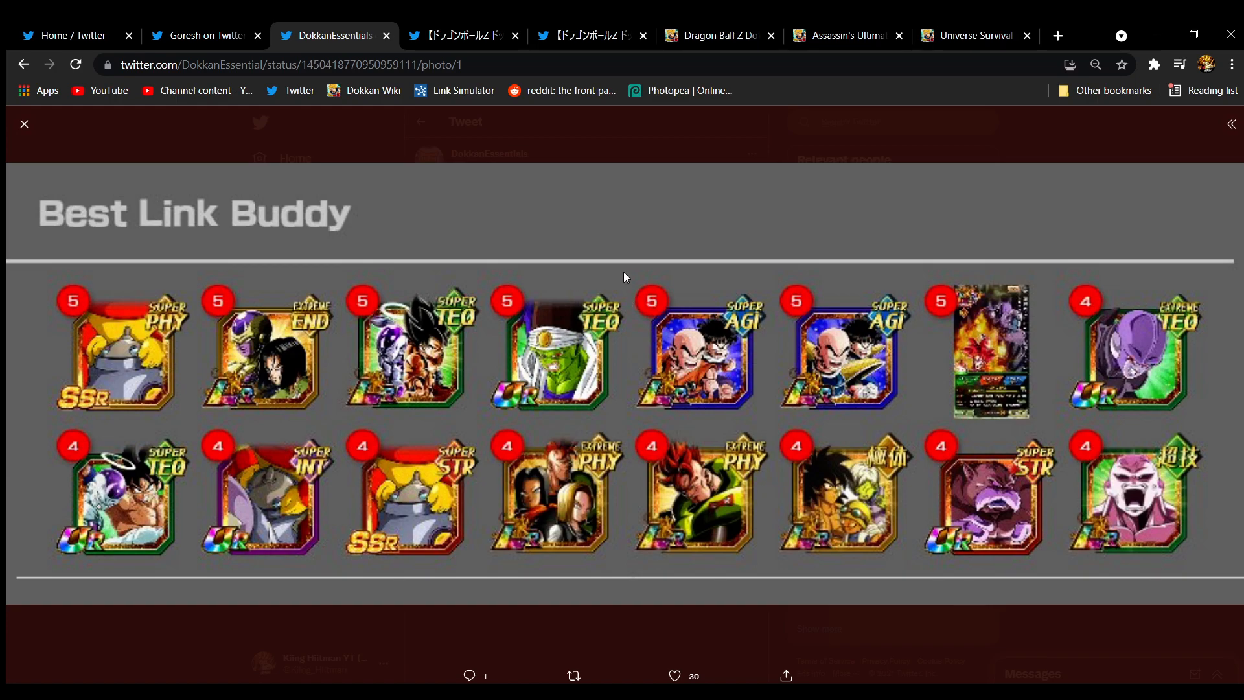
mouse_move(715, 371)
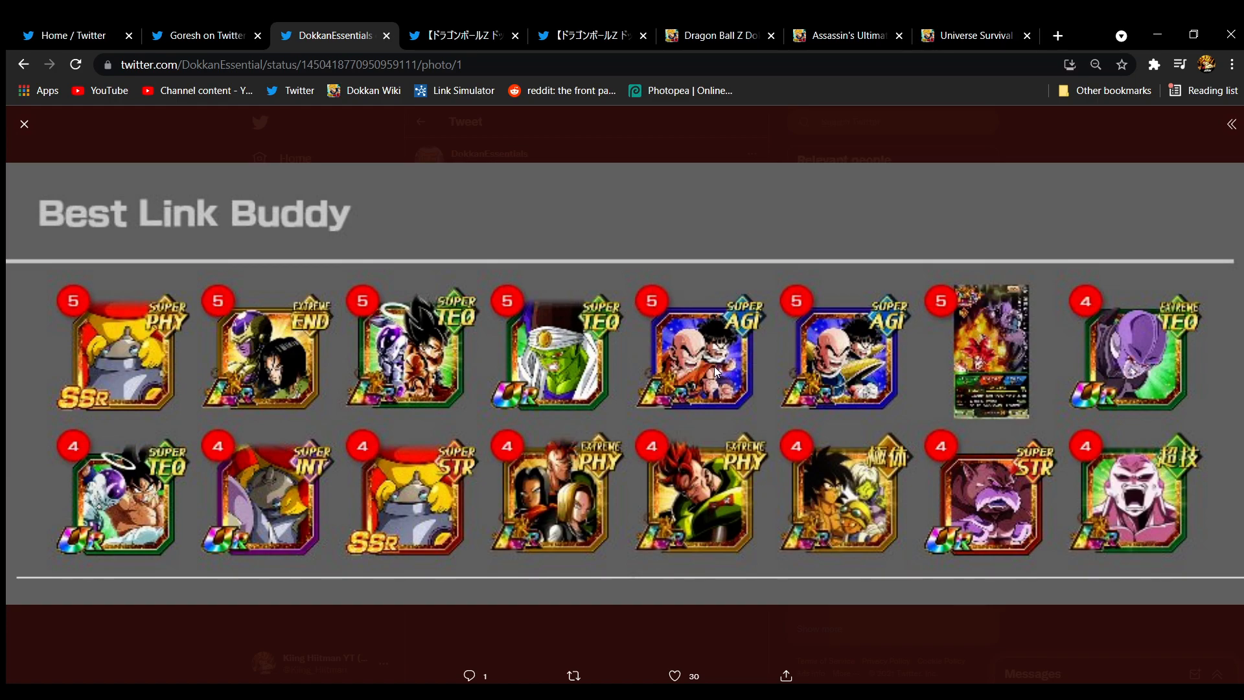
mouse_move(653, 333)
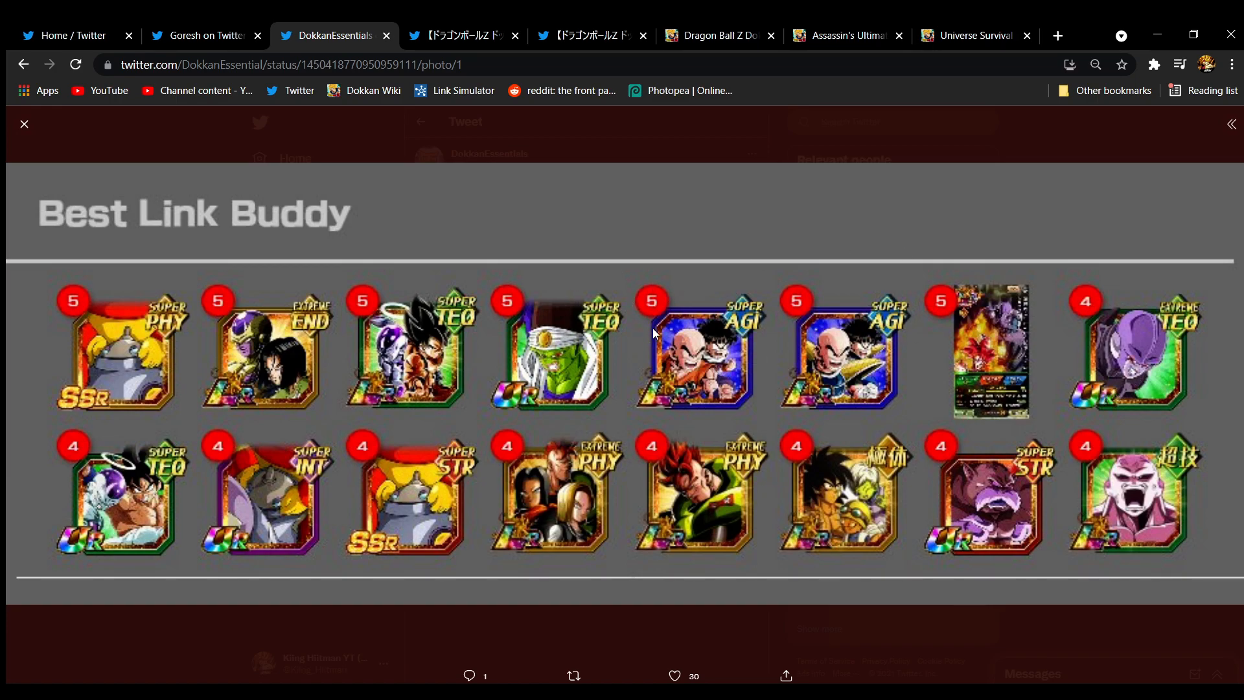
mouse_move(717, 370)
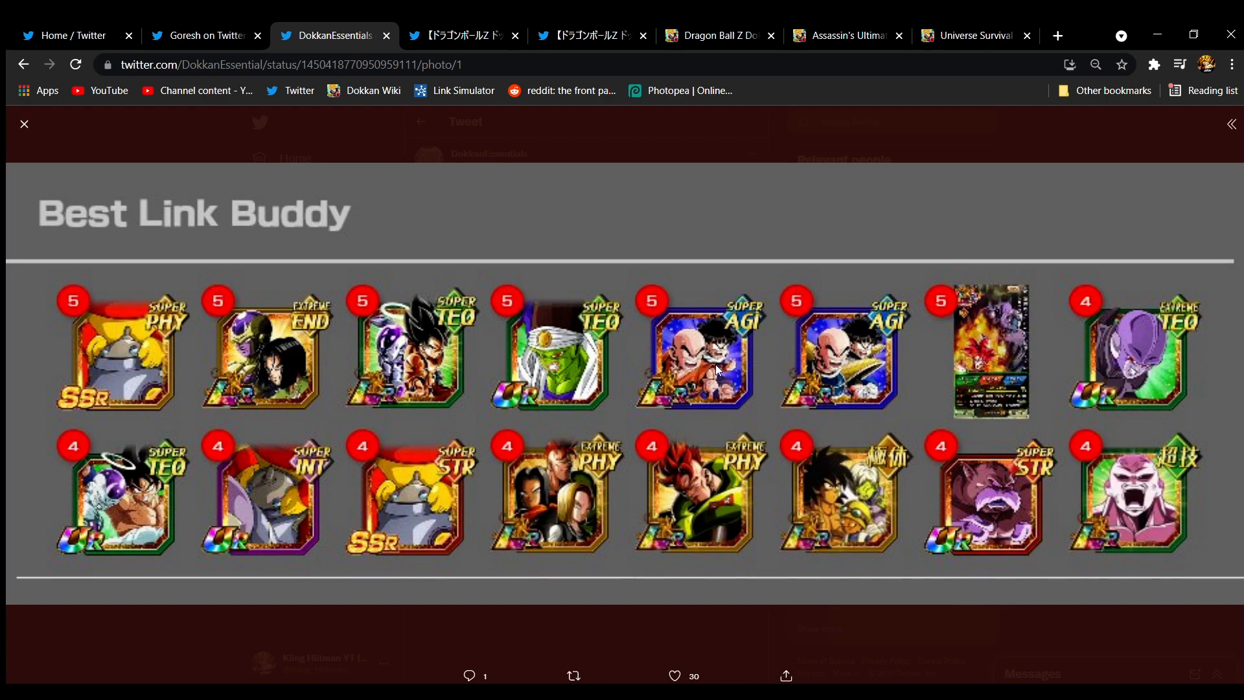
mouse_move(183, 27)
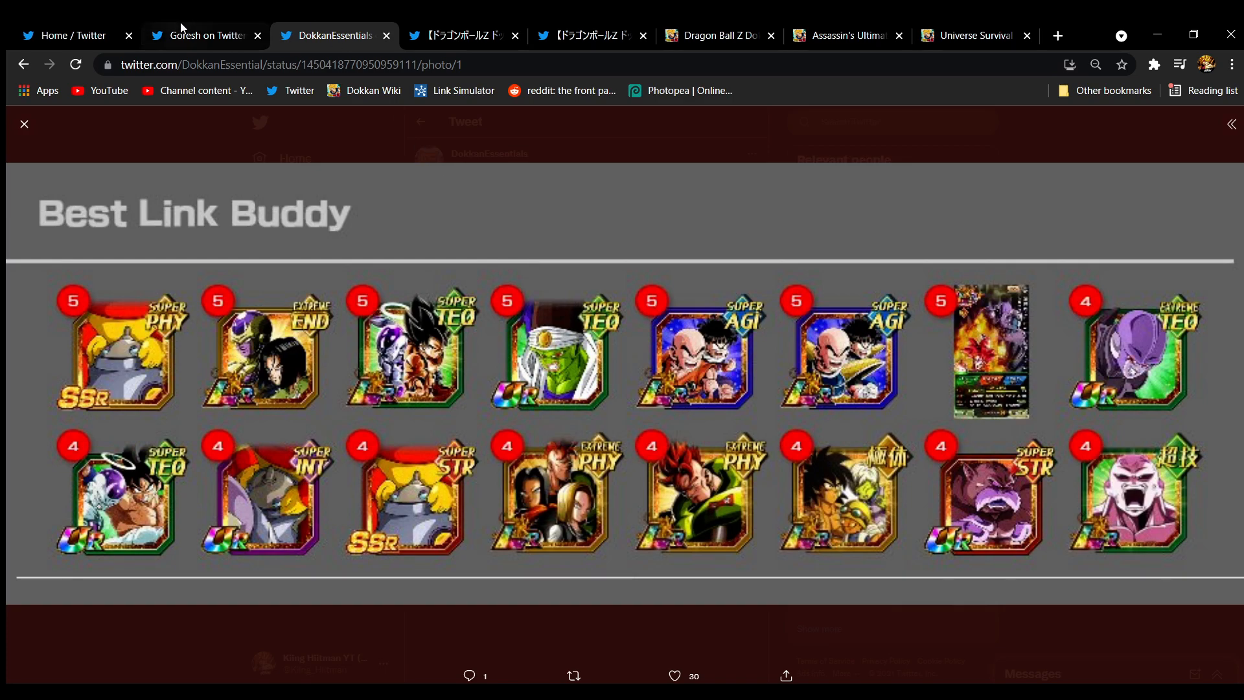
click(202, 35)
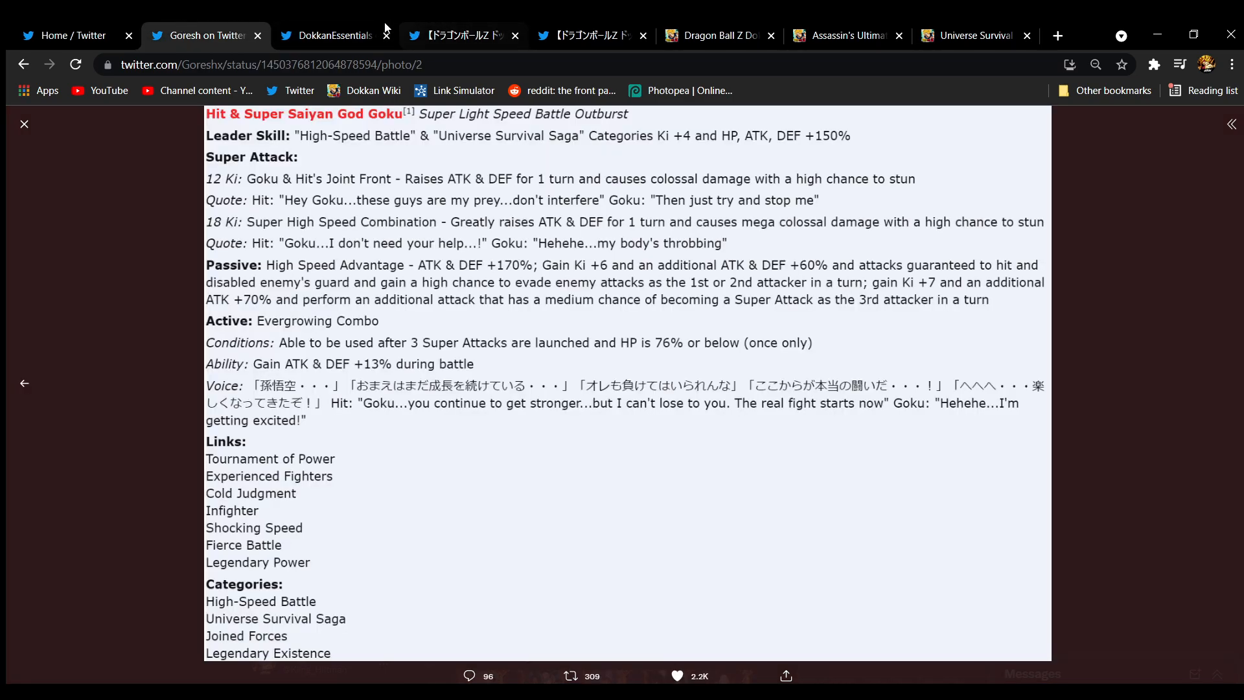
click(328, 35)
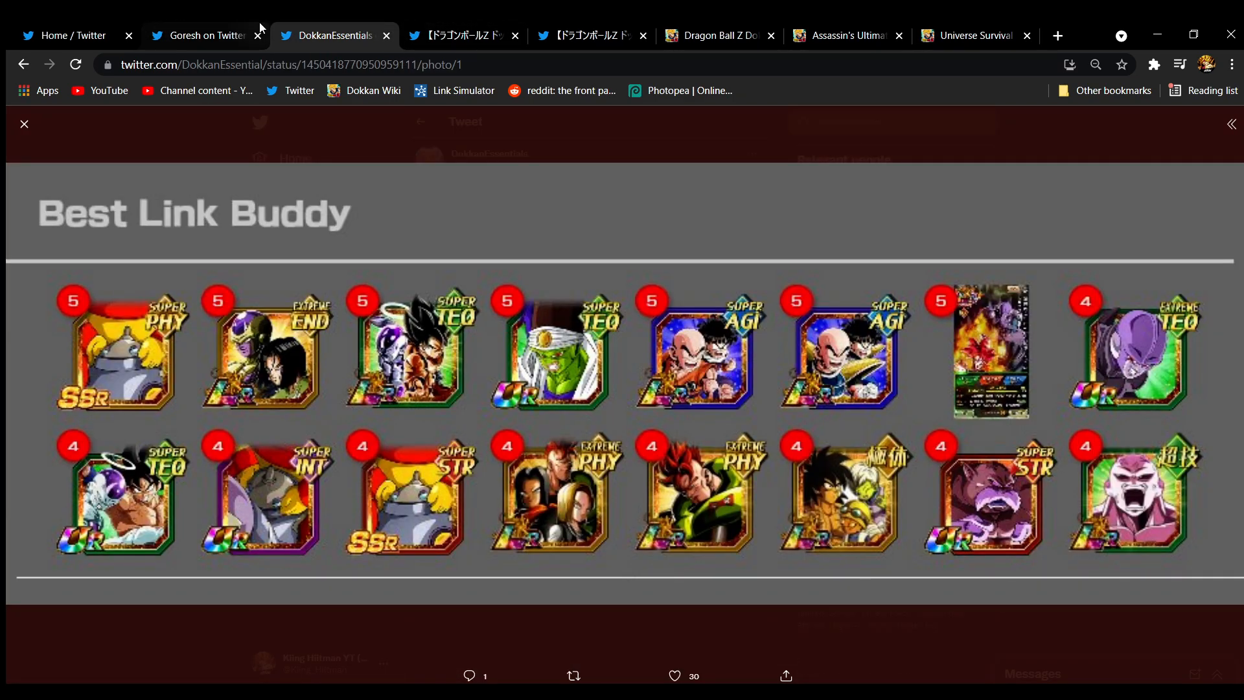
mouse_move(389, 26)
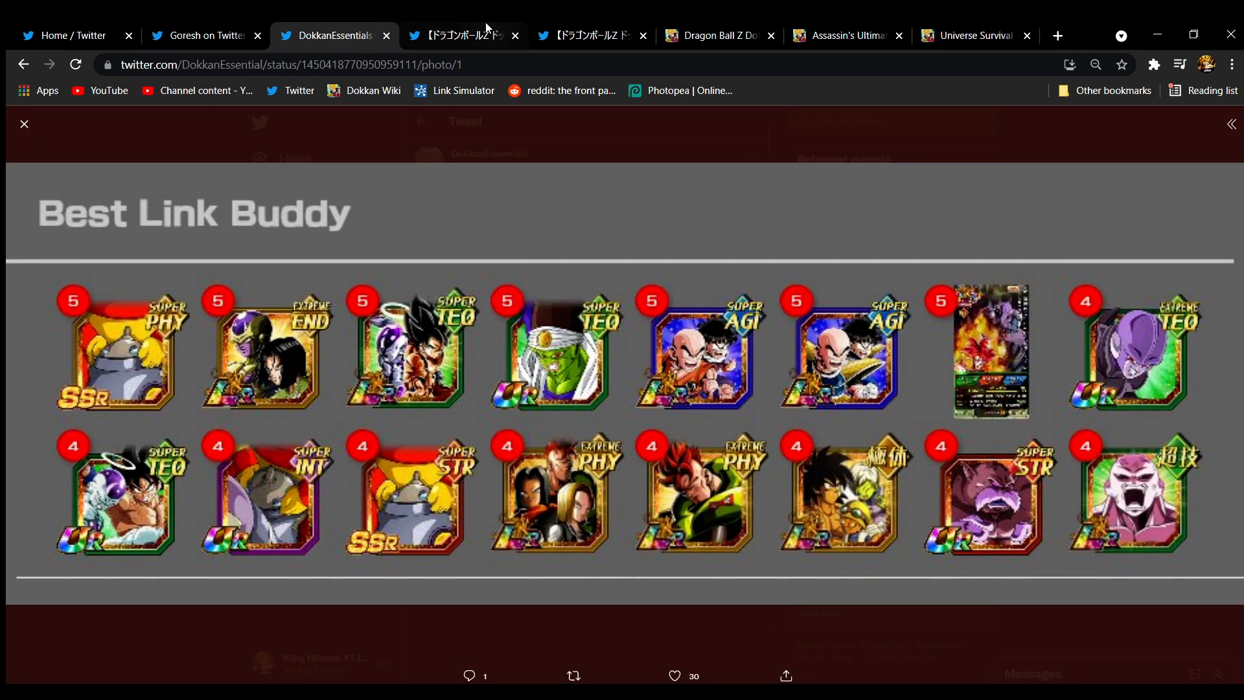
mouse_move(1209, 628)
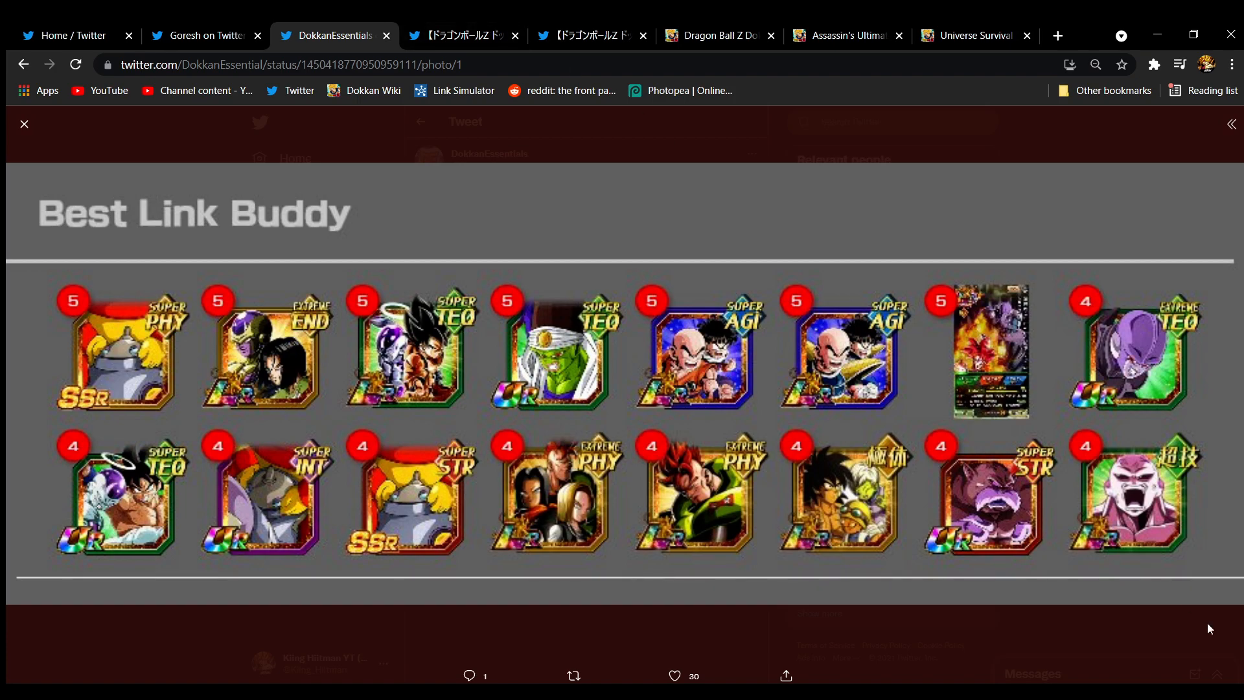
mouse_move(863, 512)
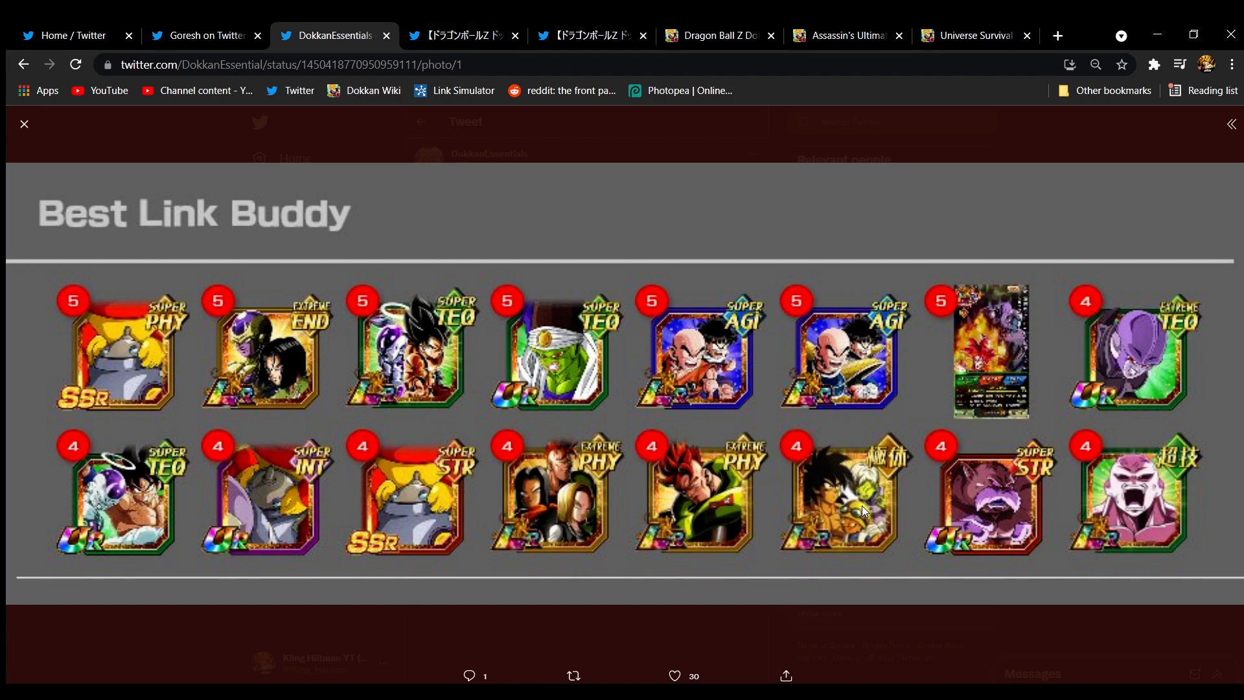
mouse_move(538, 28)
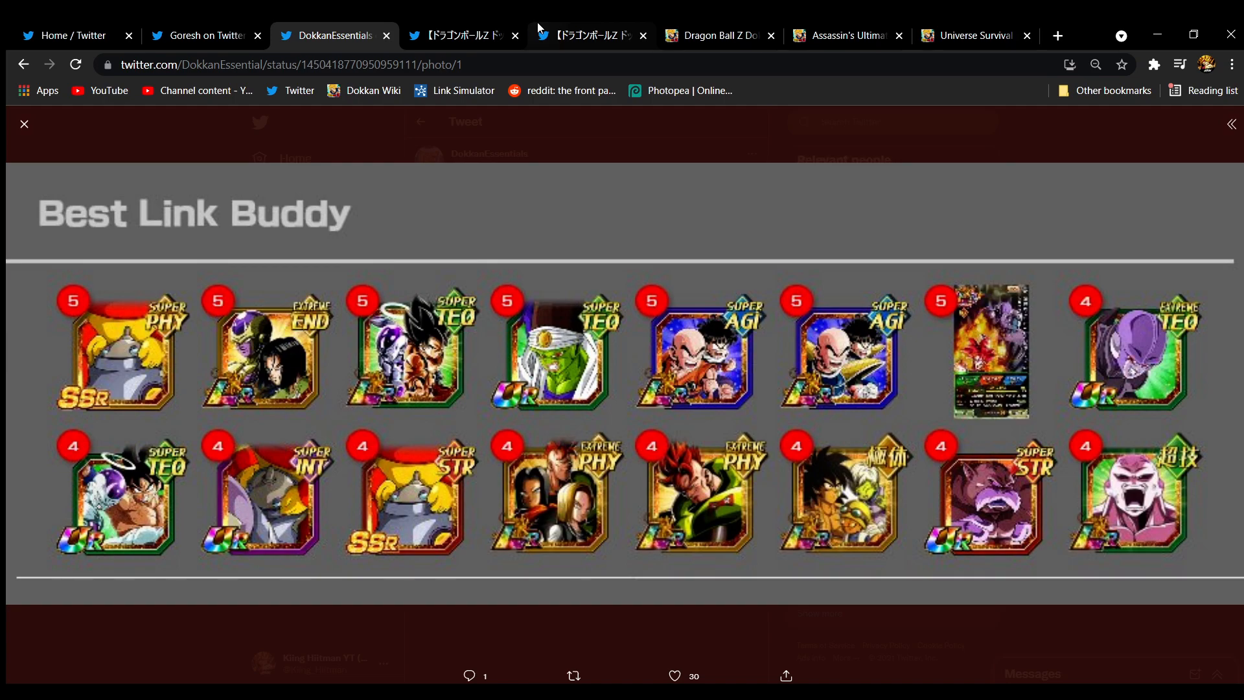
click(460, 35)
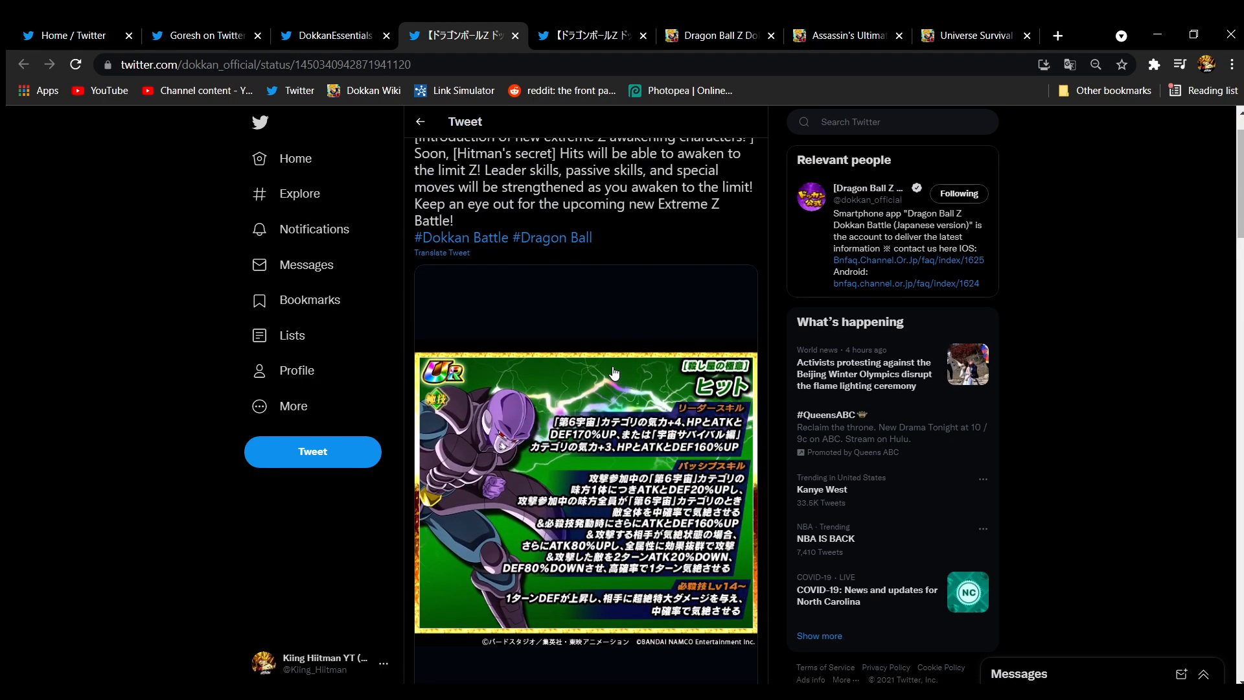
Bring up the Assassin's Ultimate Technique Hit wiki page at its Extreme Z-Awakened skill table
scroll(up, 3)
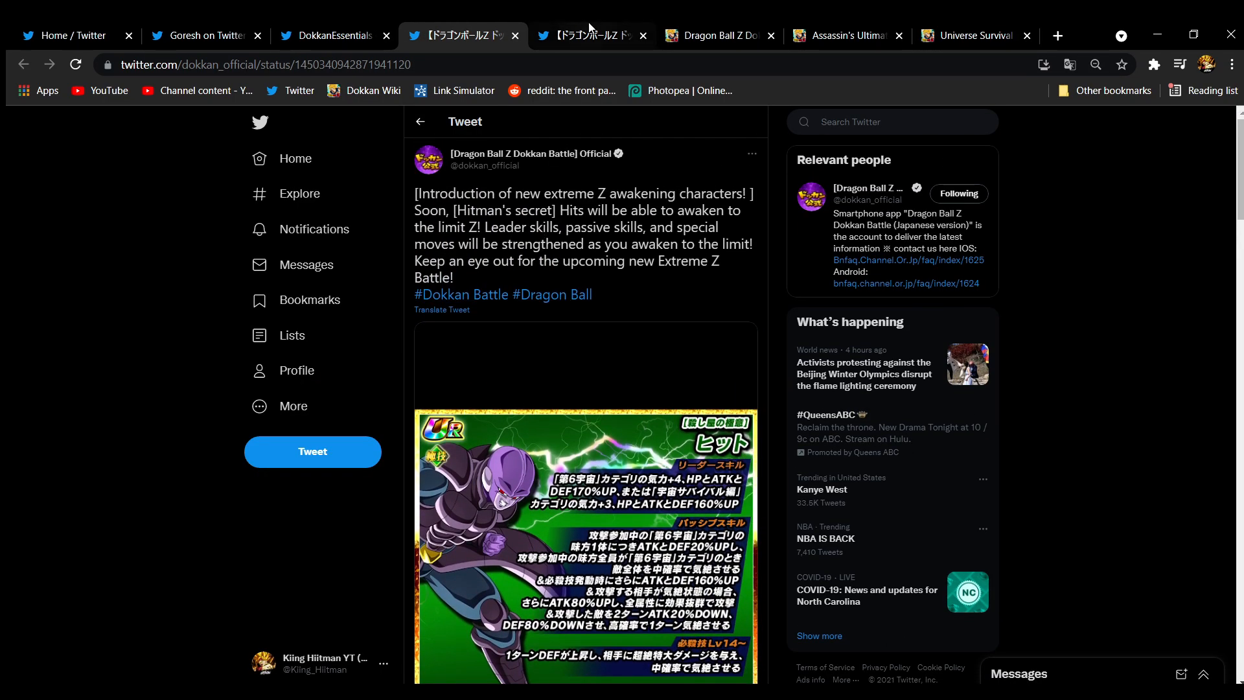
click(714, 35)
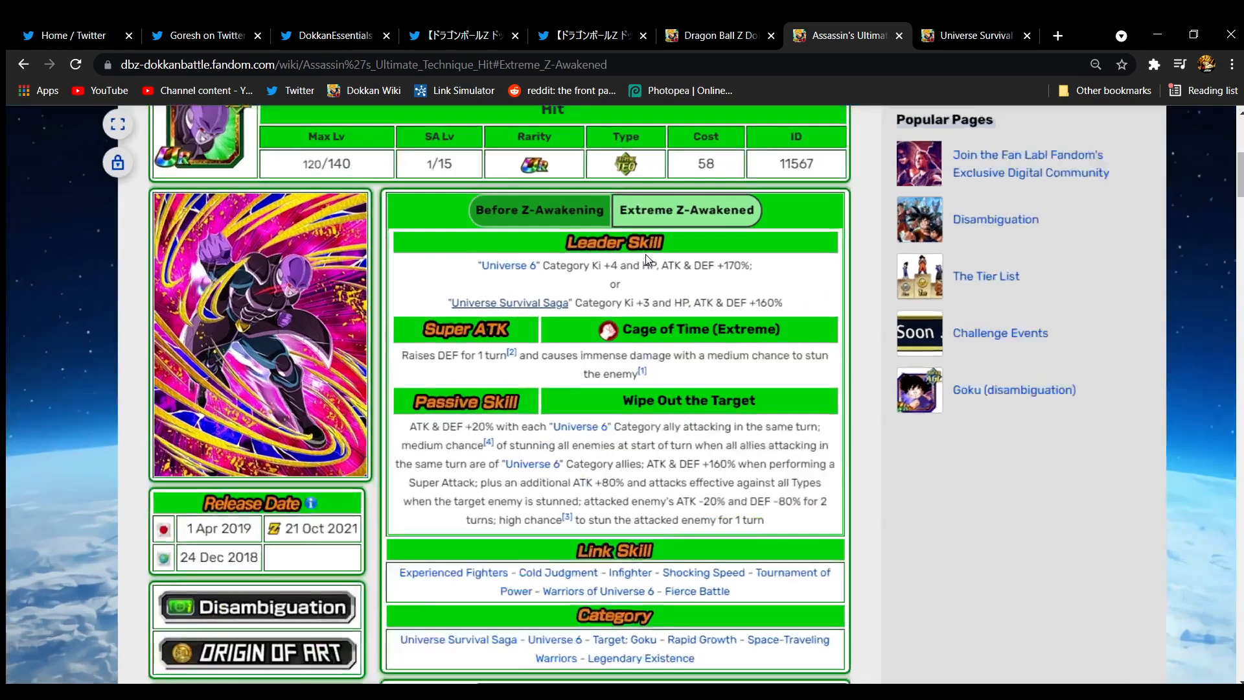
scroll(down, 3)
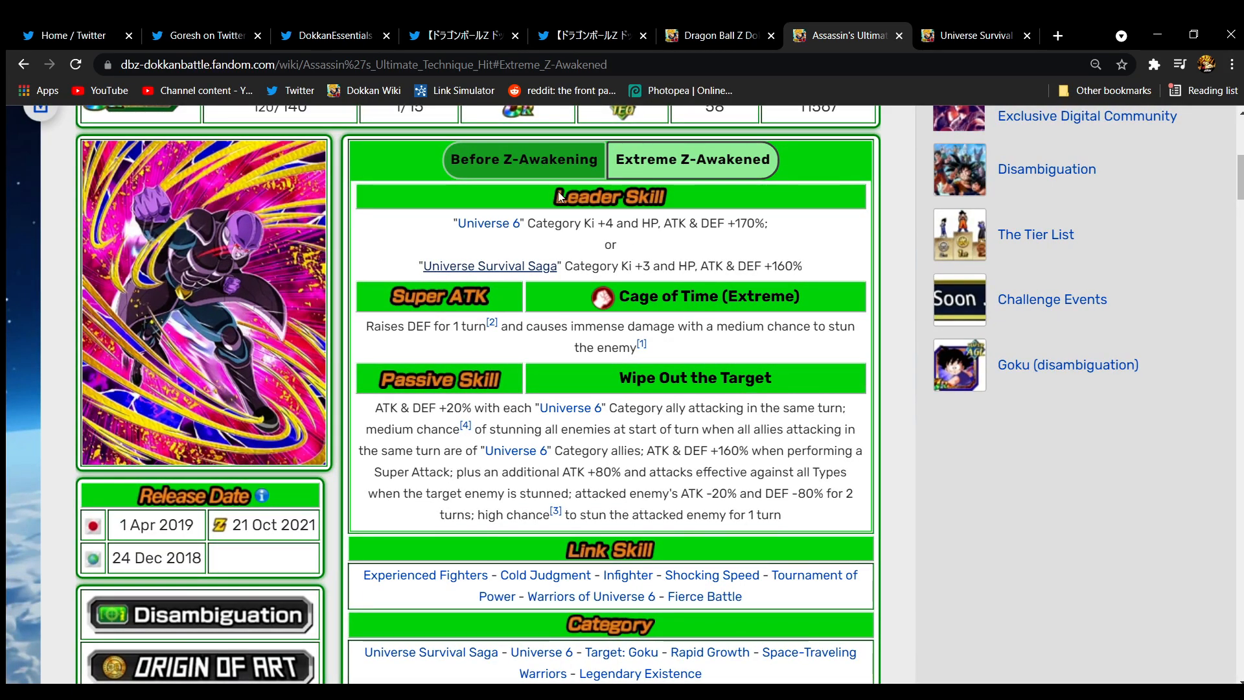
Compare Hit's pre-awakening skills with his Extreme Z-Awakened leader skill, Super ATK and passive, twice
click(523, 159)
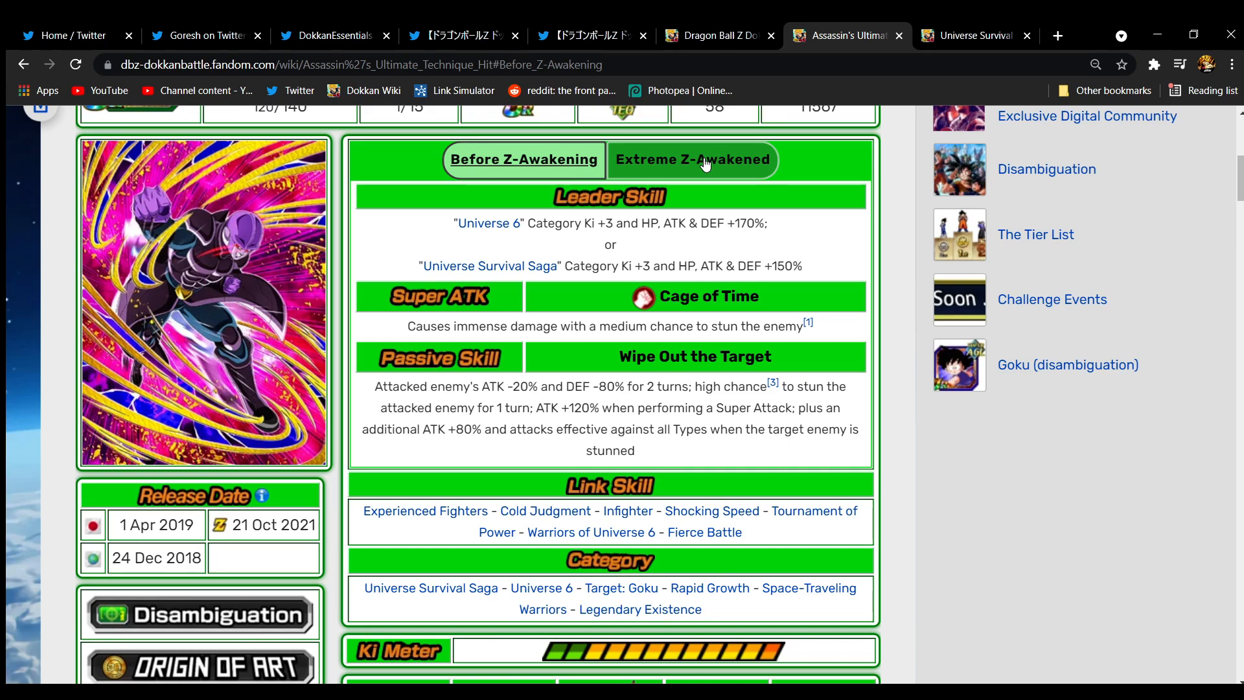
click(692, 159)
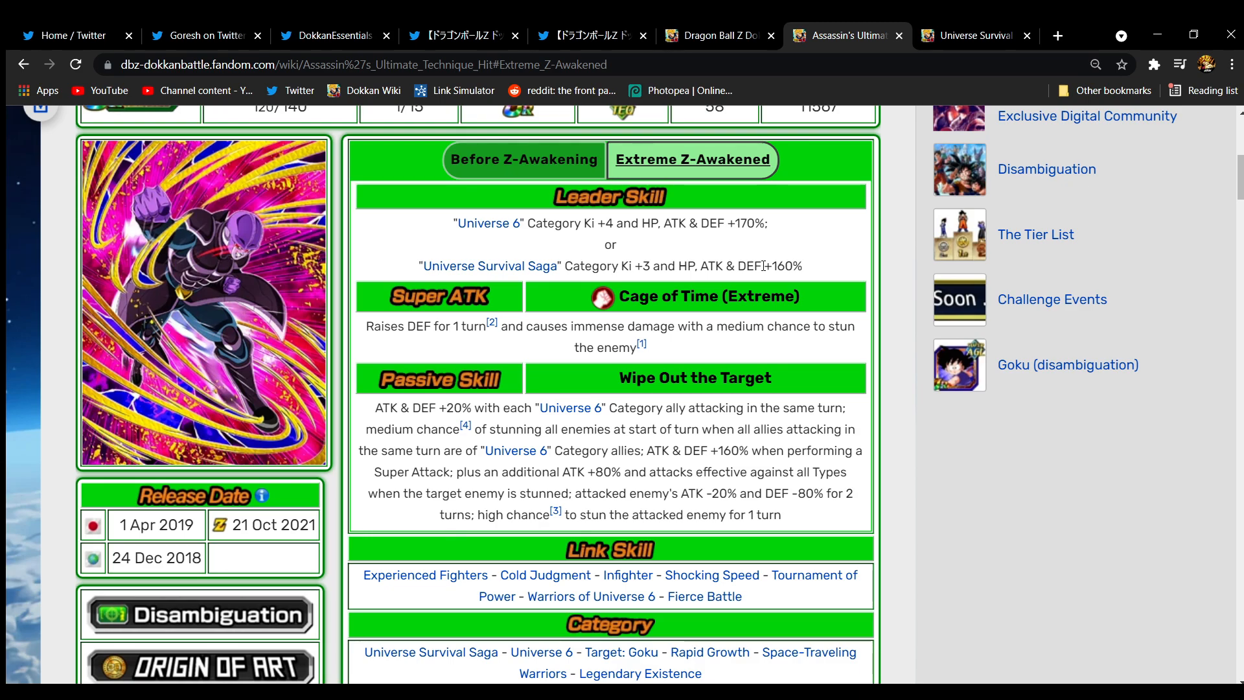
mouse_move(640, 244)
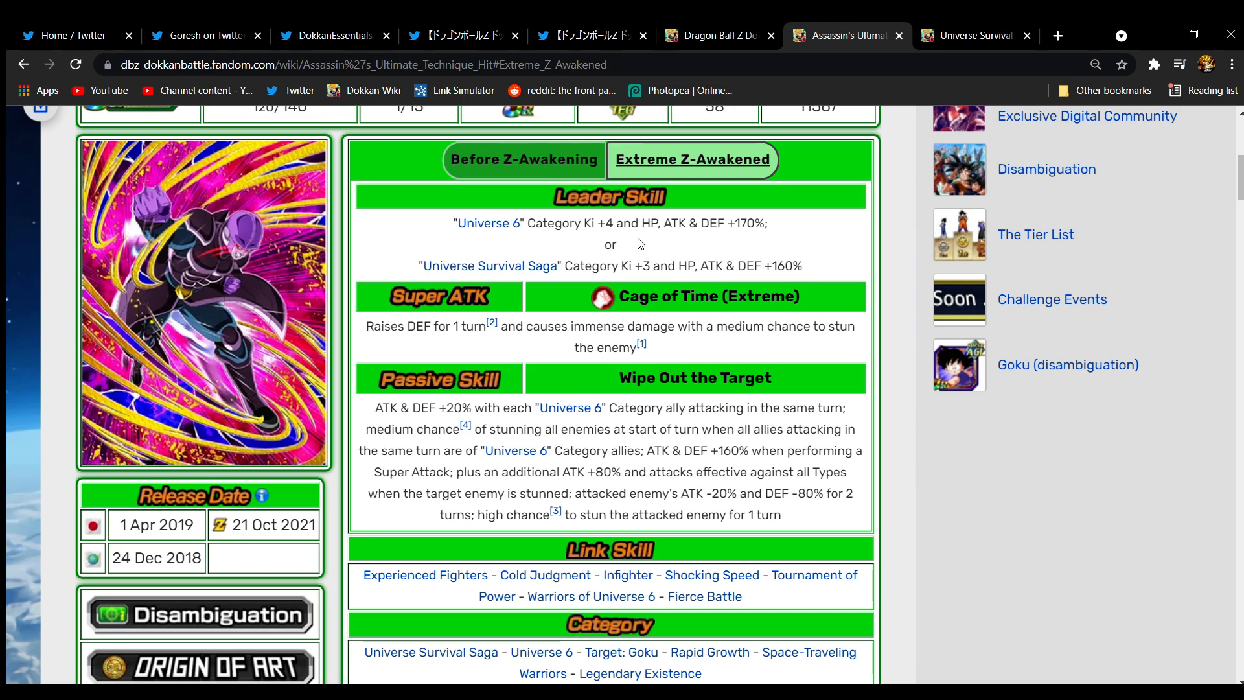
mouse_move(647, 252)
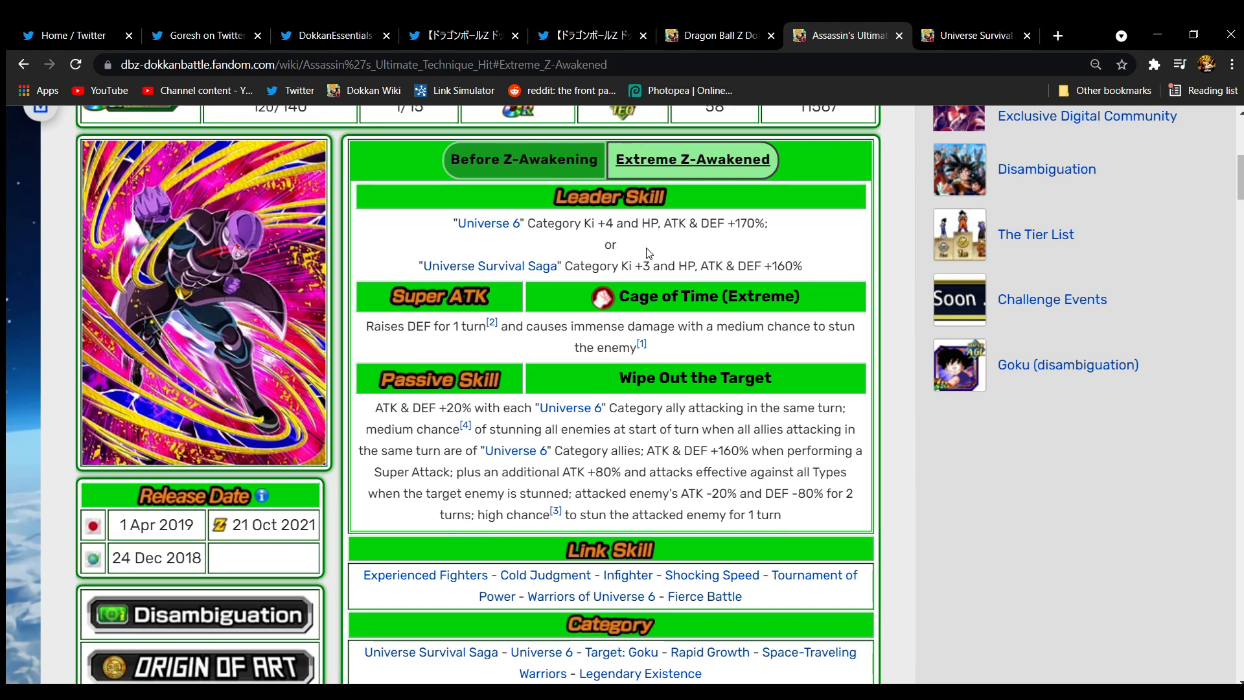
mouse_move(612, 246)
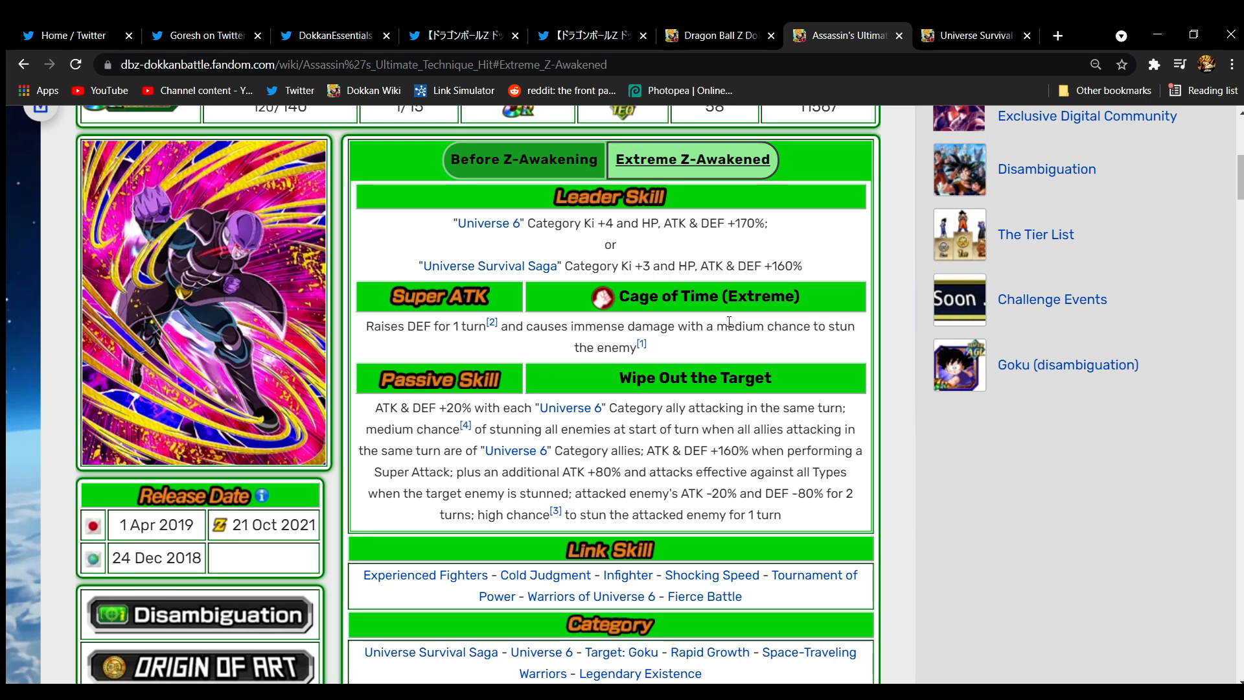
mouse_move(728, 268)
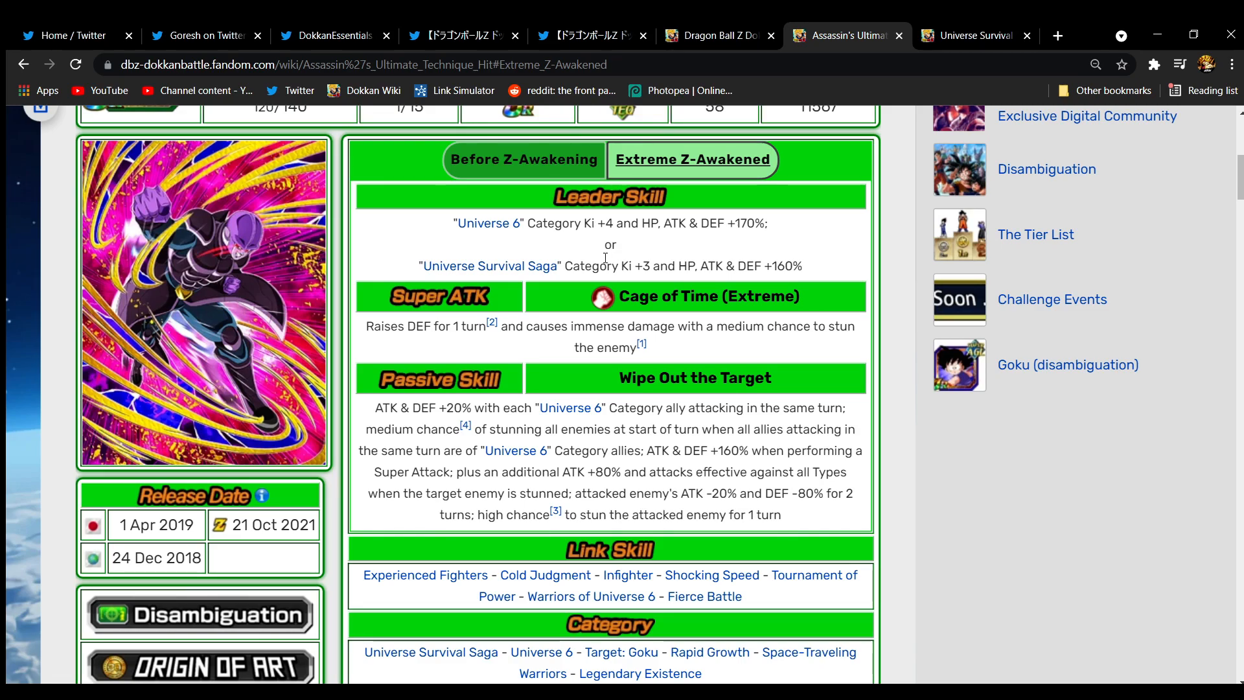
click(523, 160)
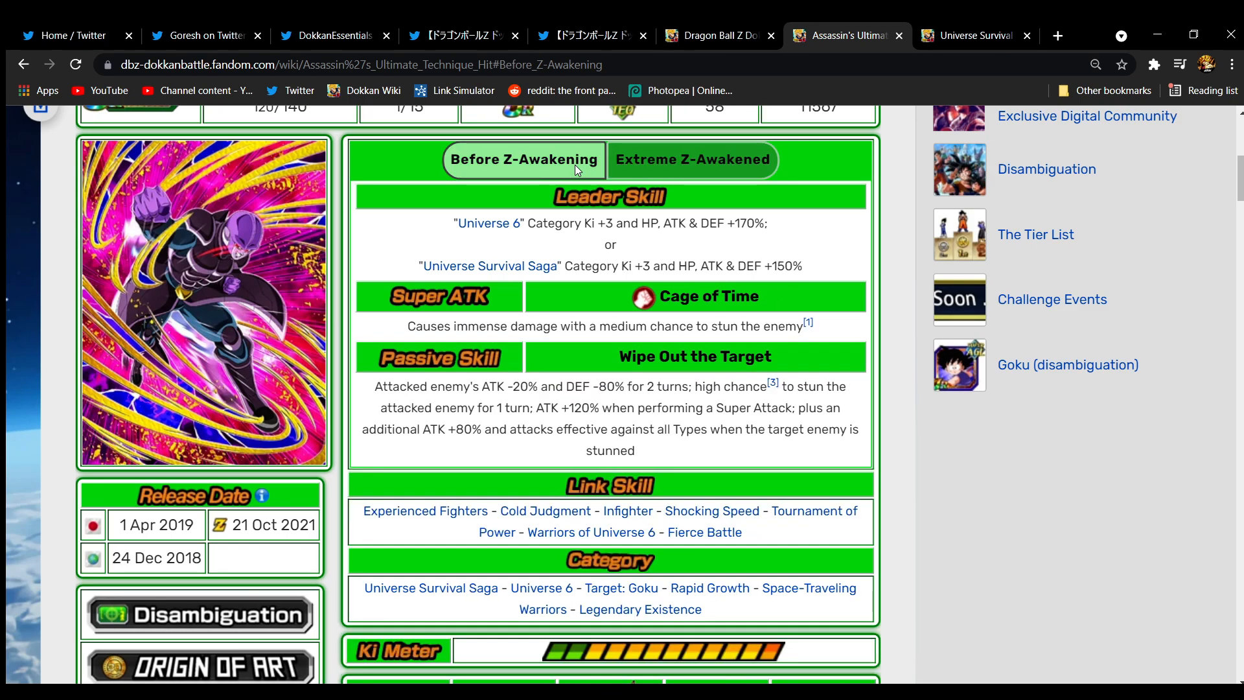
click(692, 159)
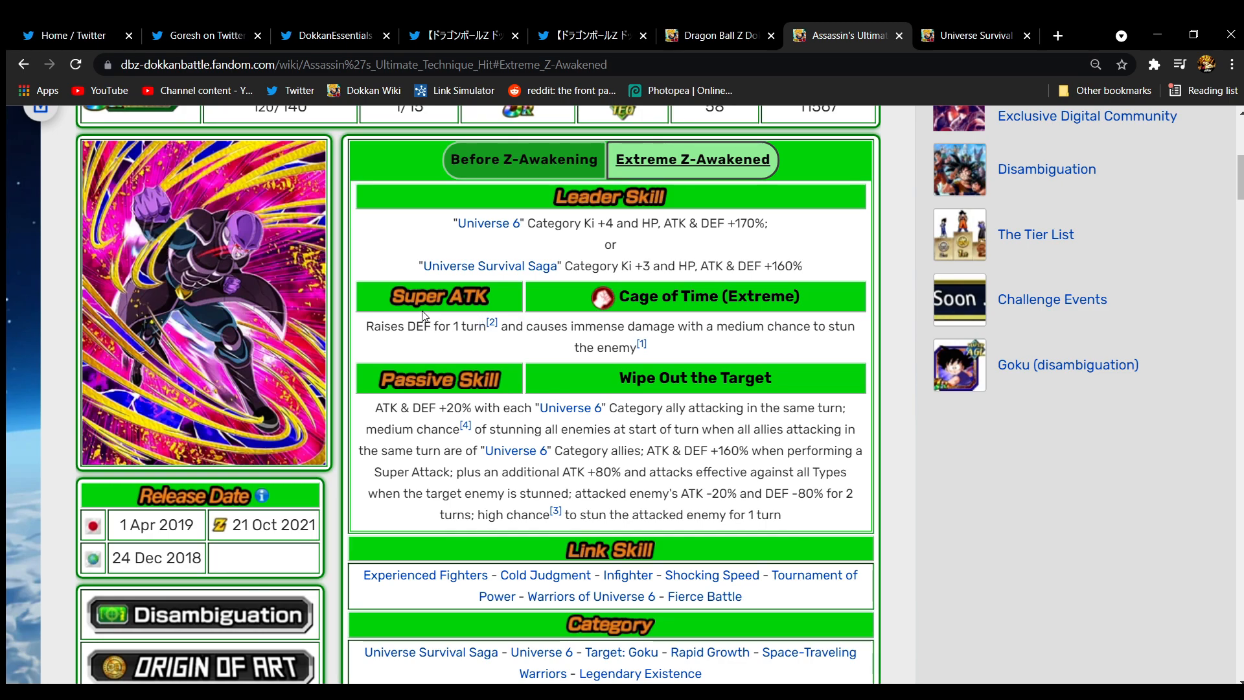
mouse_move(734, 369)
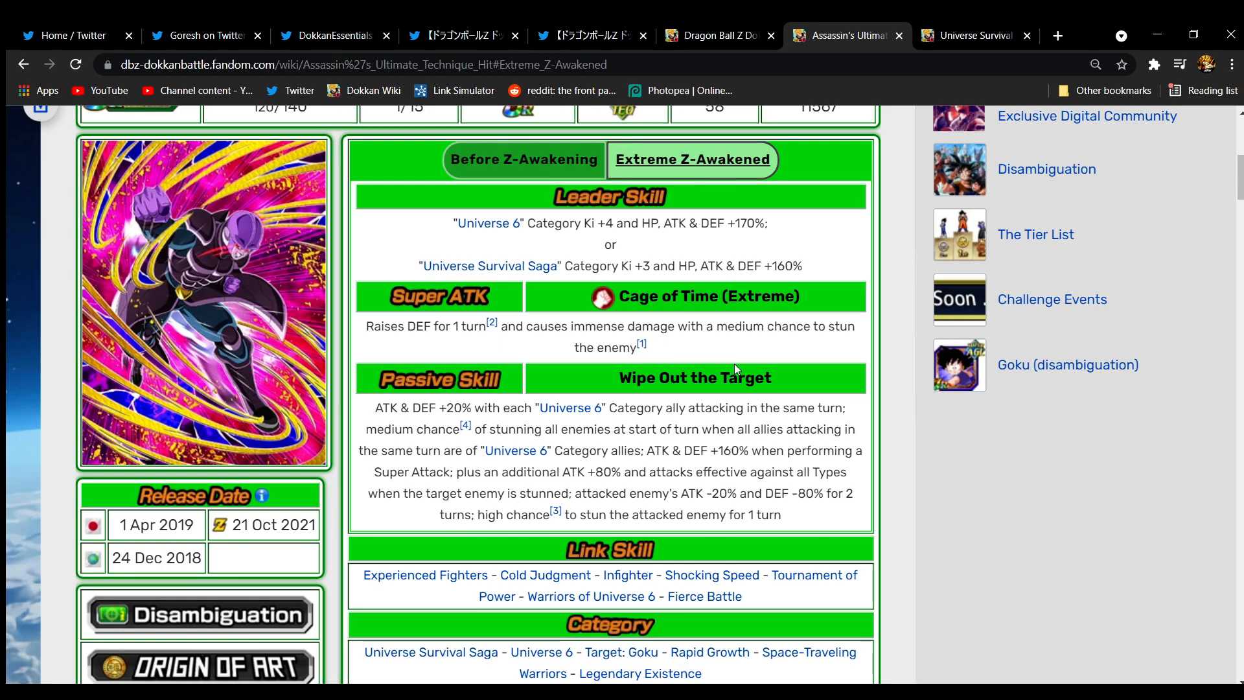
scroll(down, 3)
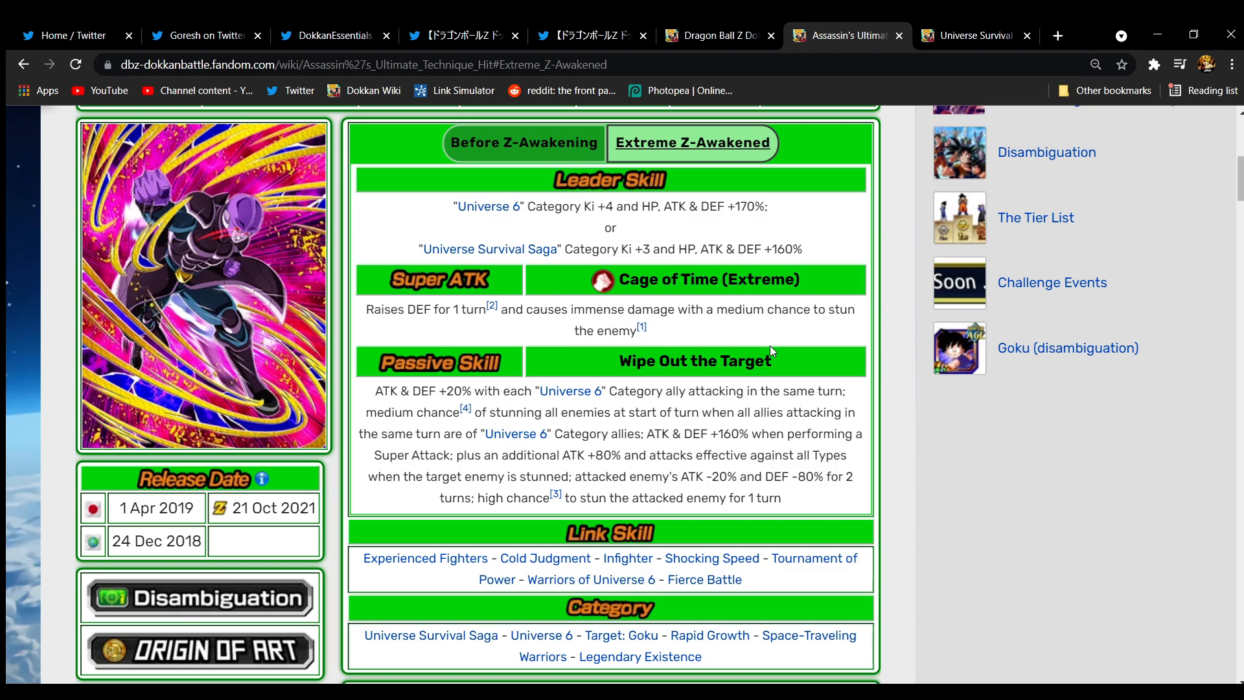
mouse_move(657, 339)
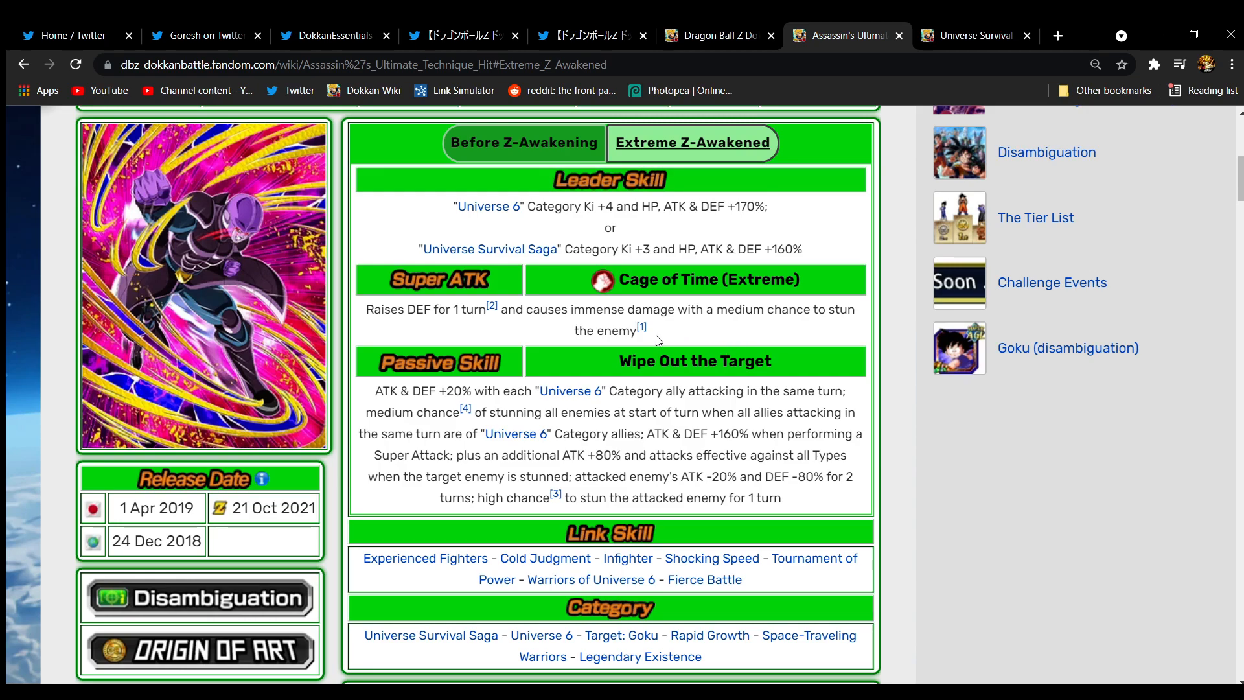
mouse_move(639, 331)
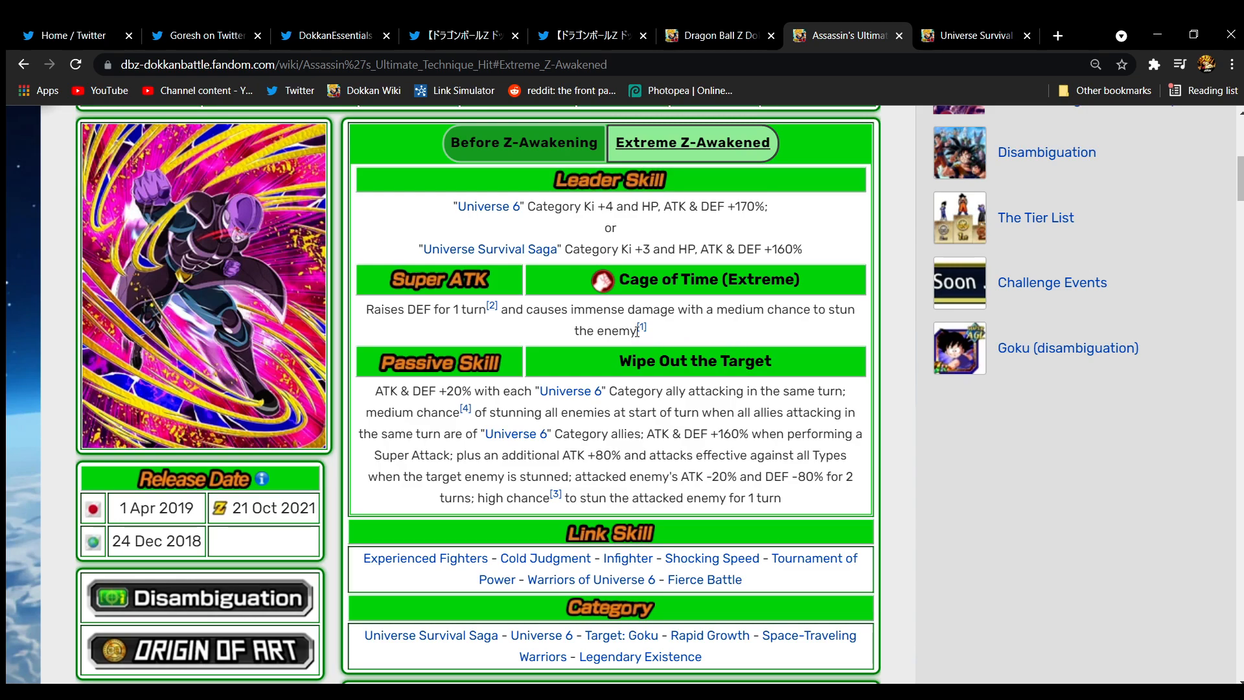
mouse_move(706, 326)
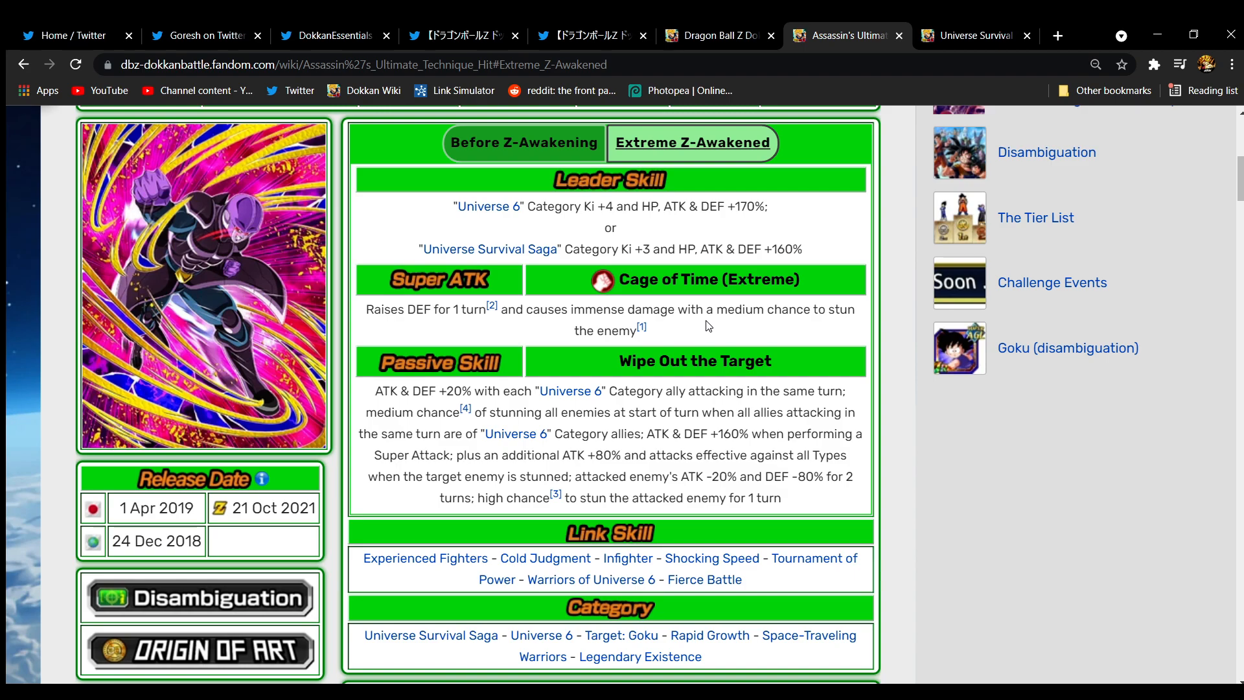
scroll(down, 3)
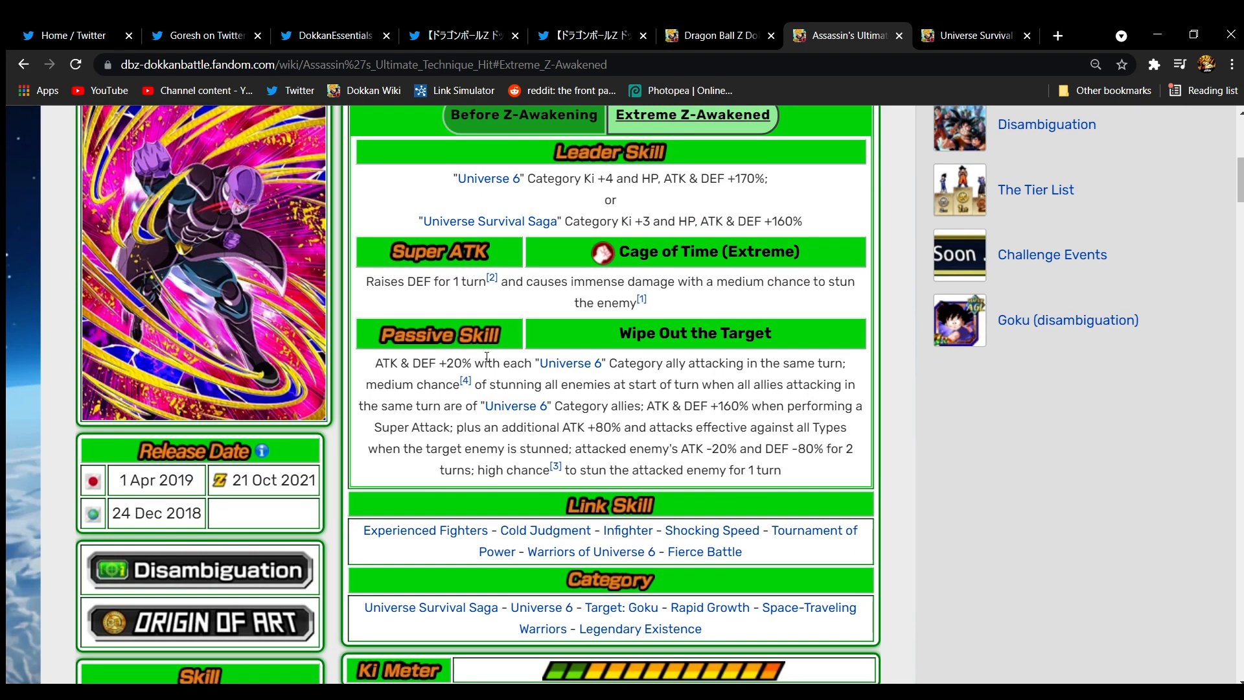
mouse_move(834, 357)
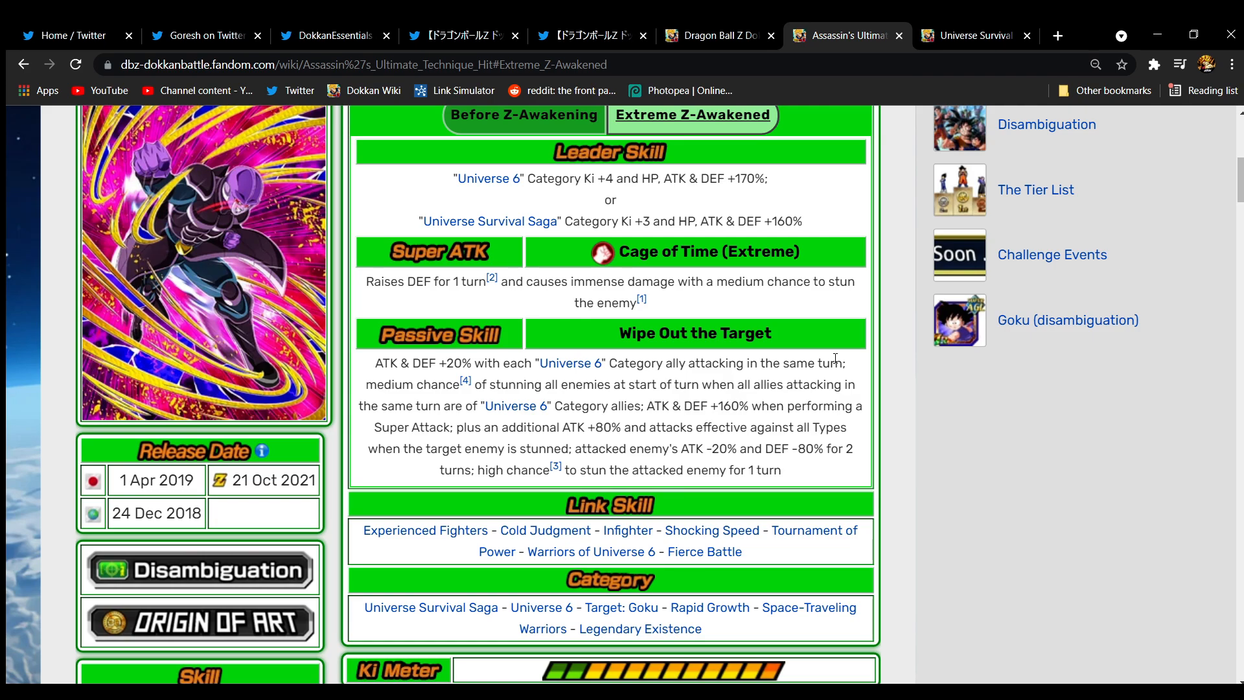
mouse_move(738, 171)
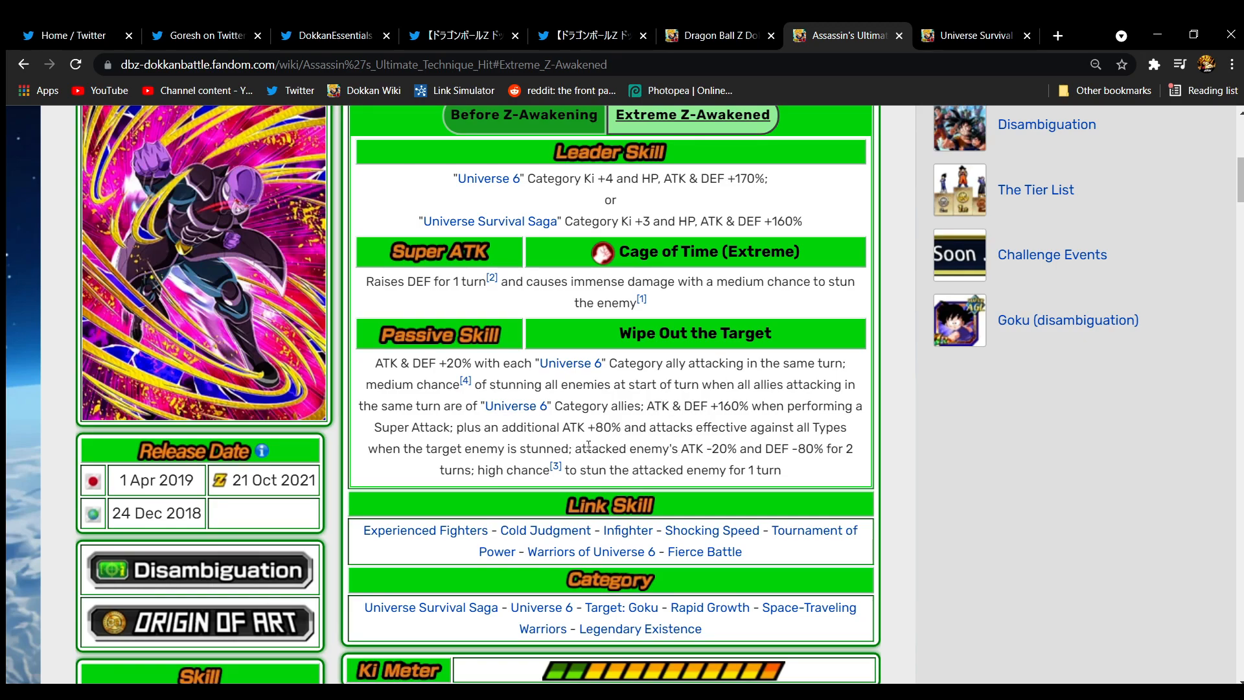
mouse_move(793, 422)
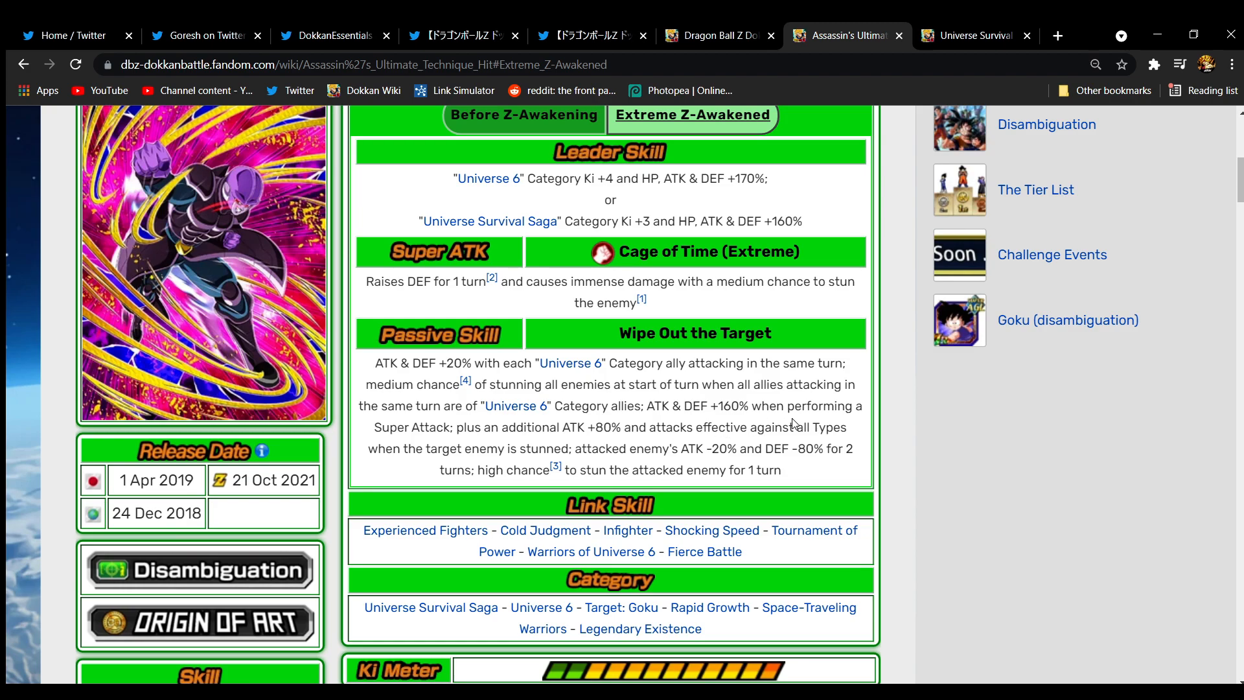
mouse_move(545, 484)
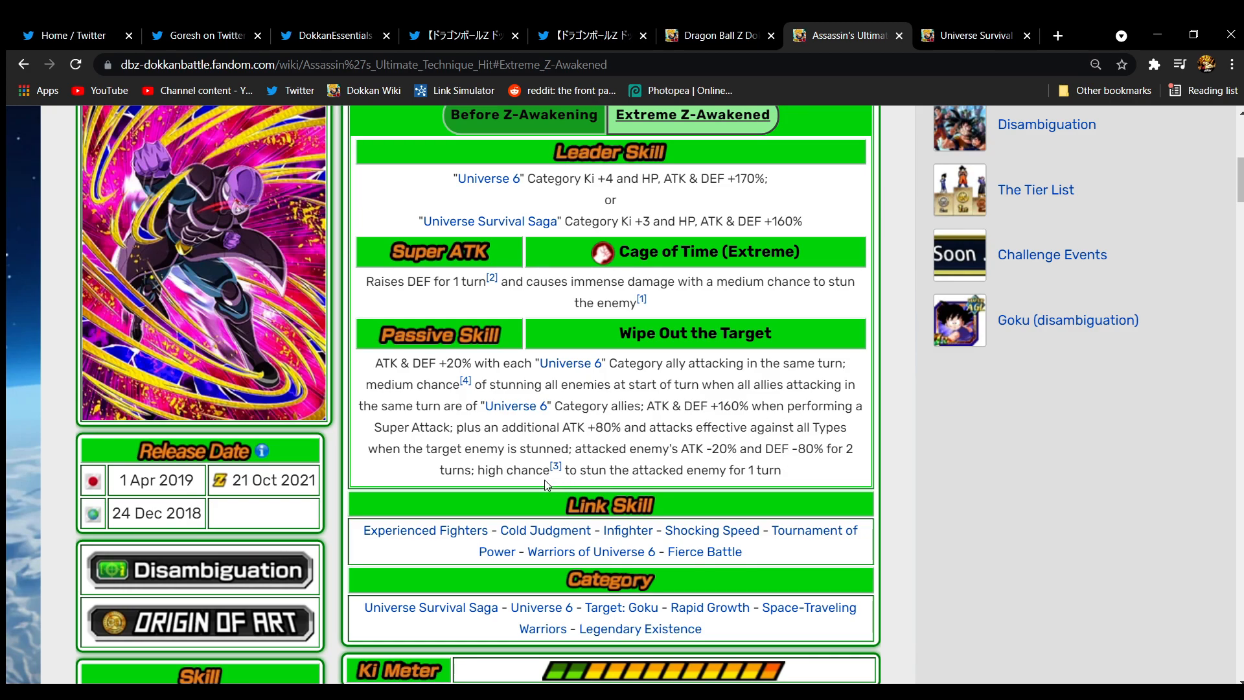
mouse_move(793, 474)
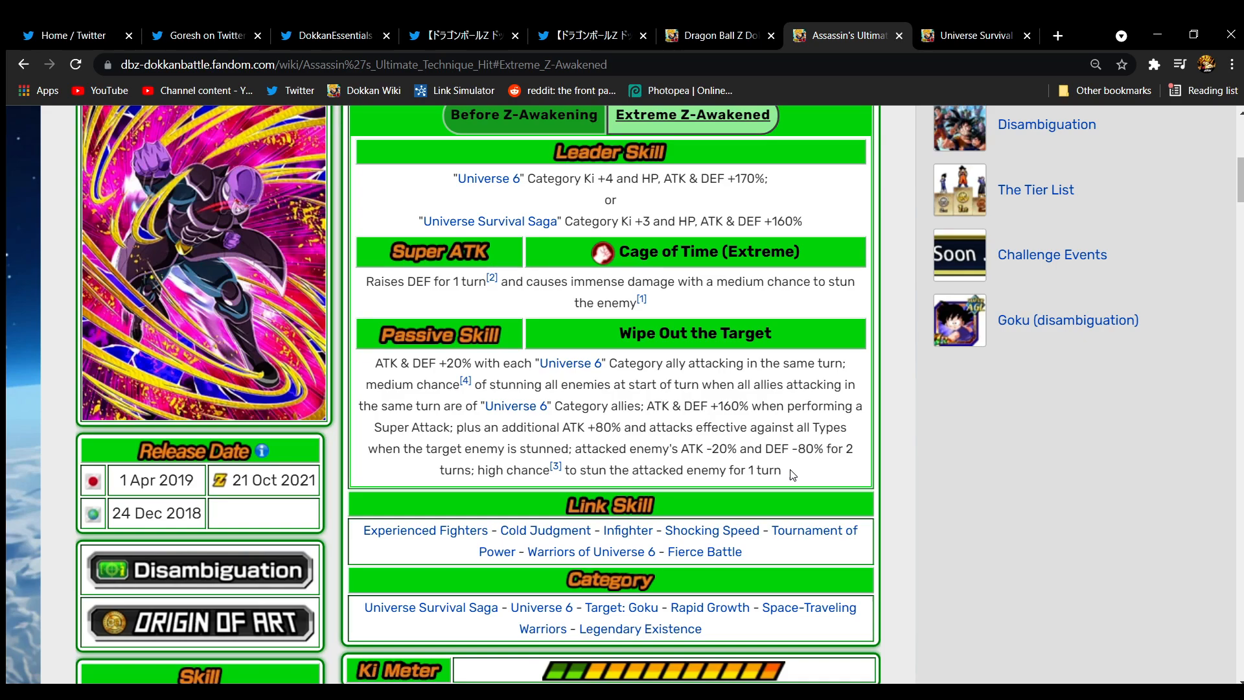
scroll(up, 3)
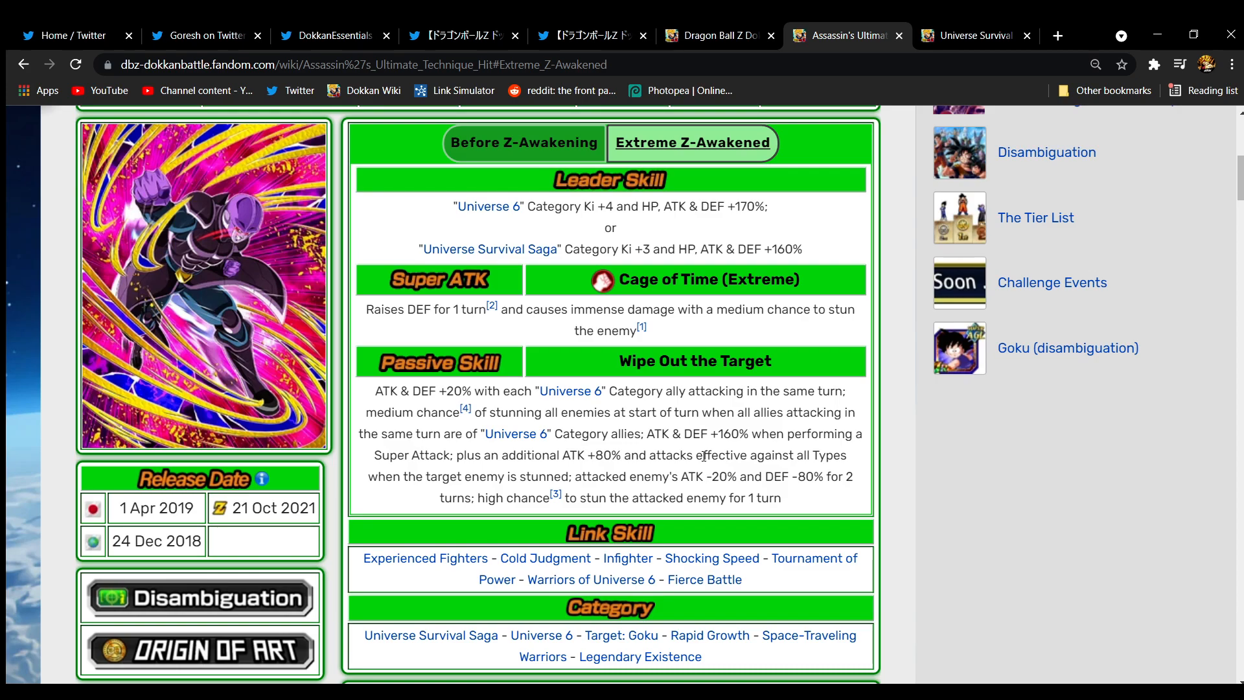
Compare Hit's Before and Extreme Z-Awakened skills once more, then return to Goresh's card details tweet
click(524, 143)
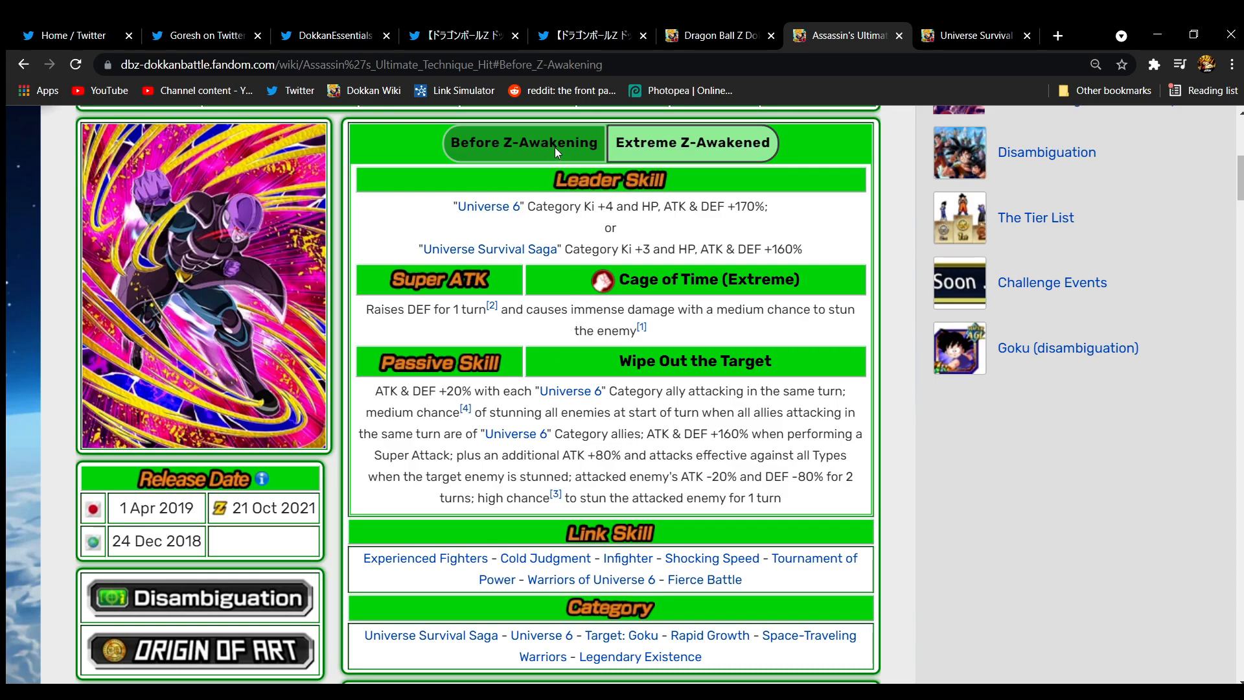
click(692, 142)
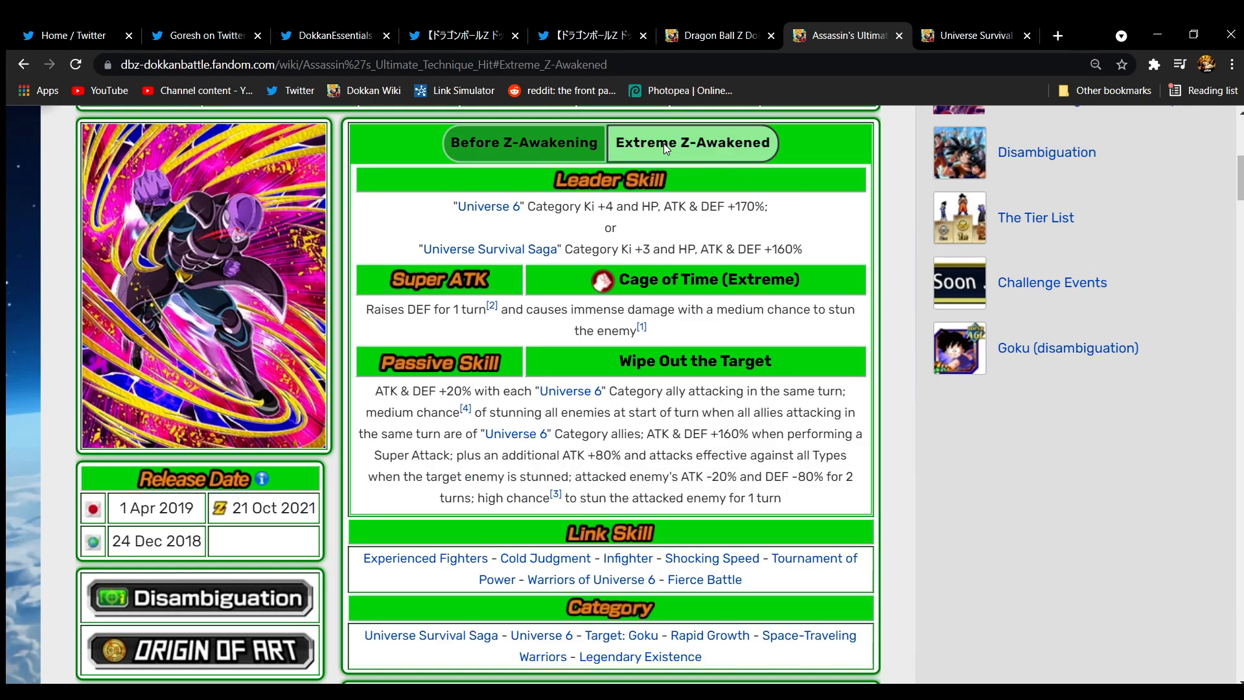
mouse_move(678, 474)
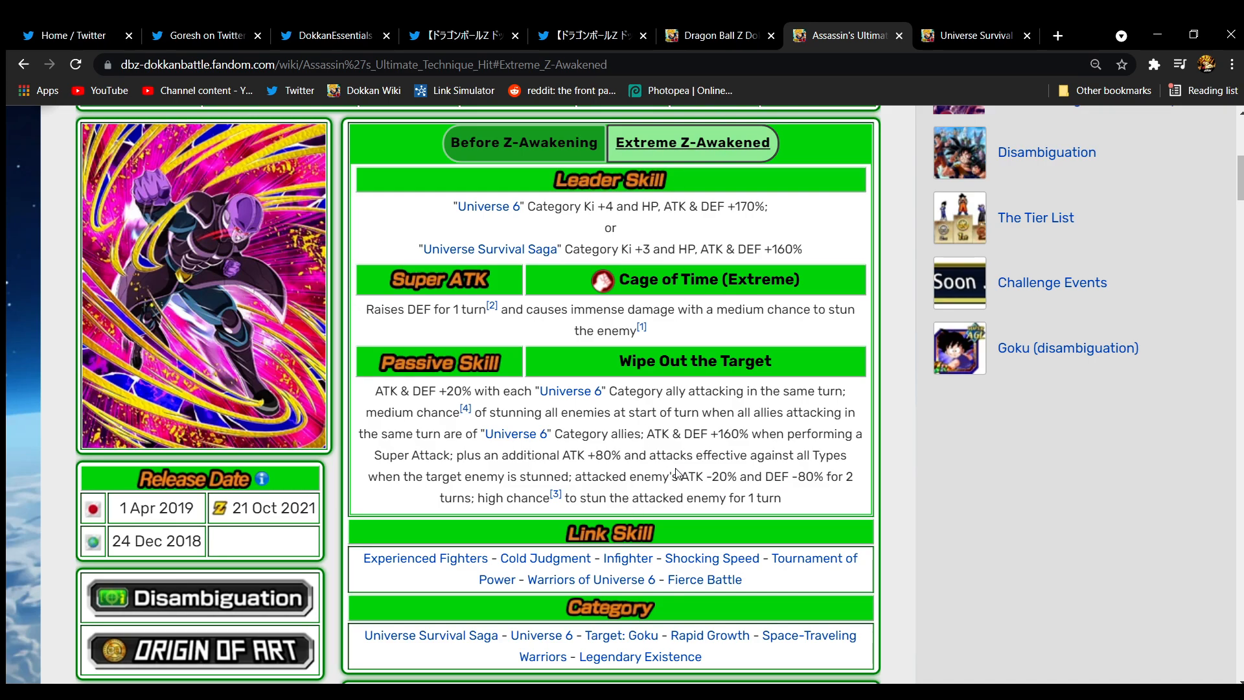
scroll(down, 3)
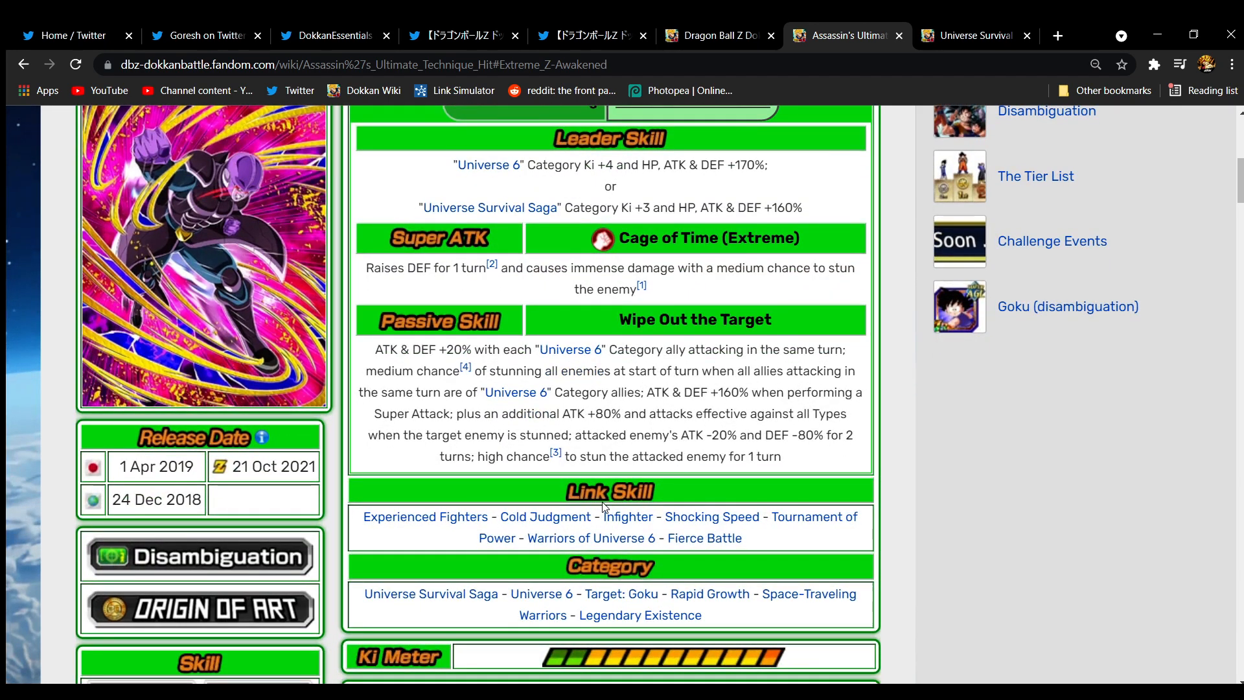
scroll(up, 3)
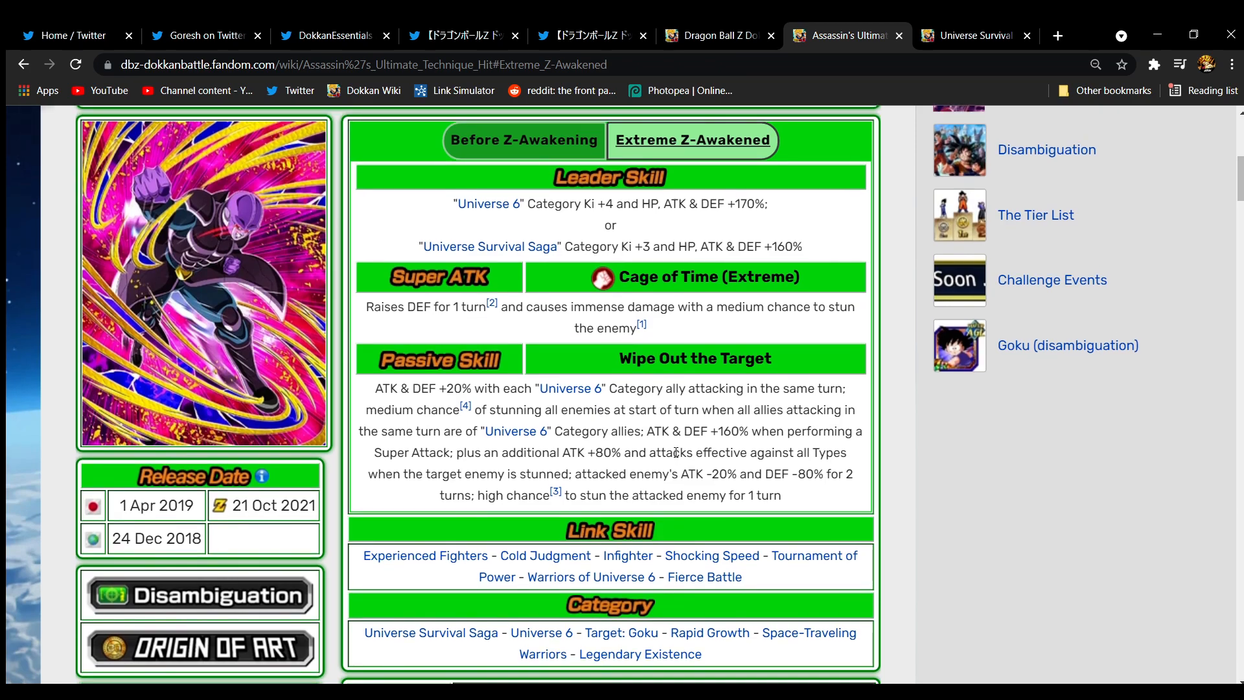
mouse_move(708, 671)
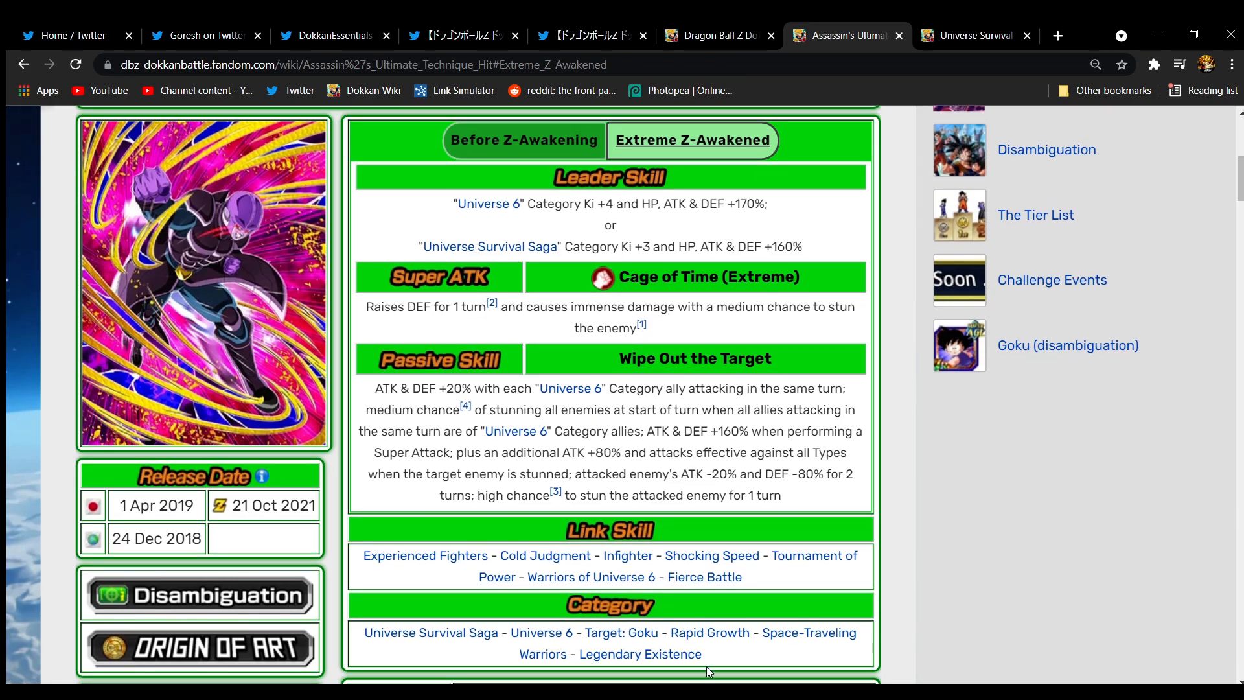
mouse_move(650, 423)
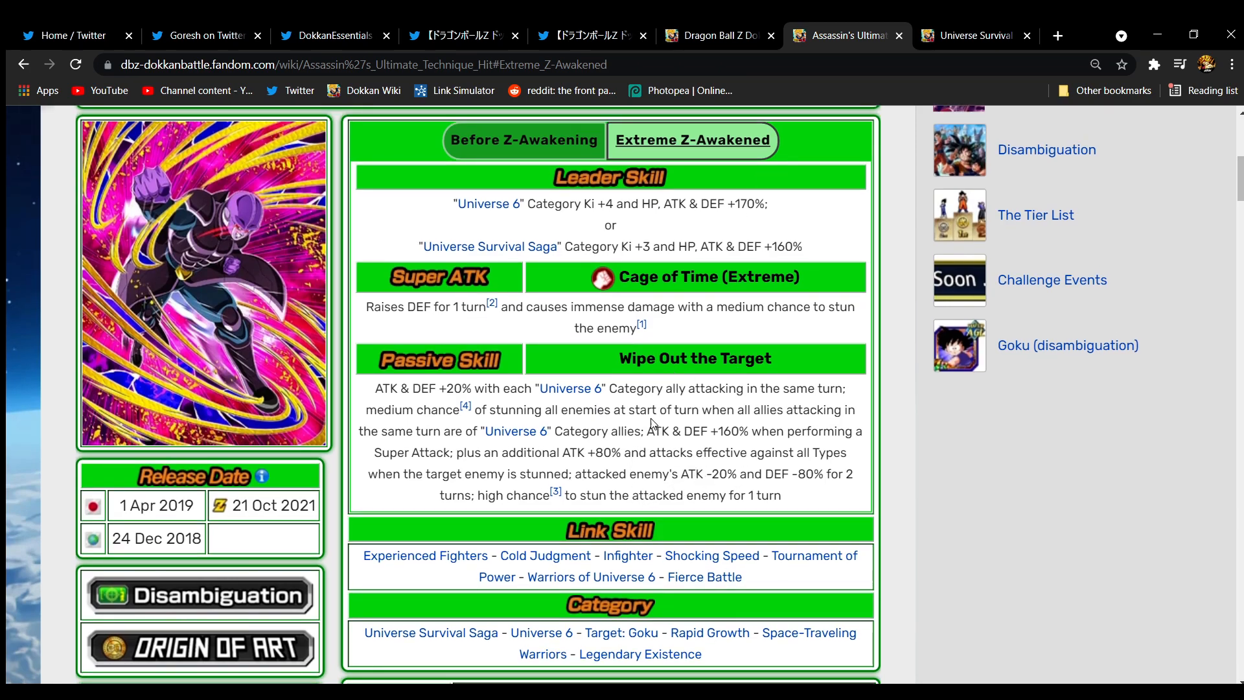
mouse_move(639, 434)
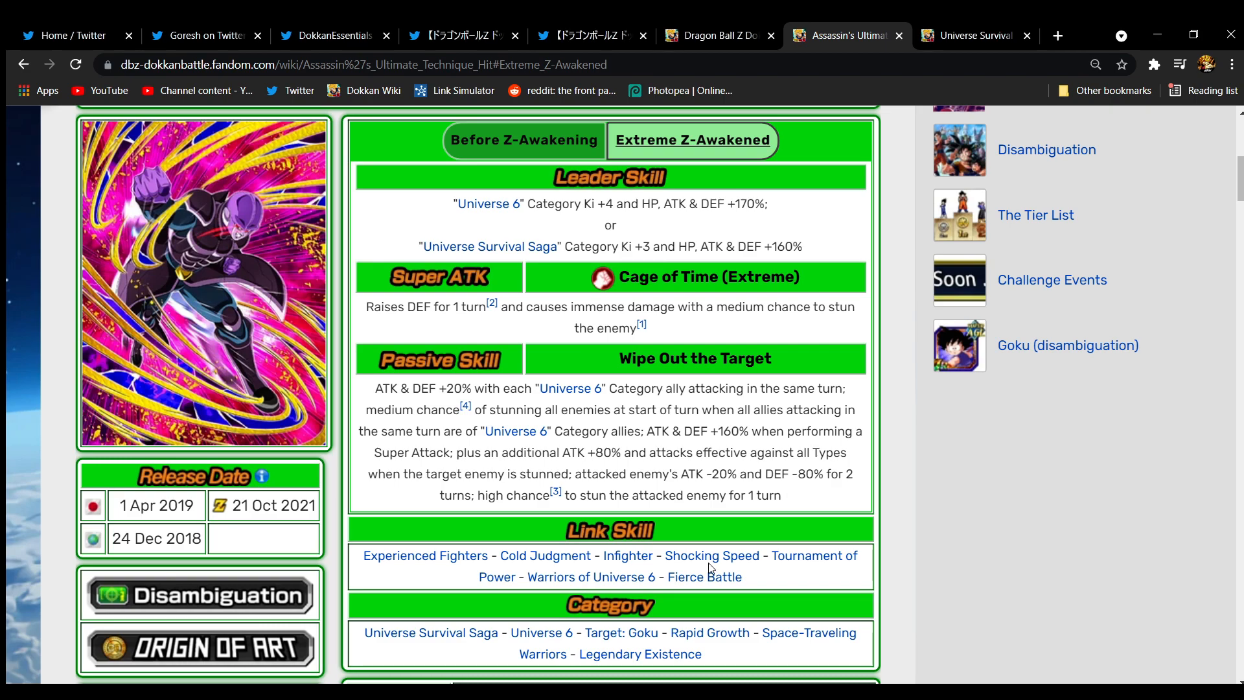
click(202, 35)
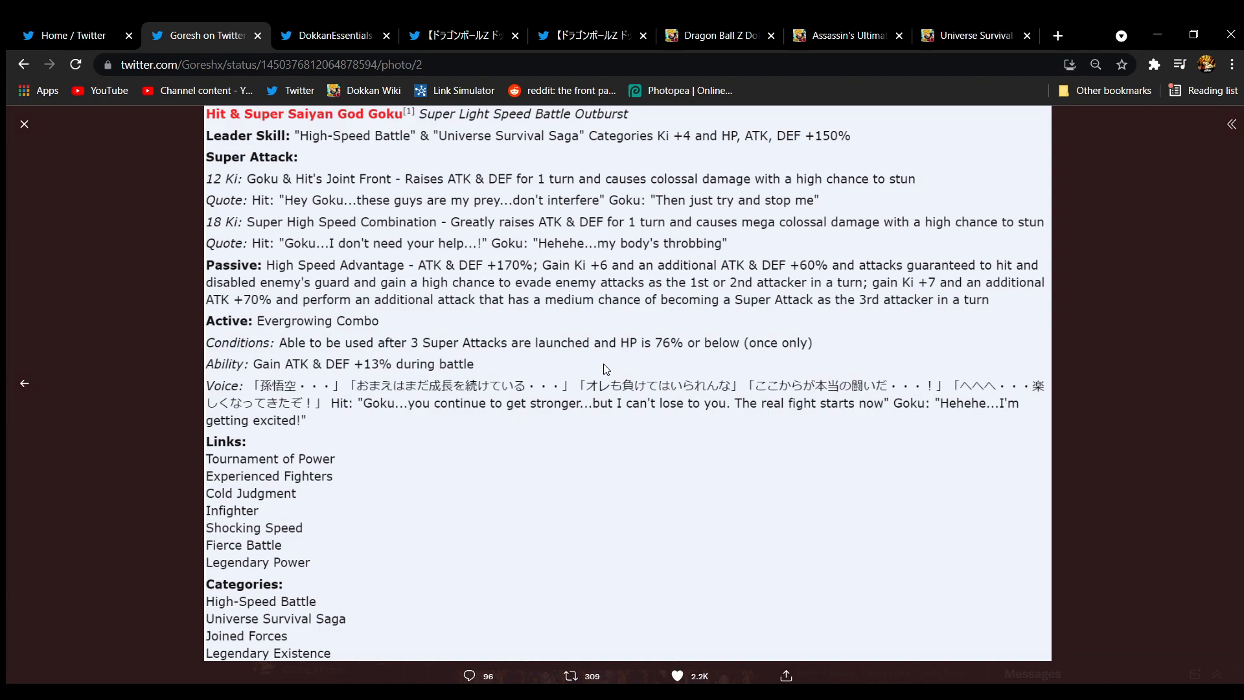
click(678, 675)
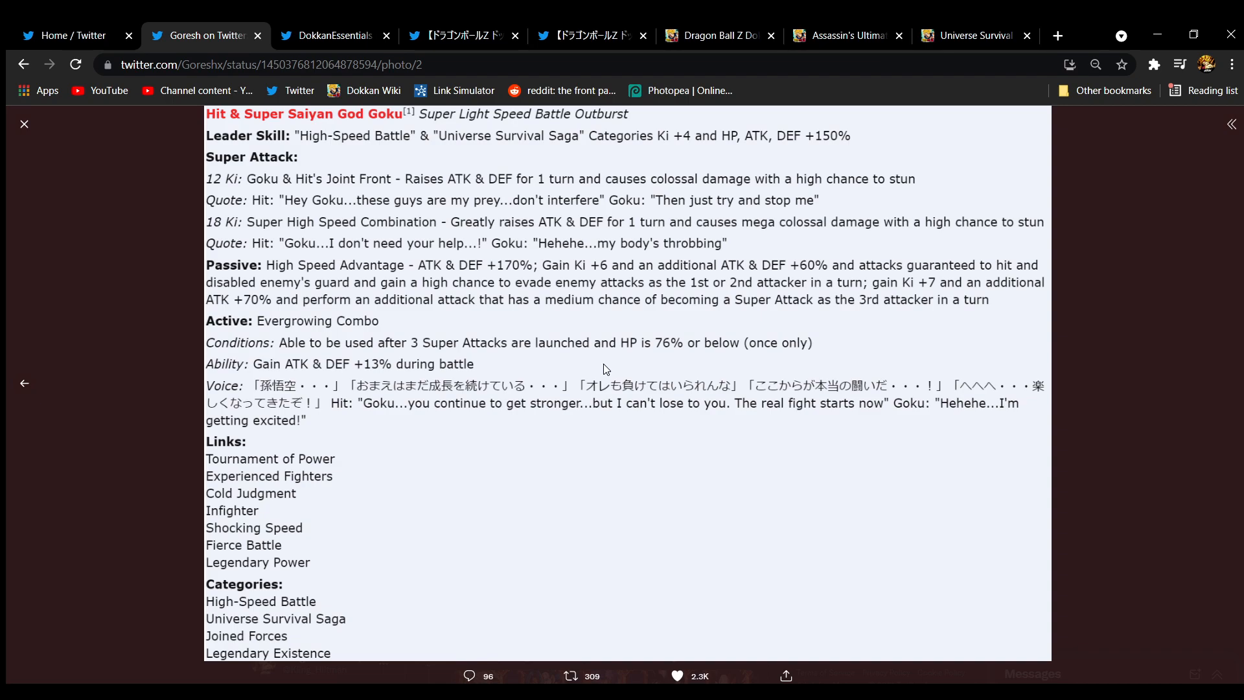
mouse_move(767, 678)
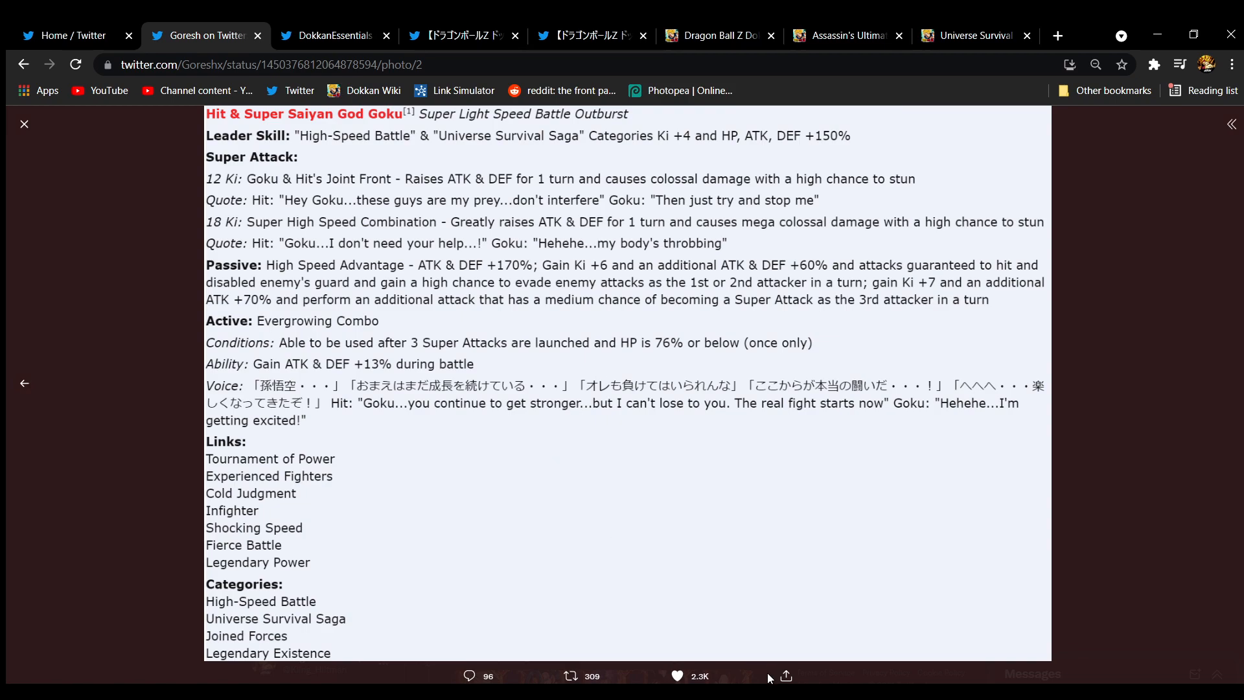